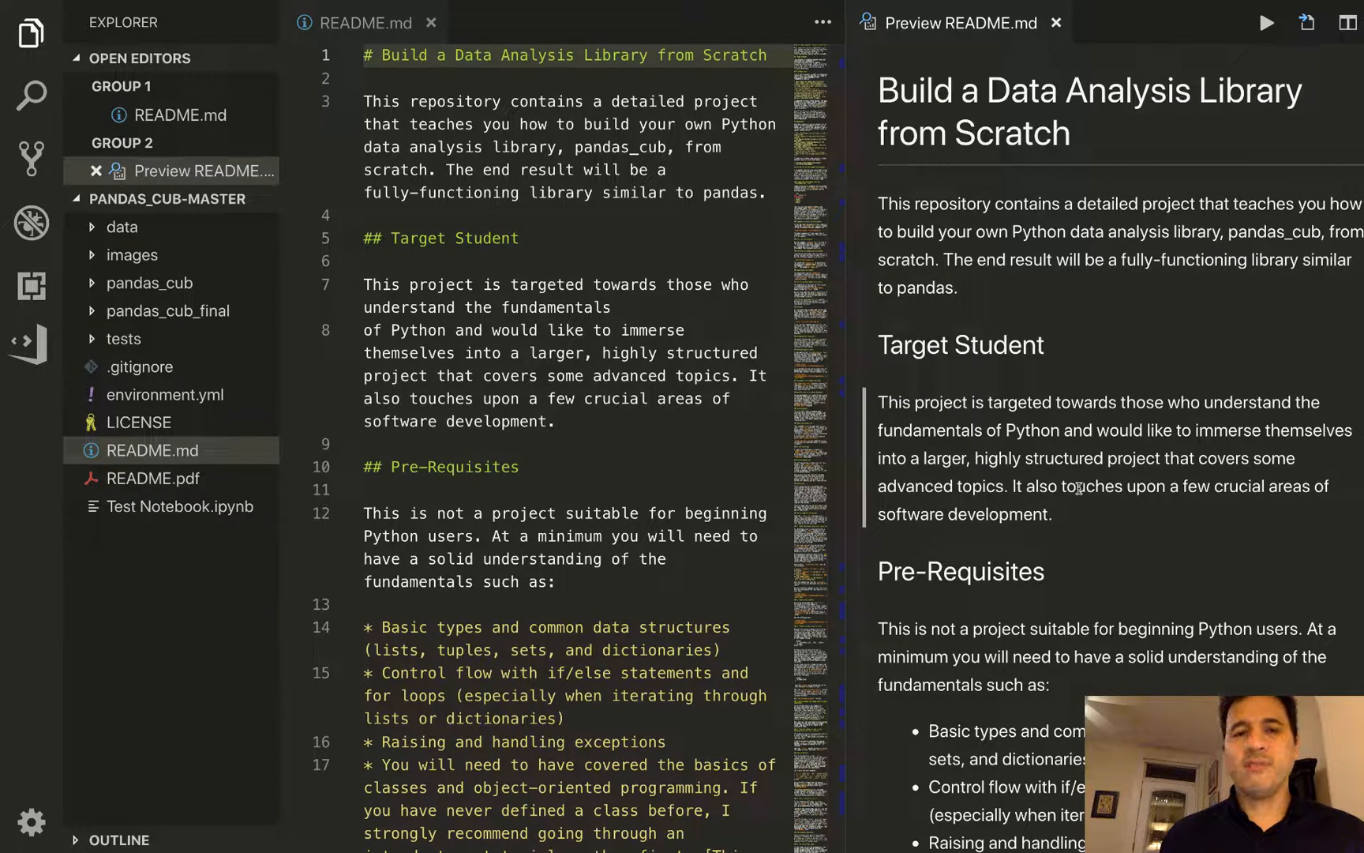
pyautogui.moveTo(1129, 394)
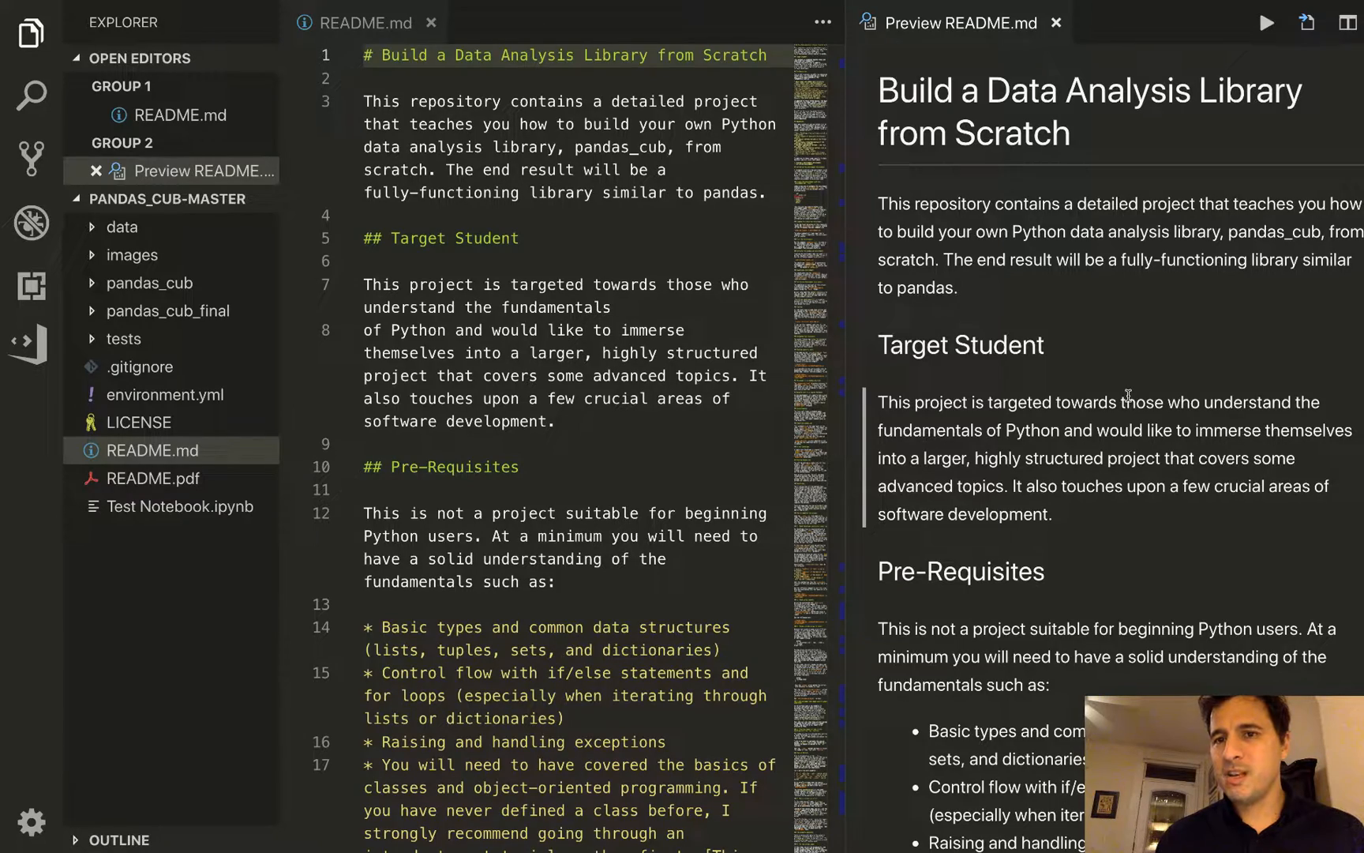
# Step: Scroll the README preview to the 'Create the environment with the environment.yml file' section
pyautogui.scroll(-3)
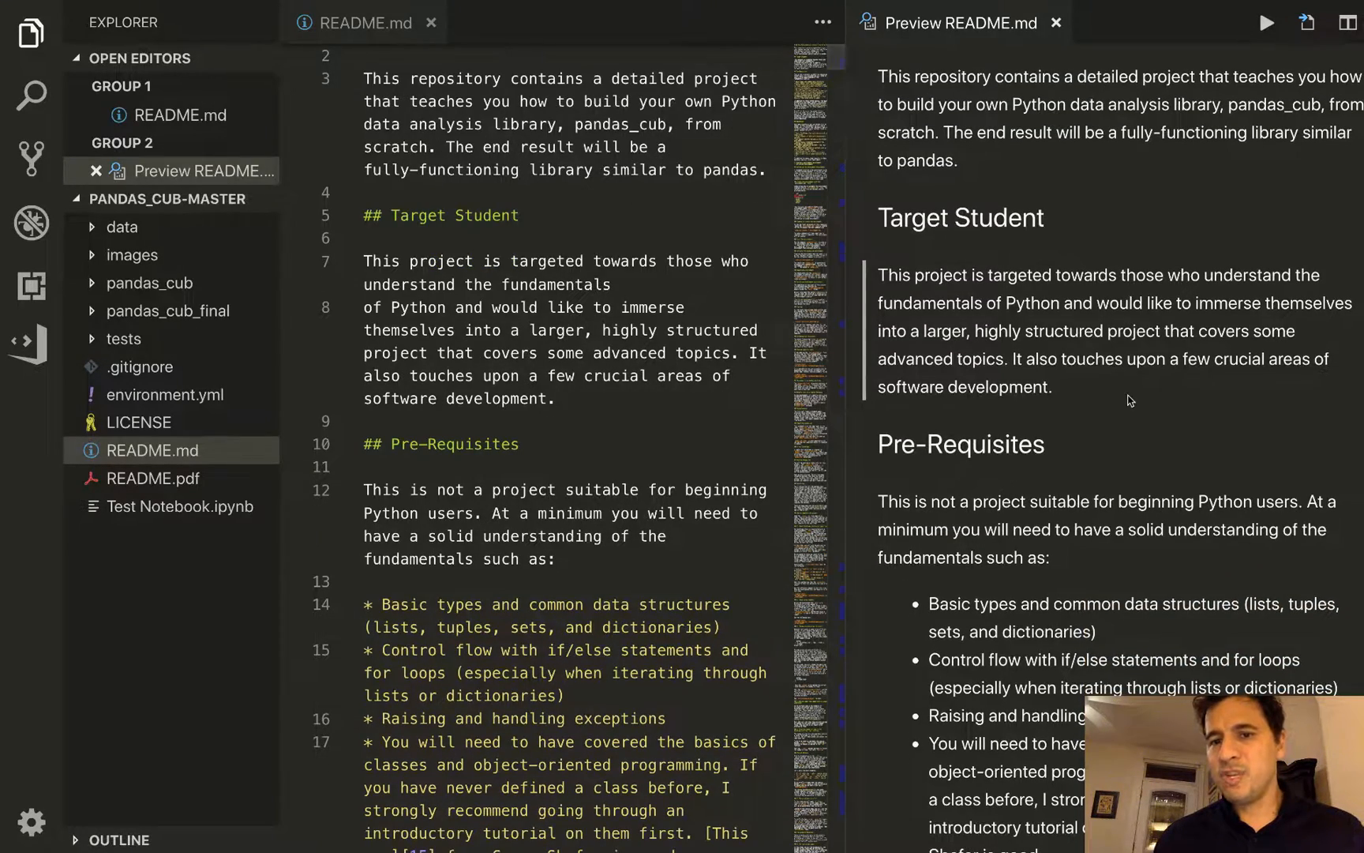
pyautogui.scroll(-3)
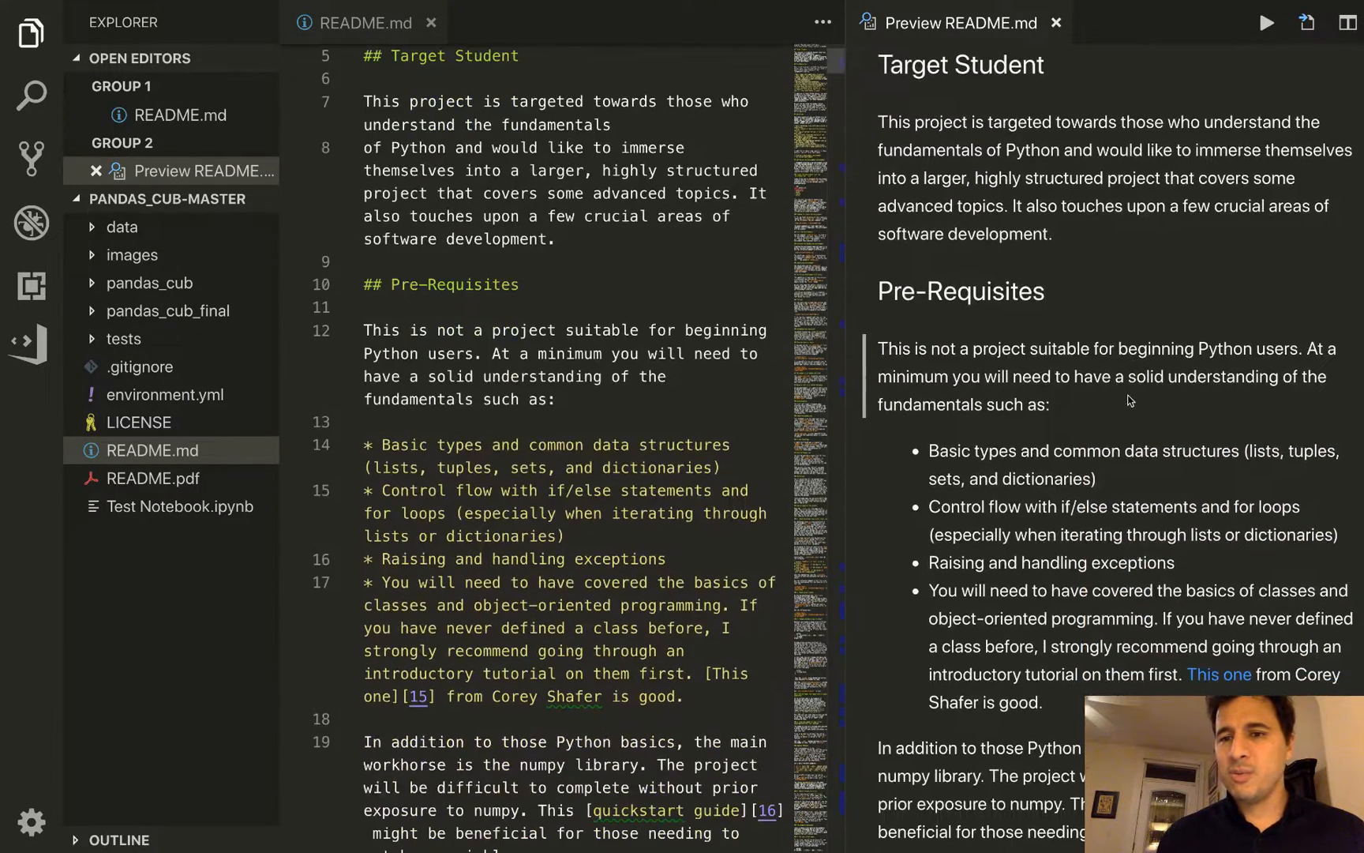
pyautogui.scroll(-3)
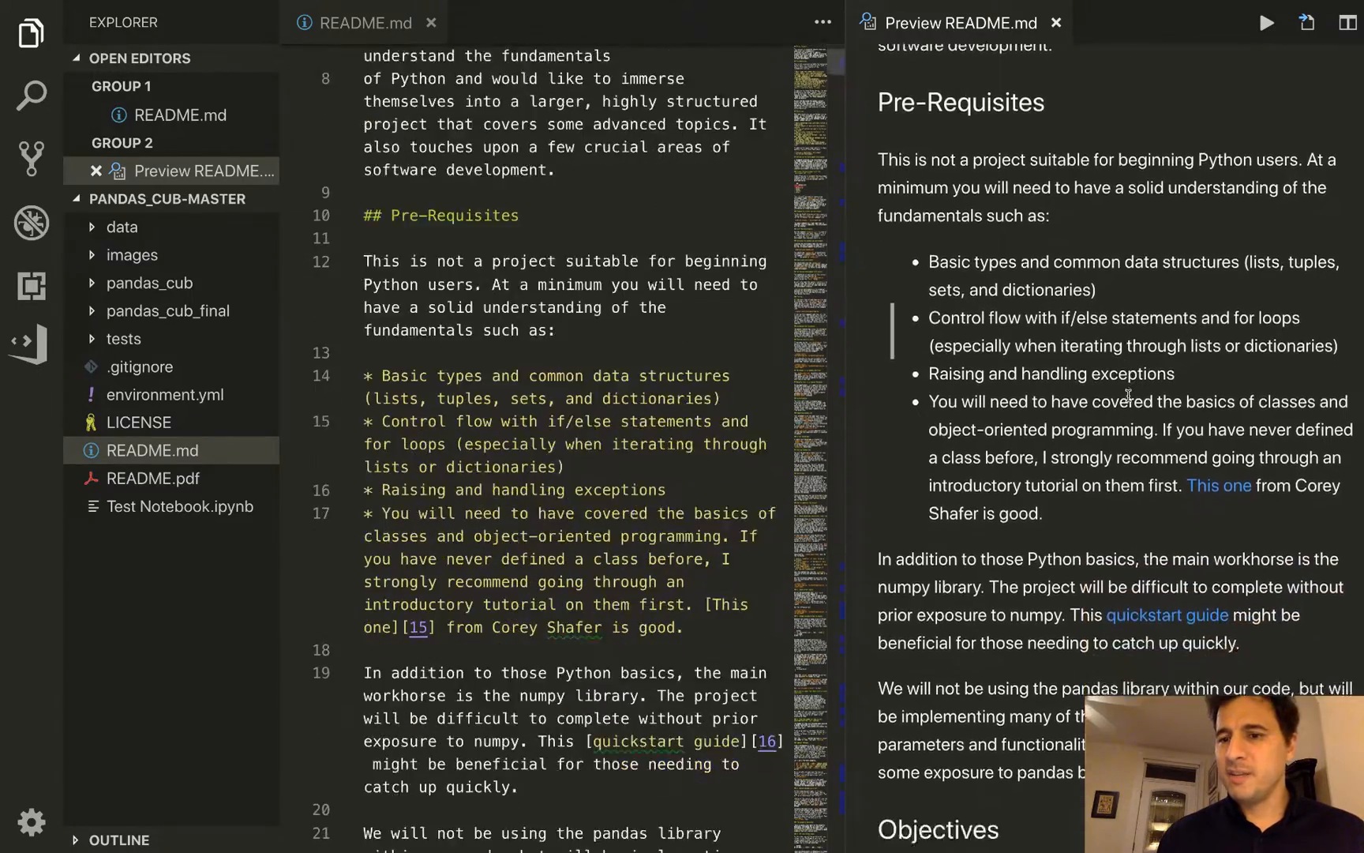
pyautogui.scroll(3)
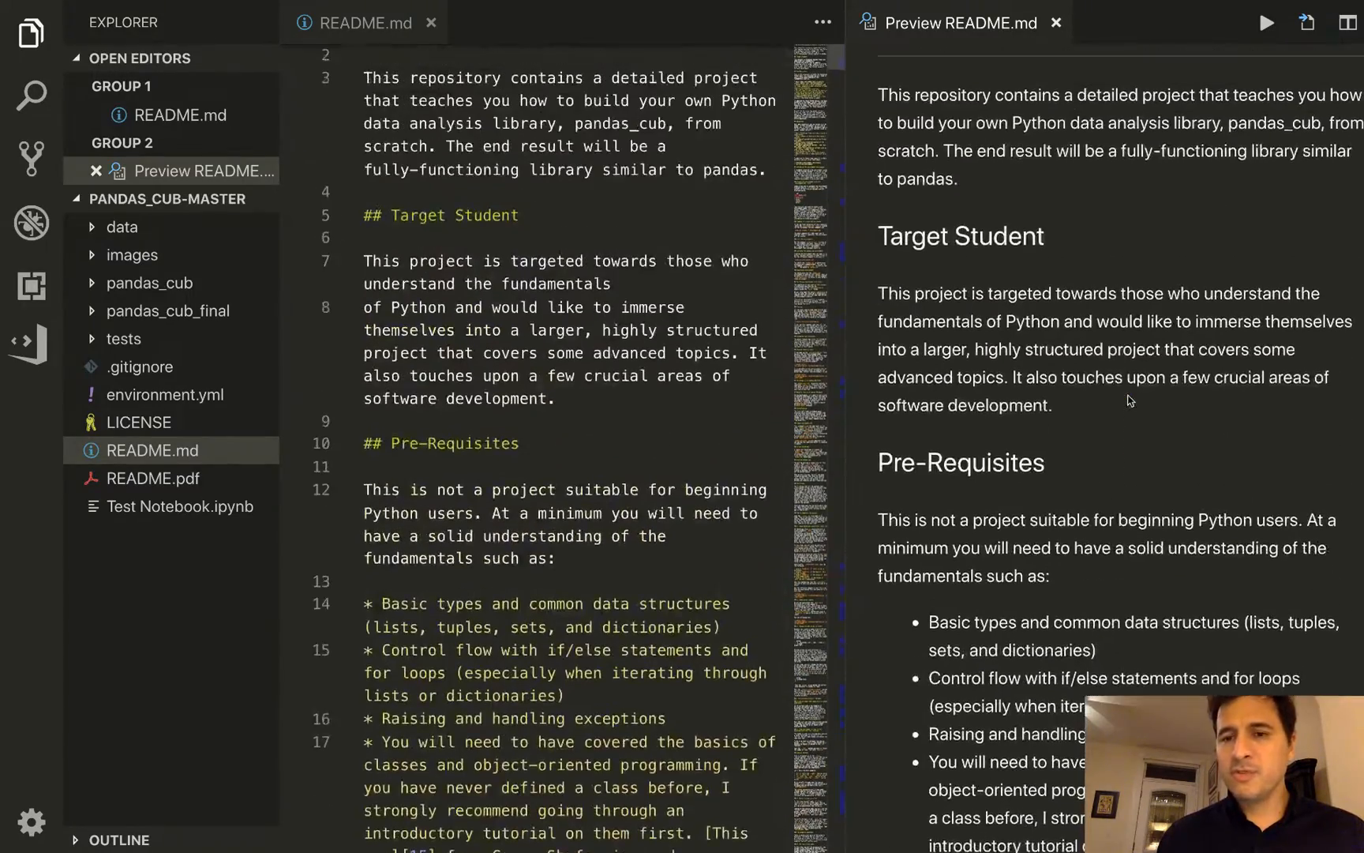
pyautogui.scroll(3)
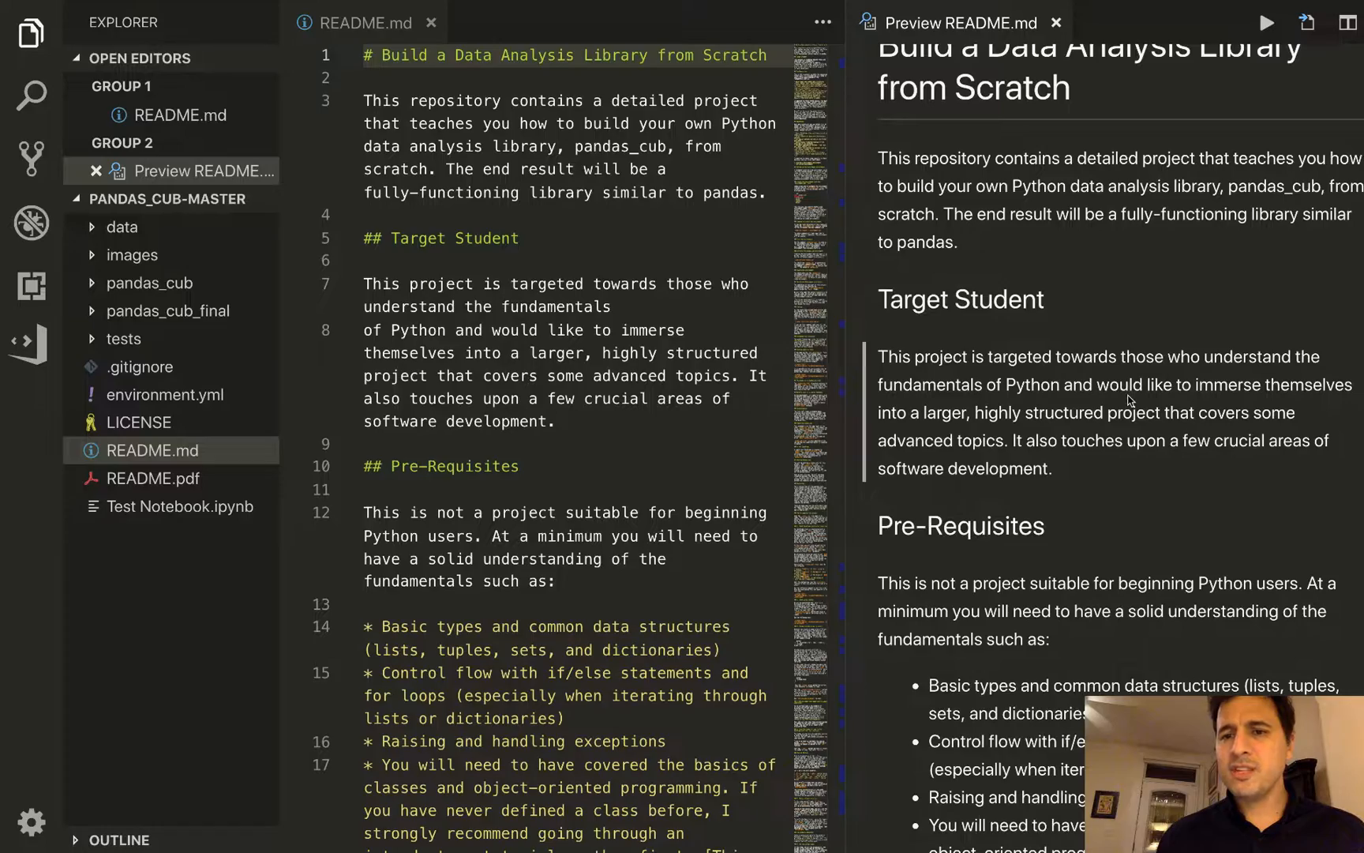
pyautogui.scroll(-3)
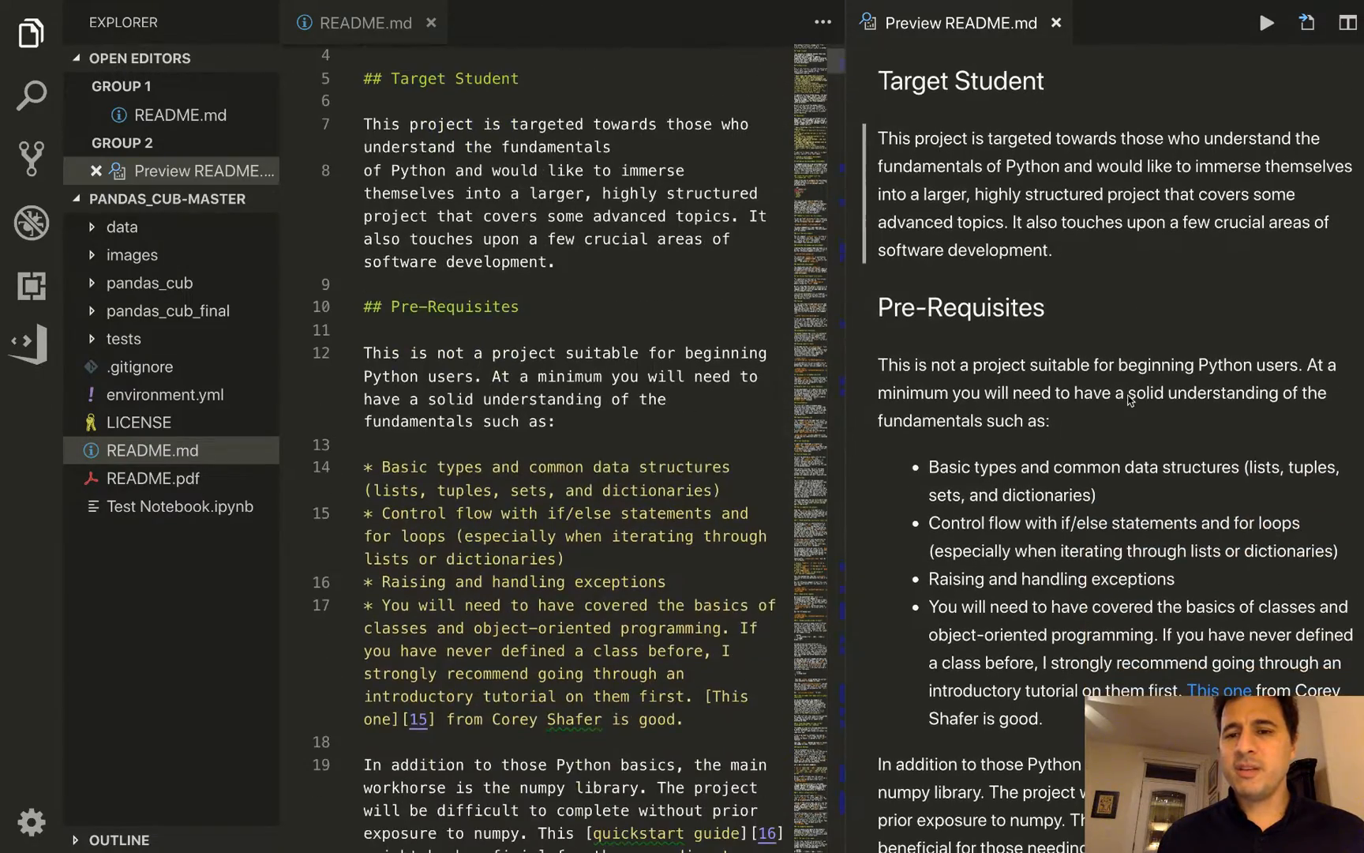
pyautogui.scroll(-3)
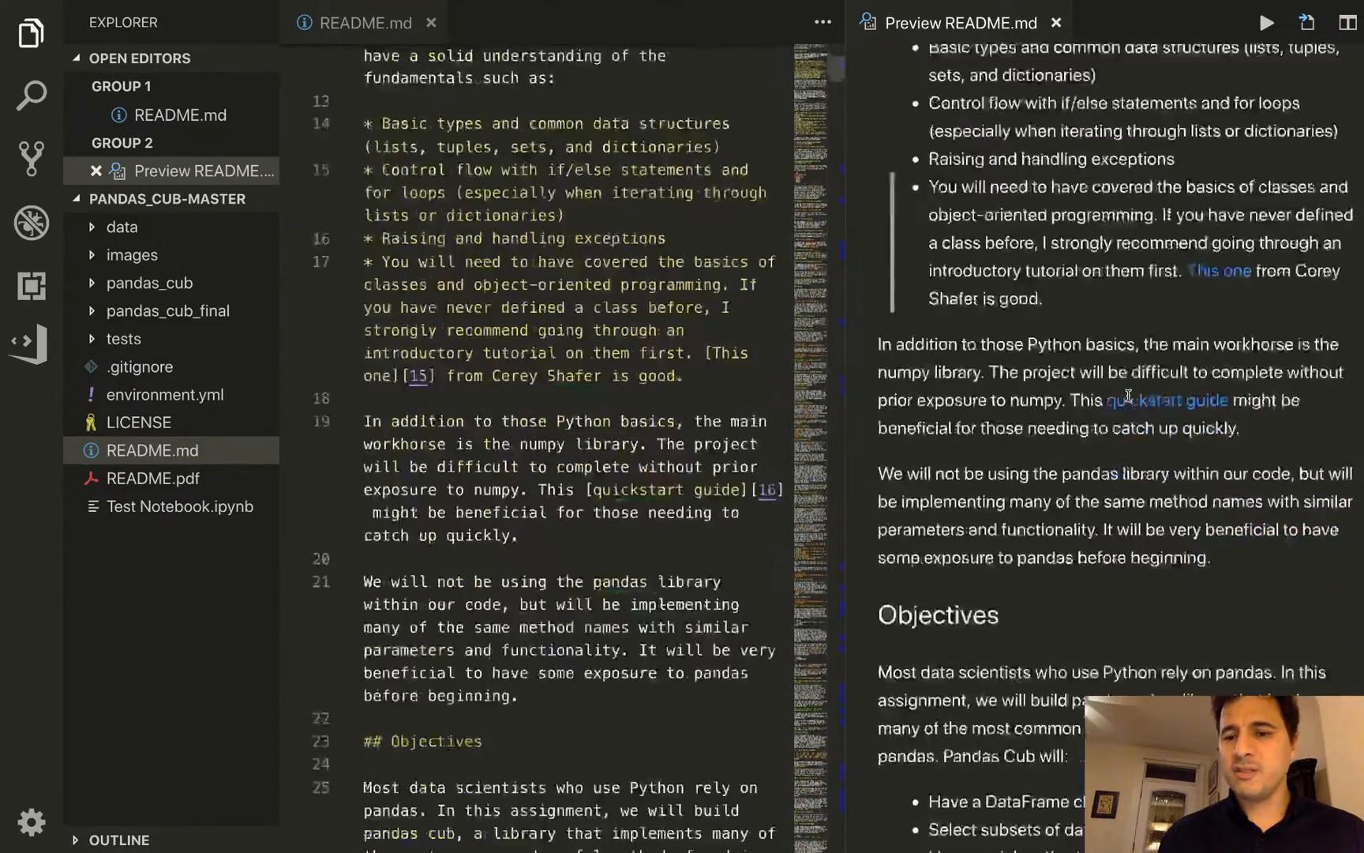
pyautogui.scroll(-3)
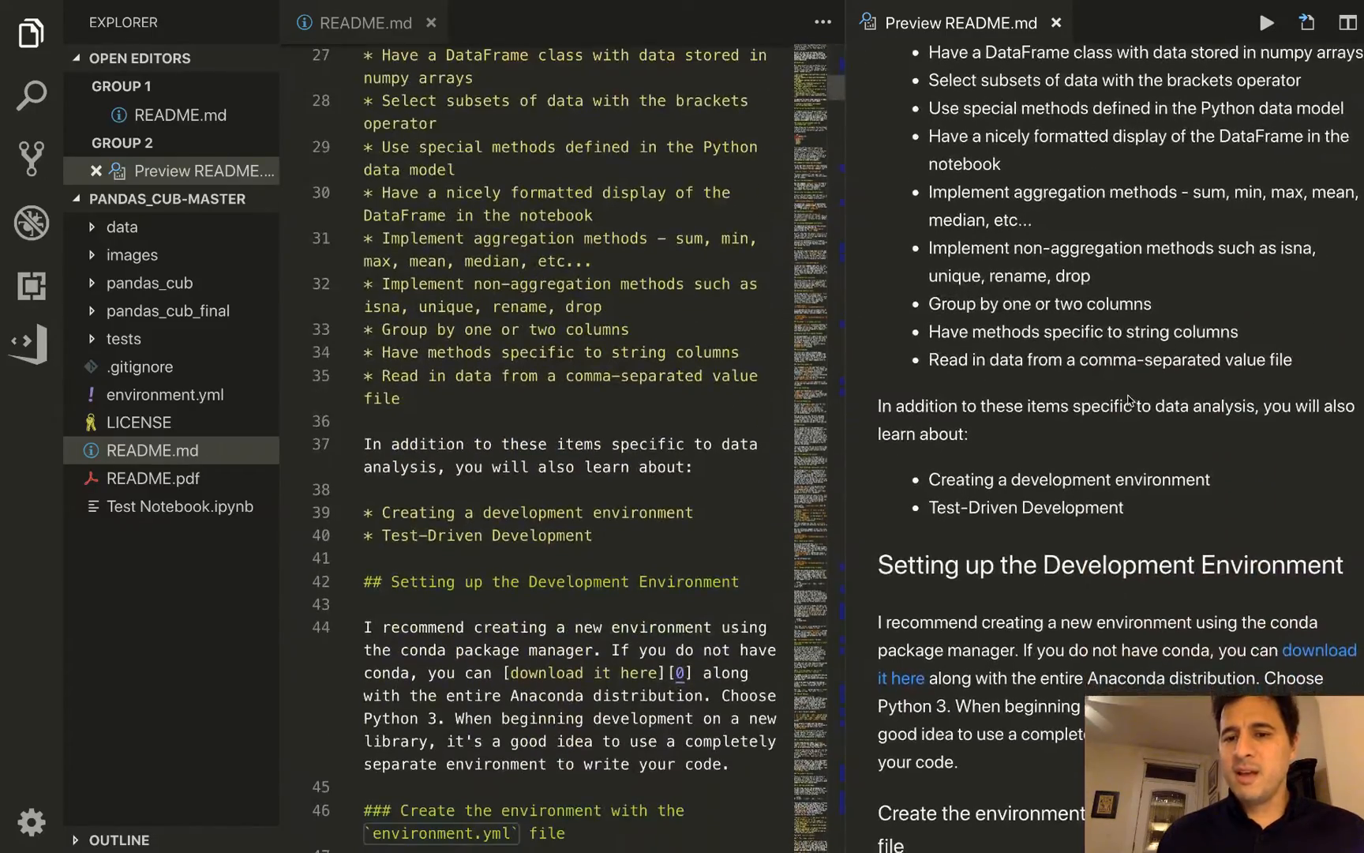
pyautogui.scroll(-3)
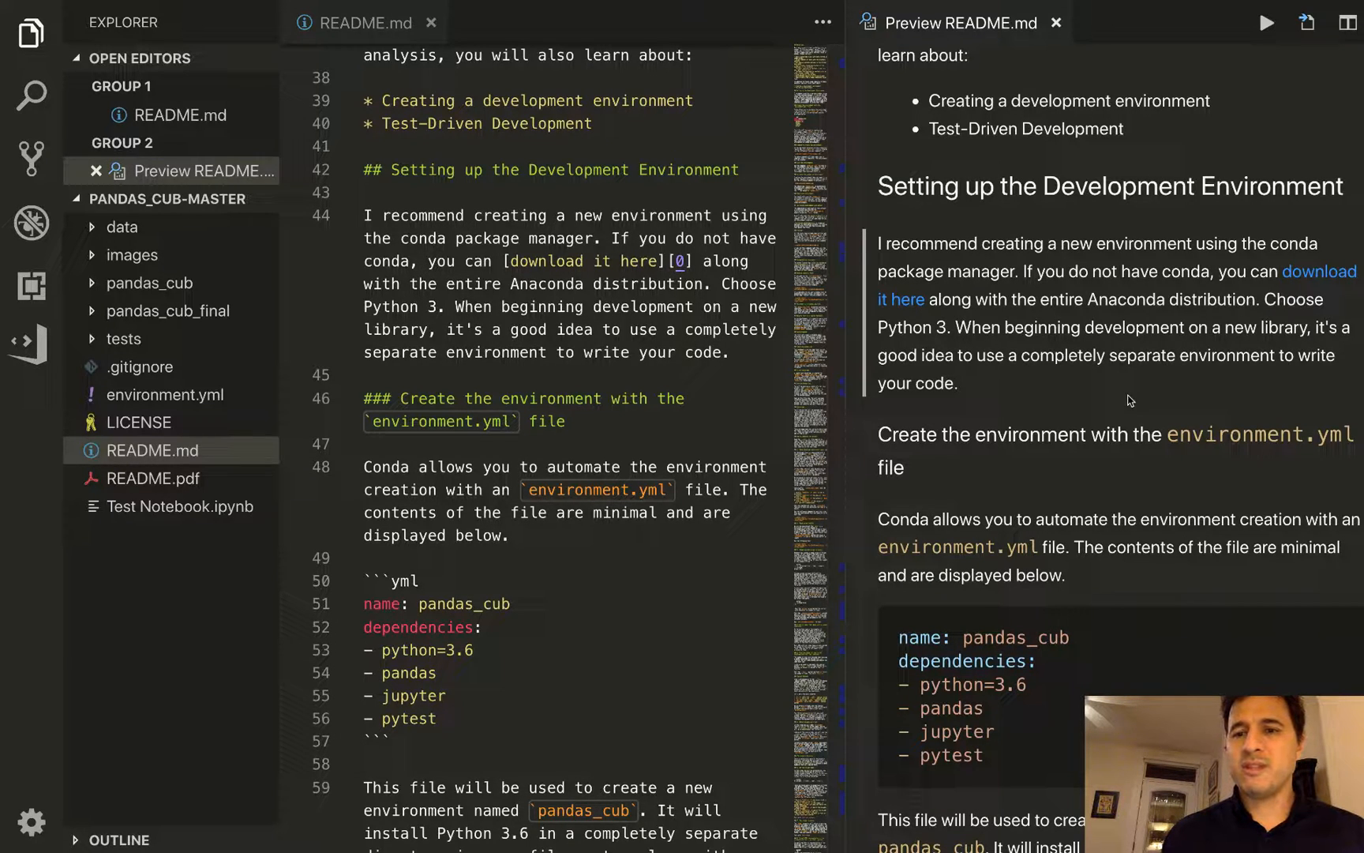
pyautogui.scroll(-3)
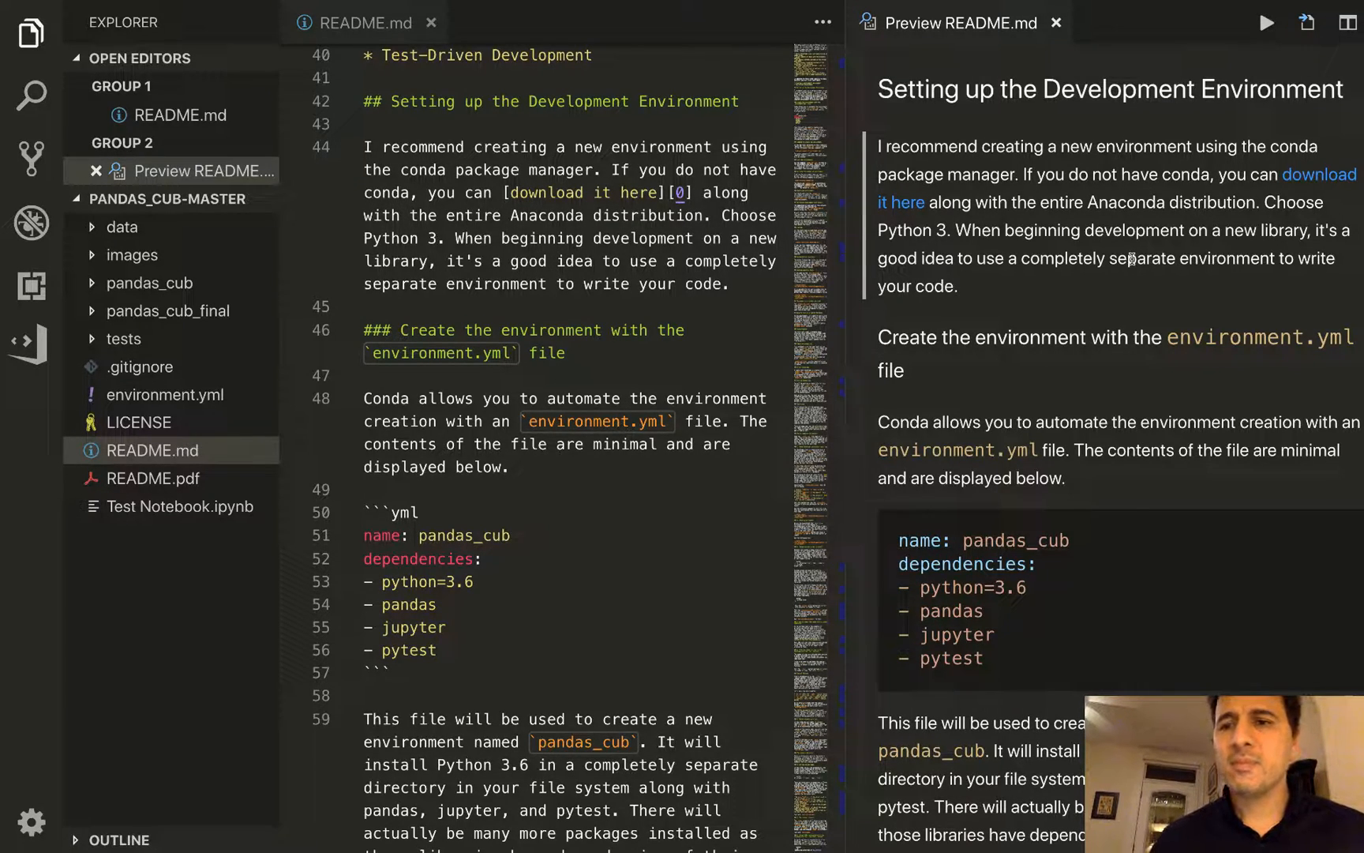
pyautogui.moveTo(1154, 220)
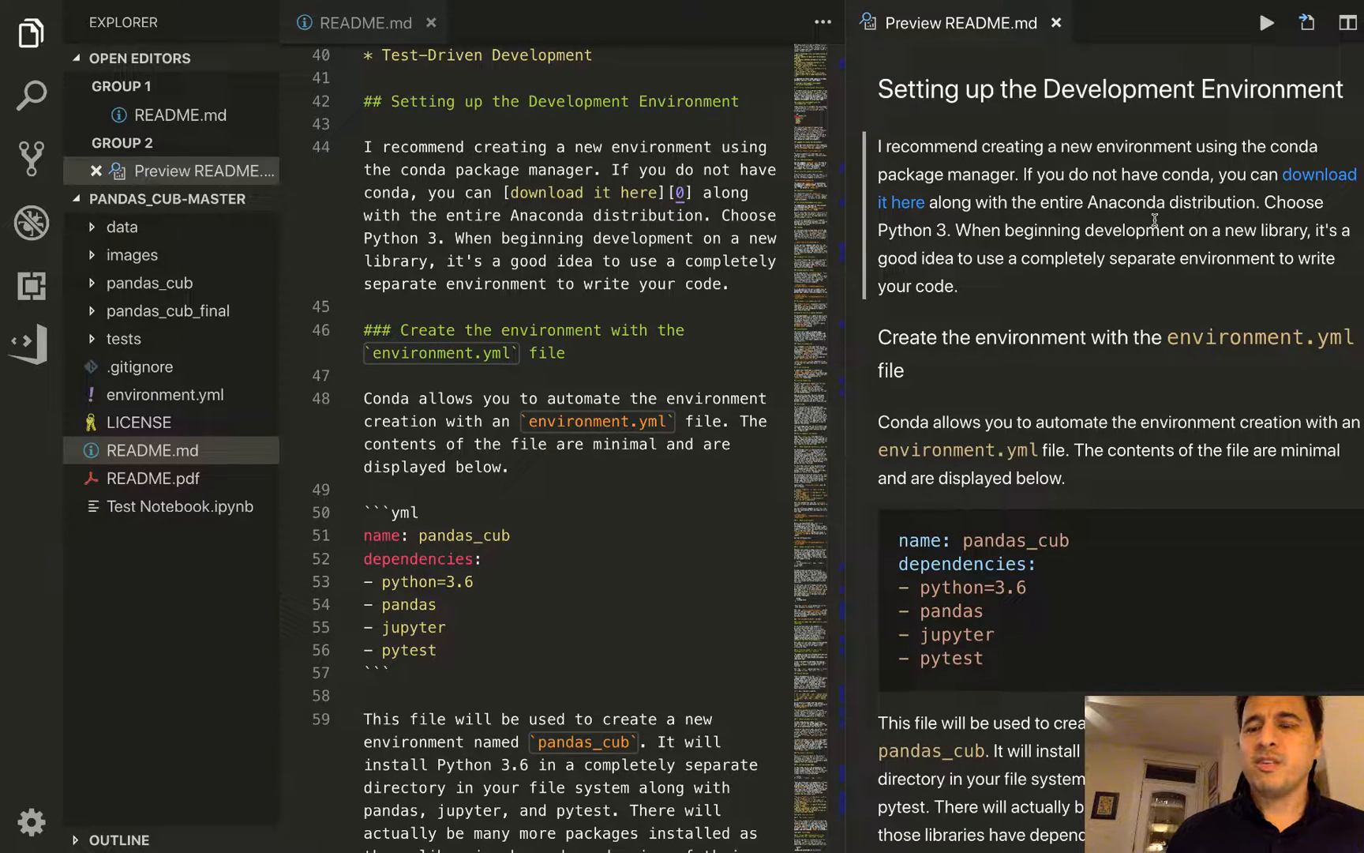
pyautogui.moveTo(963, 197)
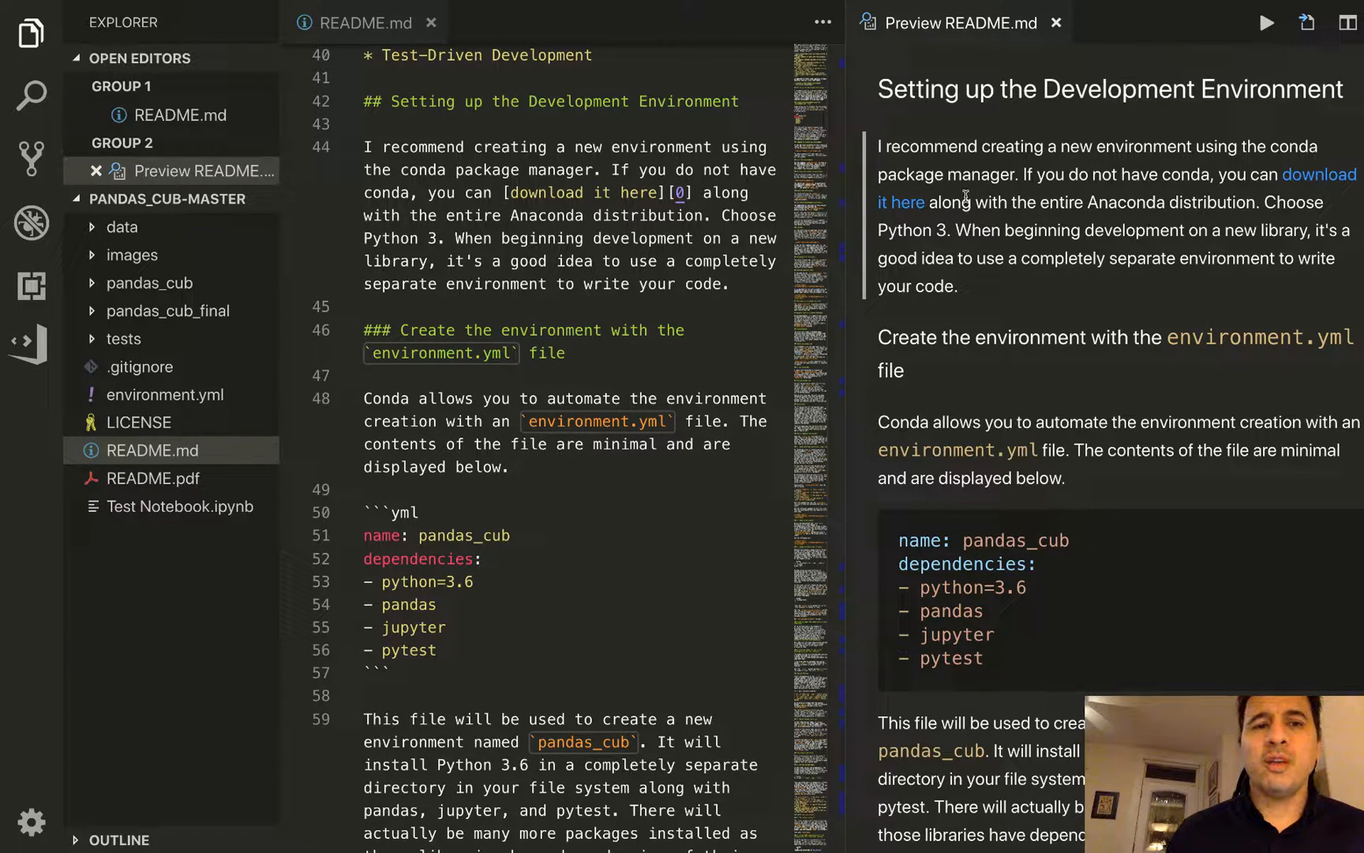
pyautogui.moveTo(995, 292)
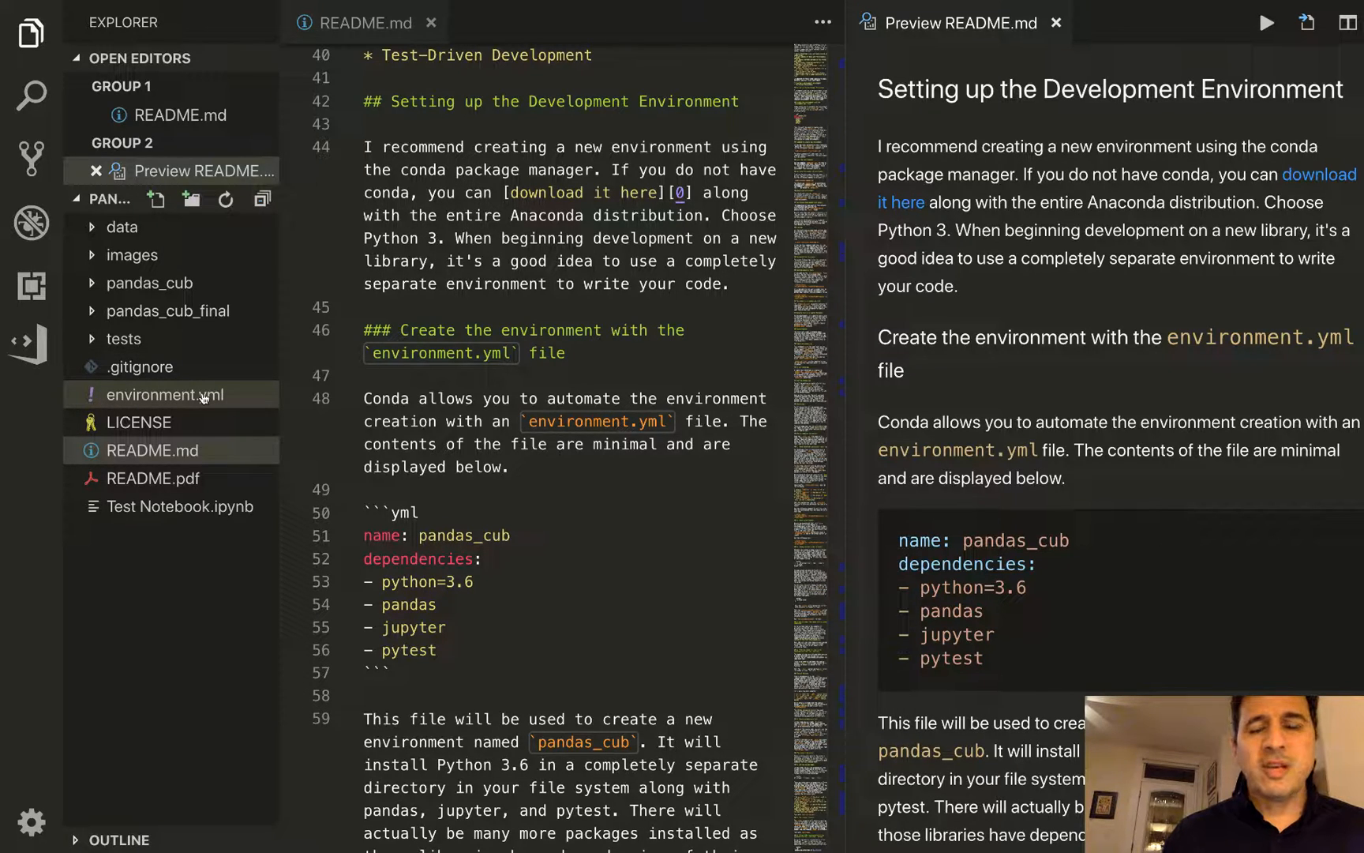
pyautogui.moveTo(181, 395)
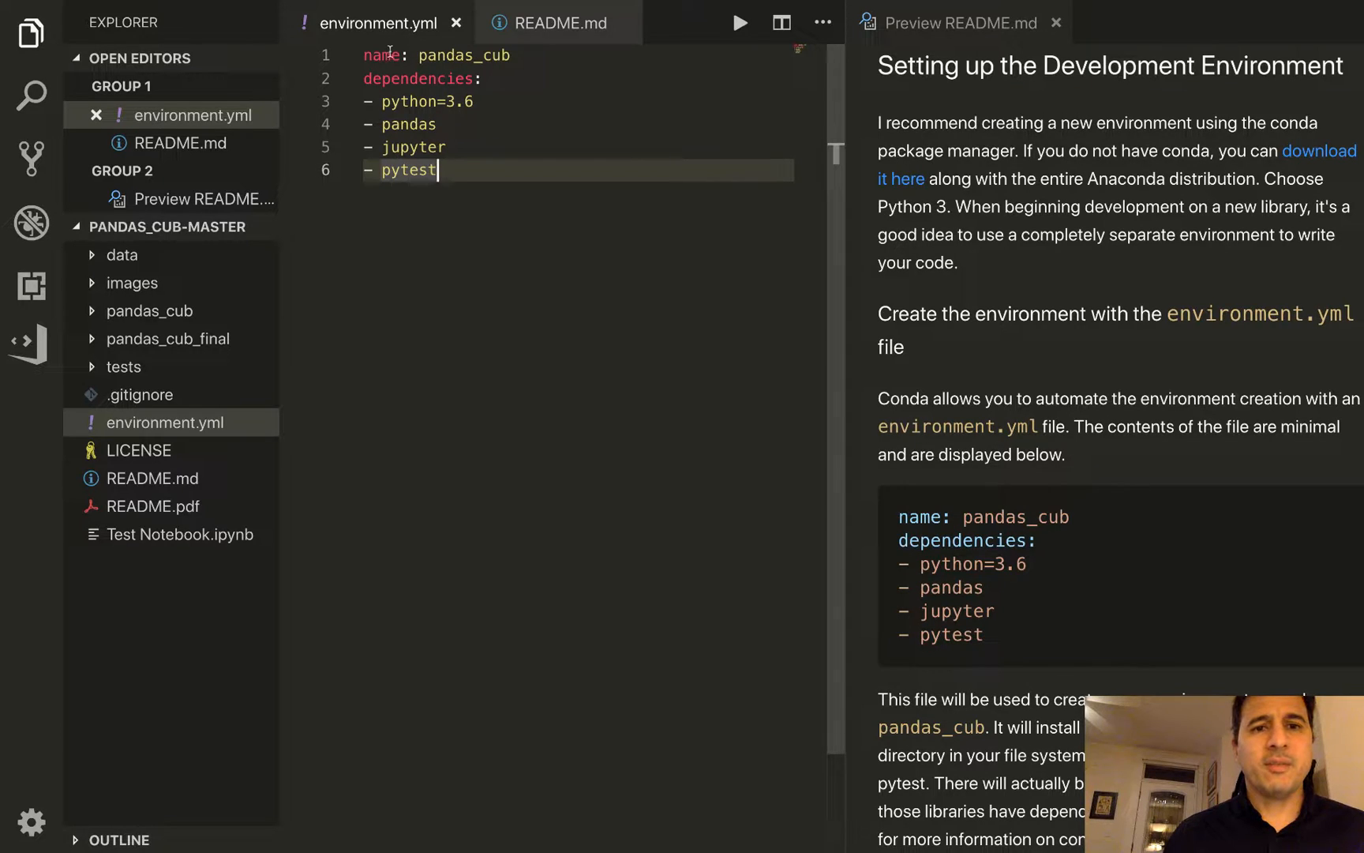
# Step: Open environment.yml beside the preview and highlight the pandas_cub environment name
pyautogui.doubleClick(464, 55)
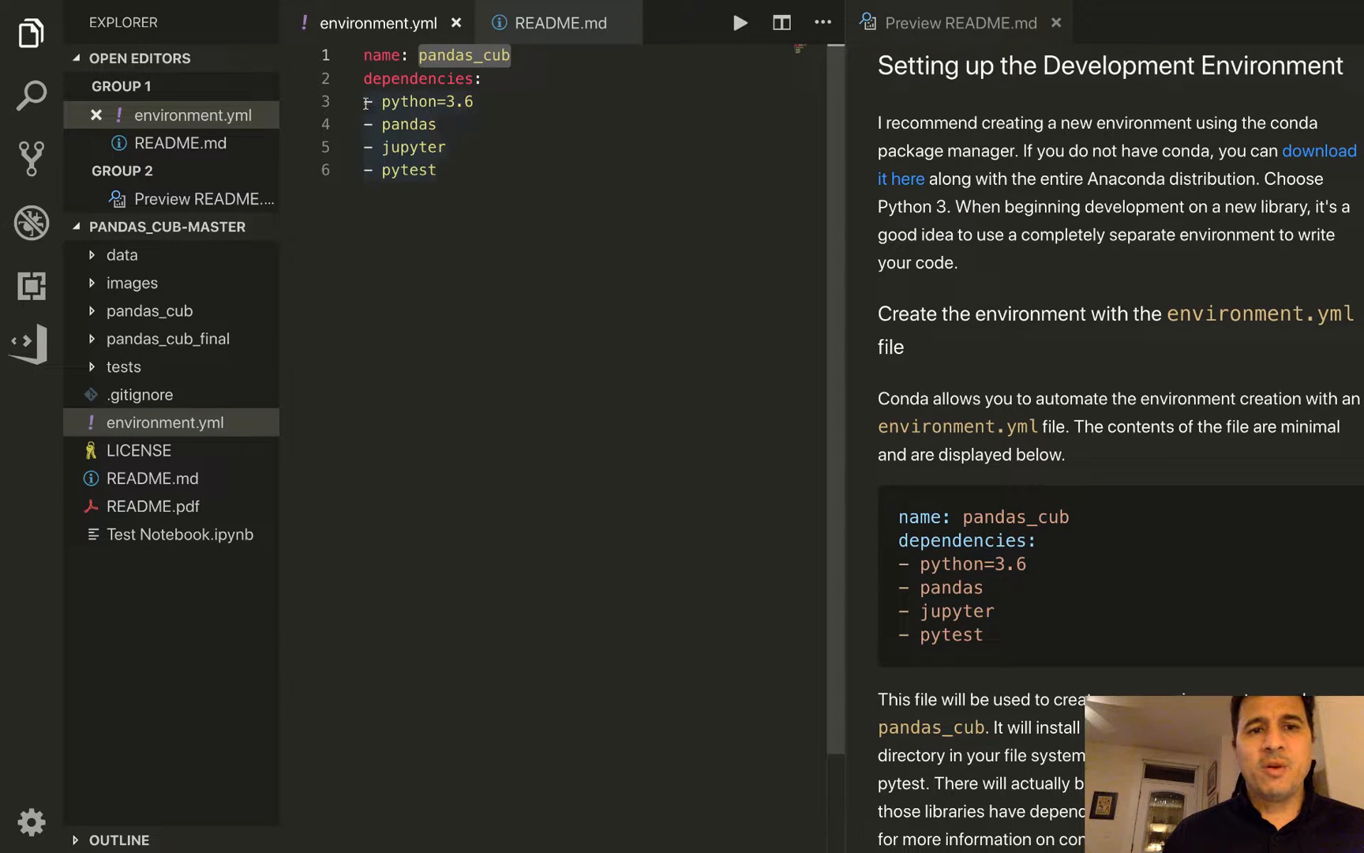
pyautogui.click(510, 55)
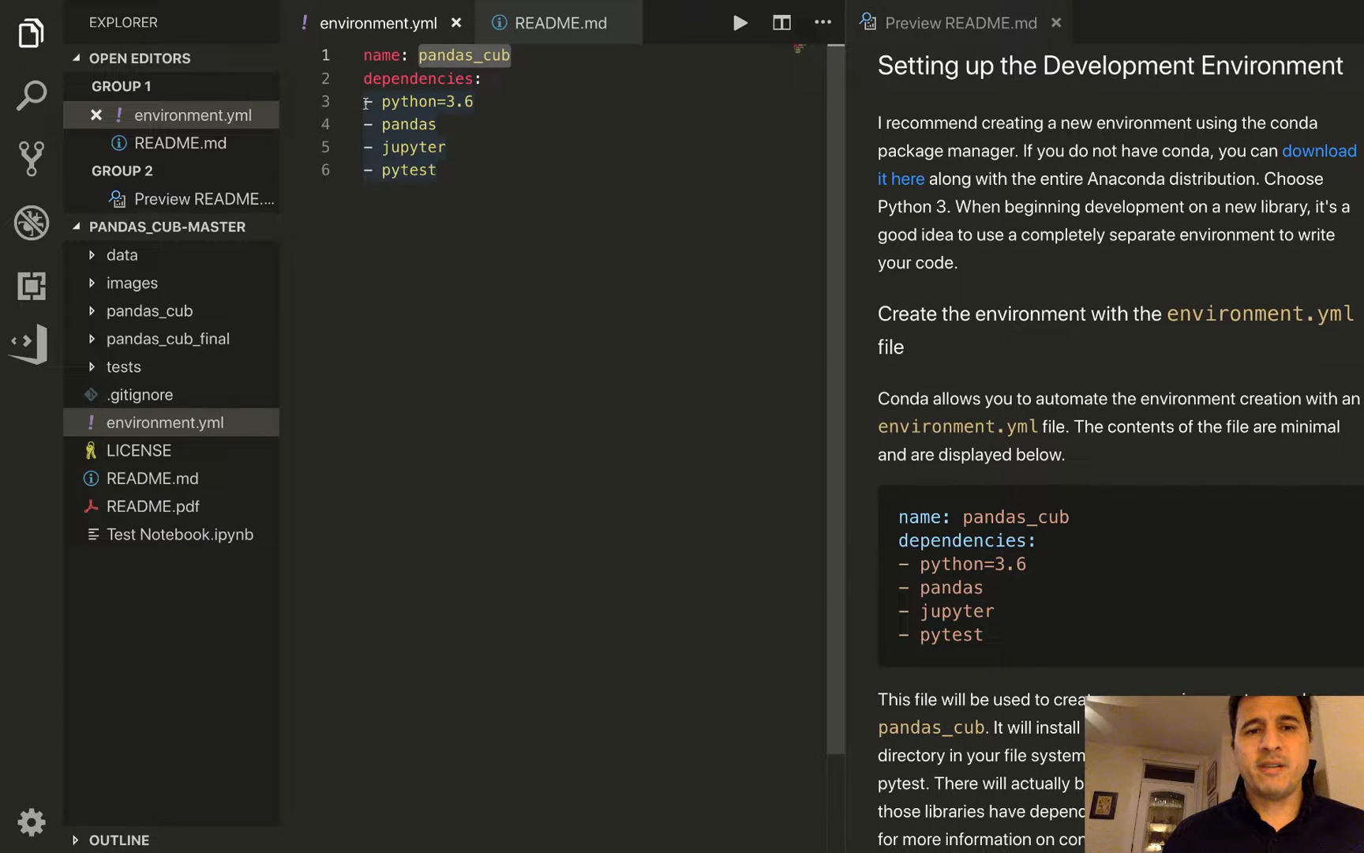
pyautogui.click(475, 101)
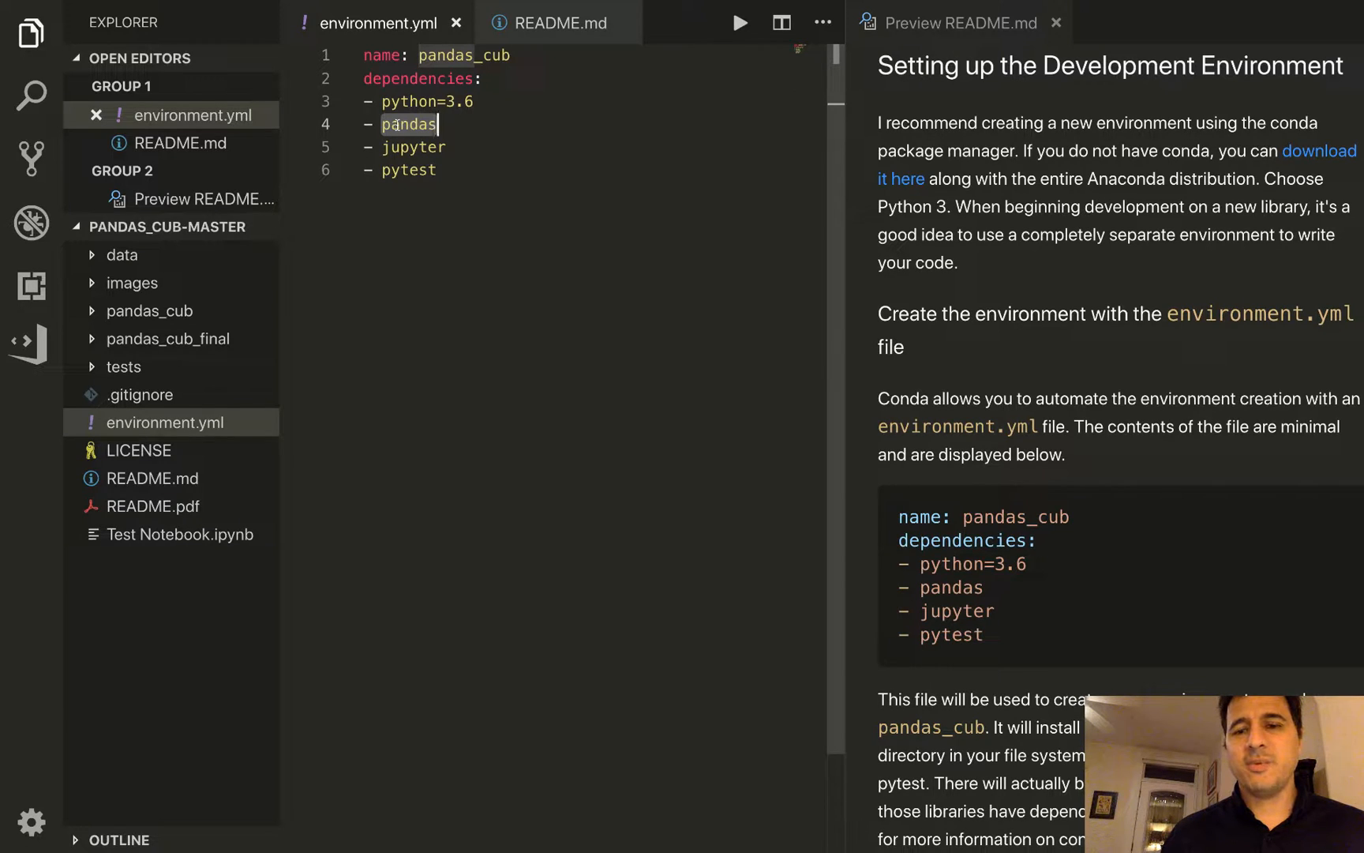
pyautogui.moveTo(890, 329)
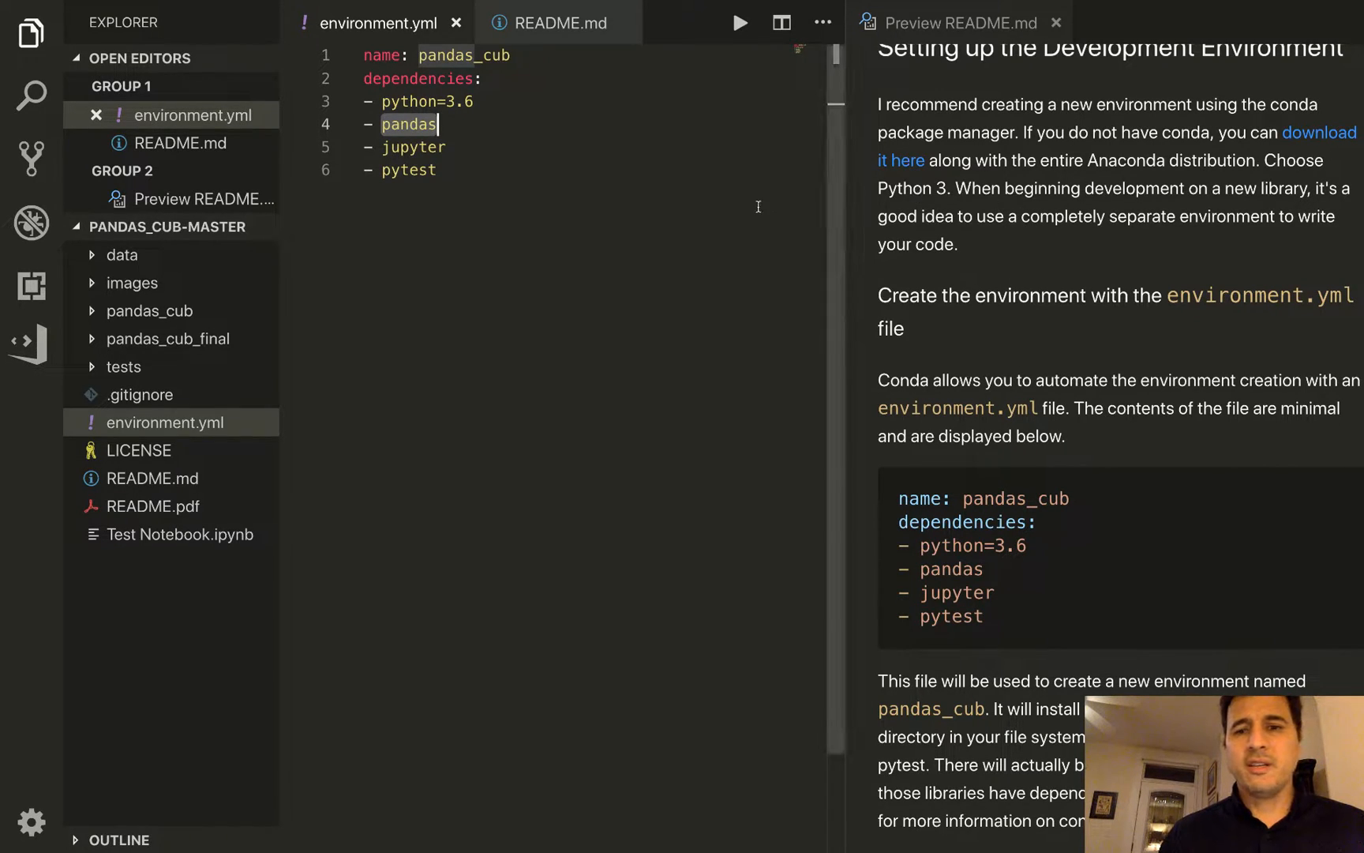
pyautogui.moveTo(311, 180)
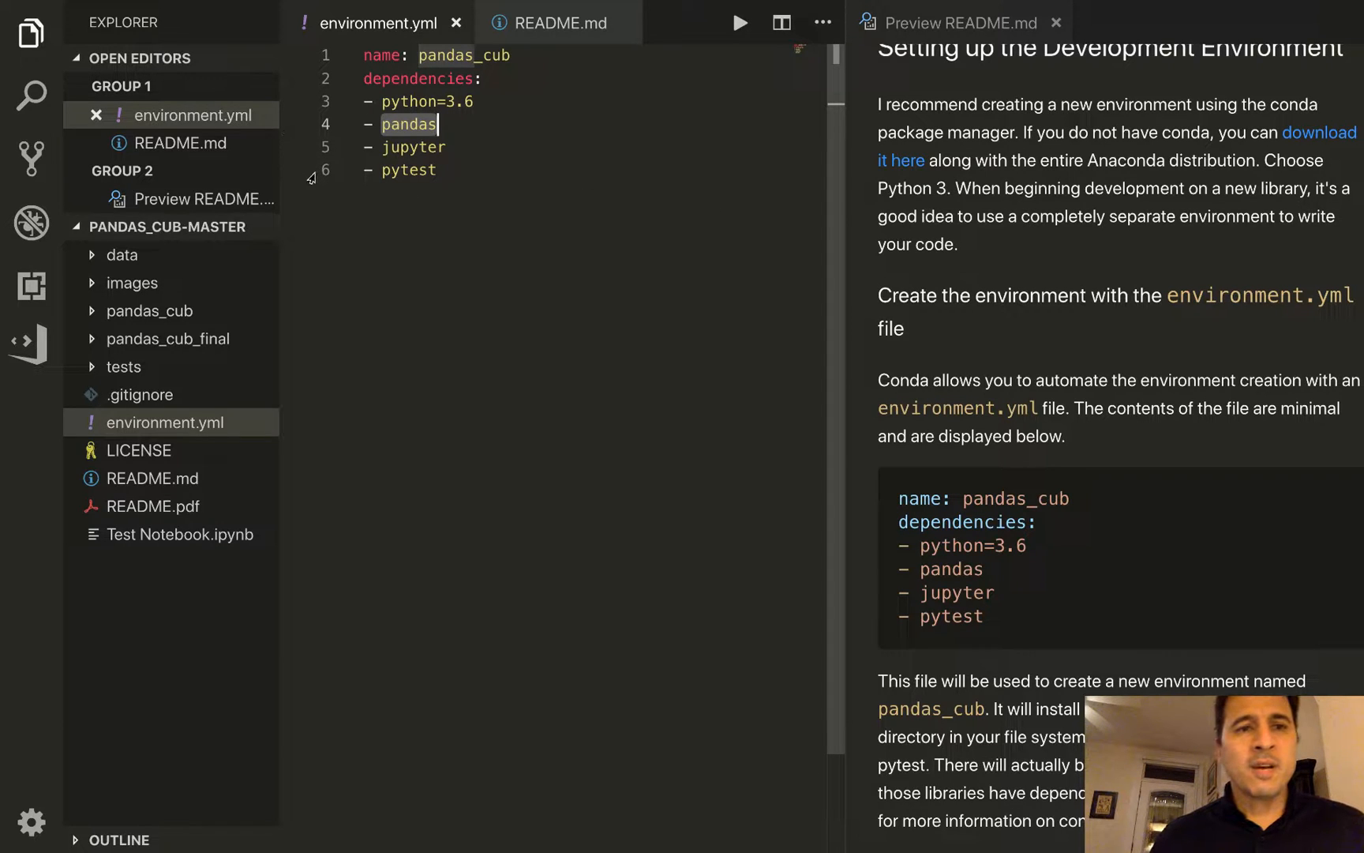
pyautogui.click(211, 8)
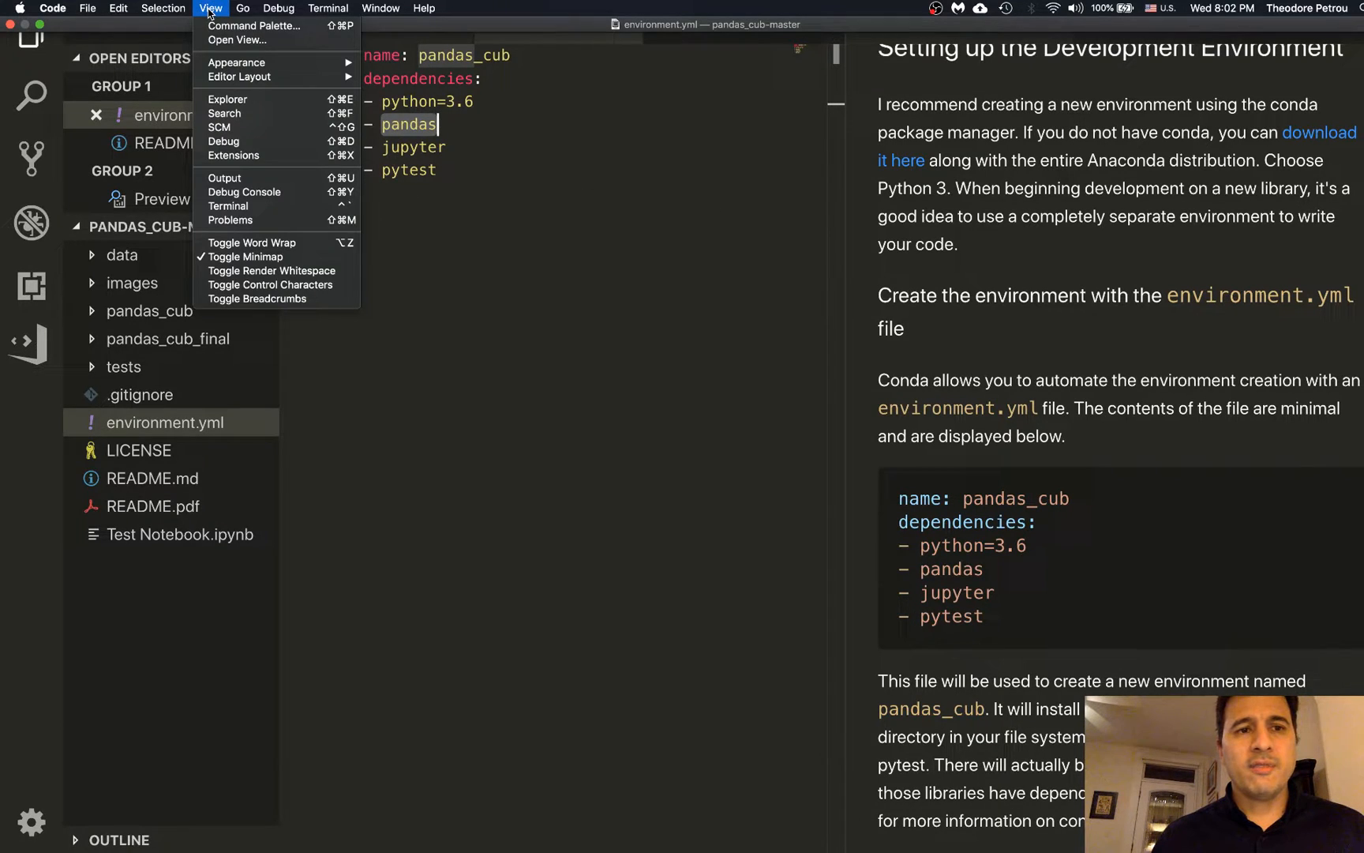
pyautogui.click(246, 257)
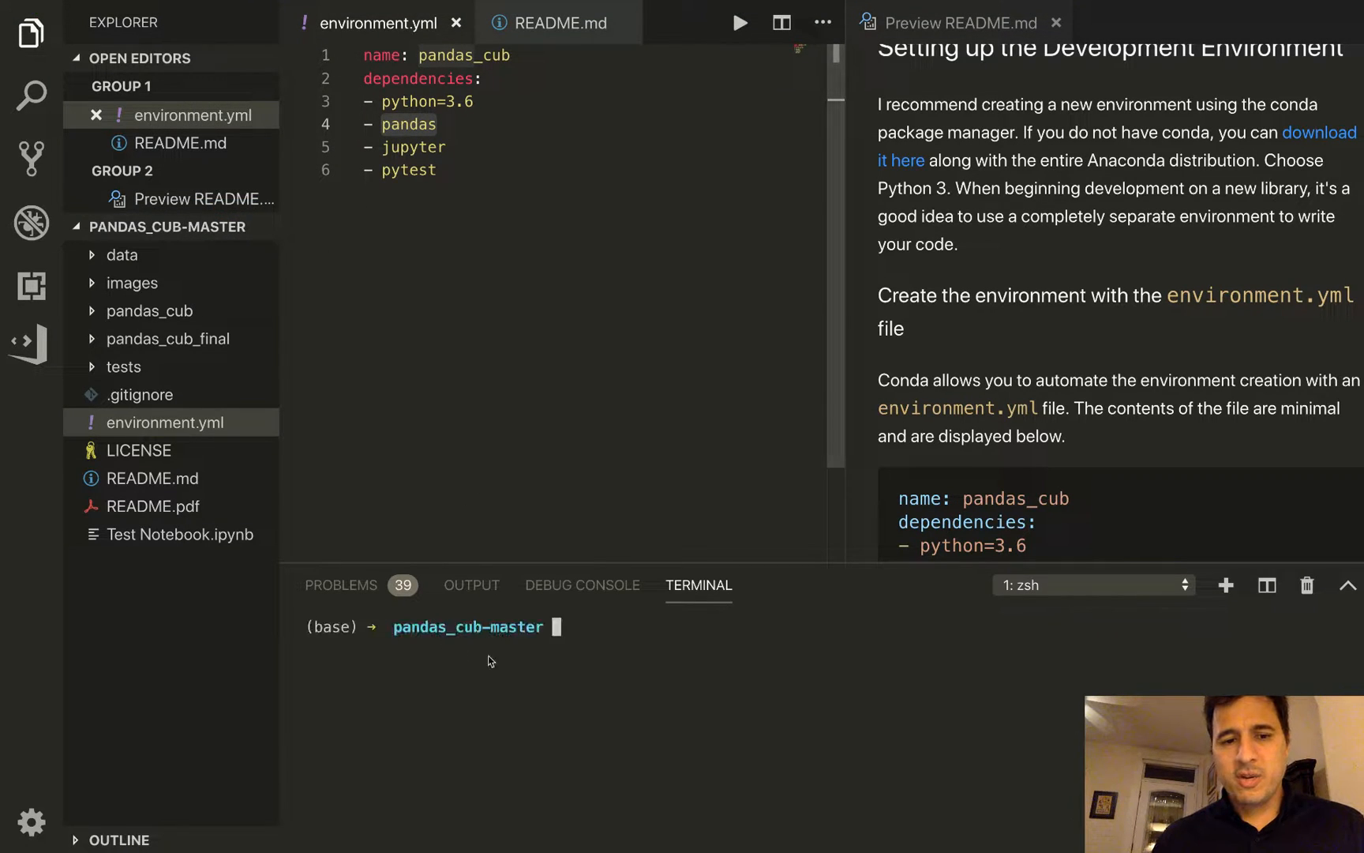
pyautogui.moveTo(566, 630)
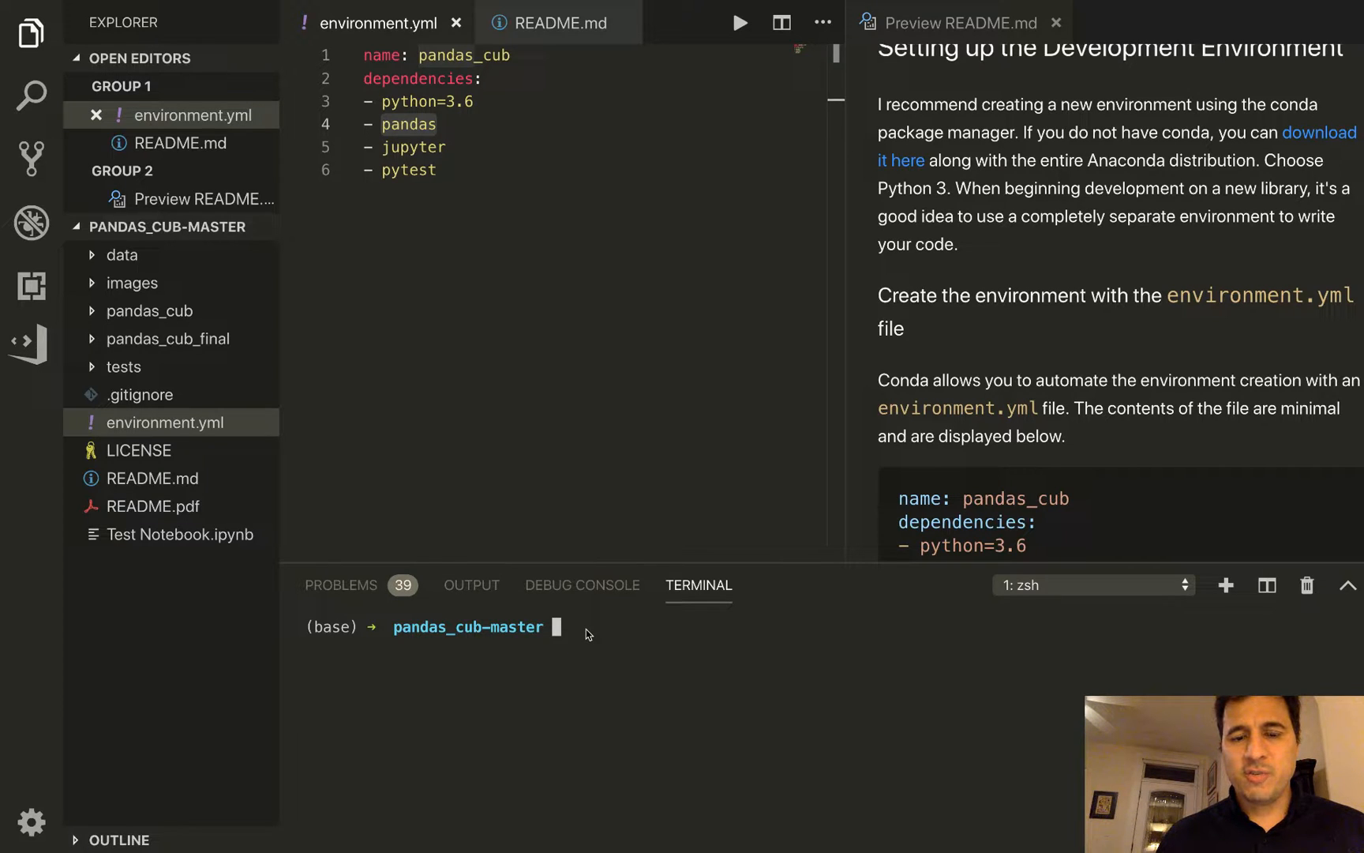
pyautogui.moveTo(485, 637)
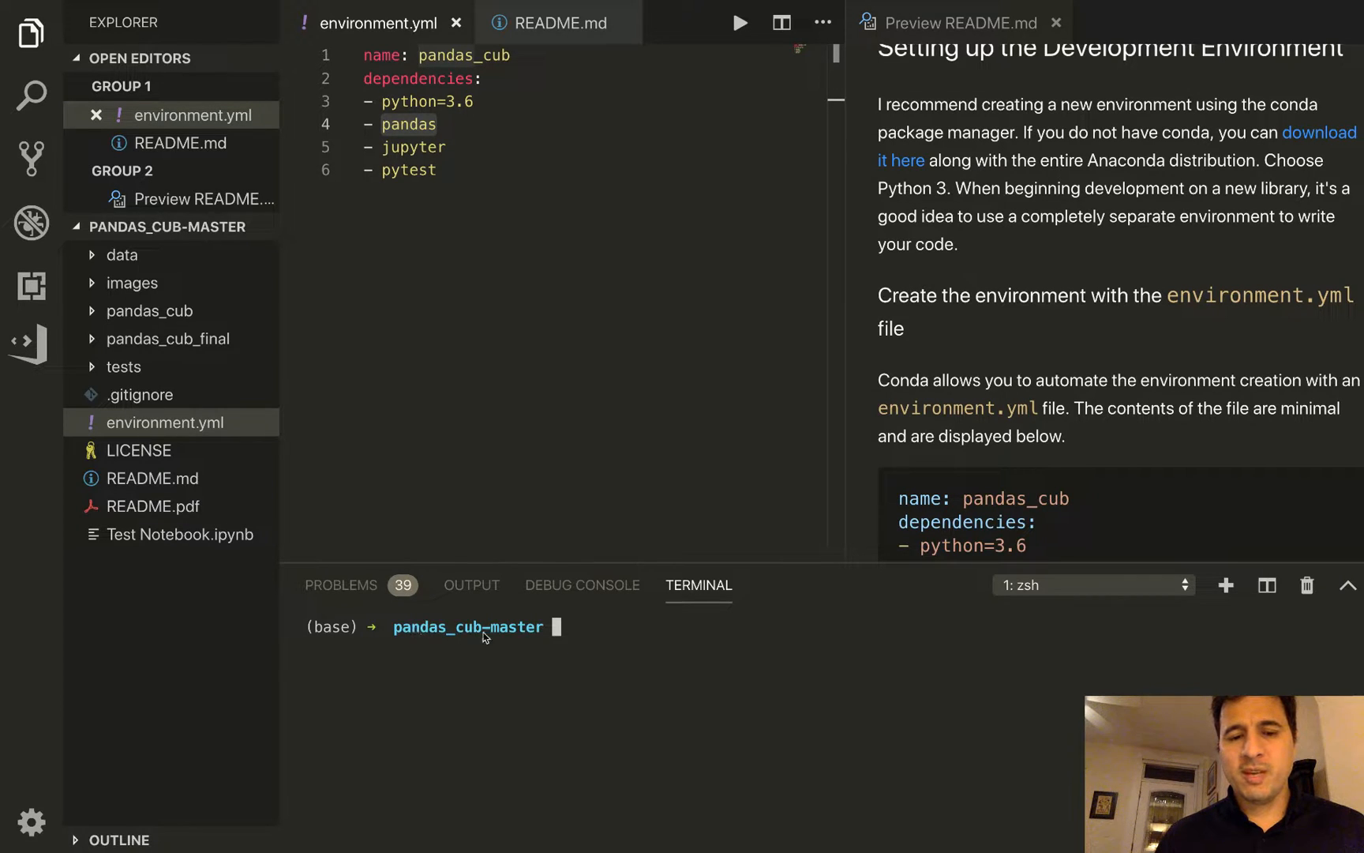
pyautogui.moveTo(537, 637)
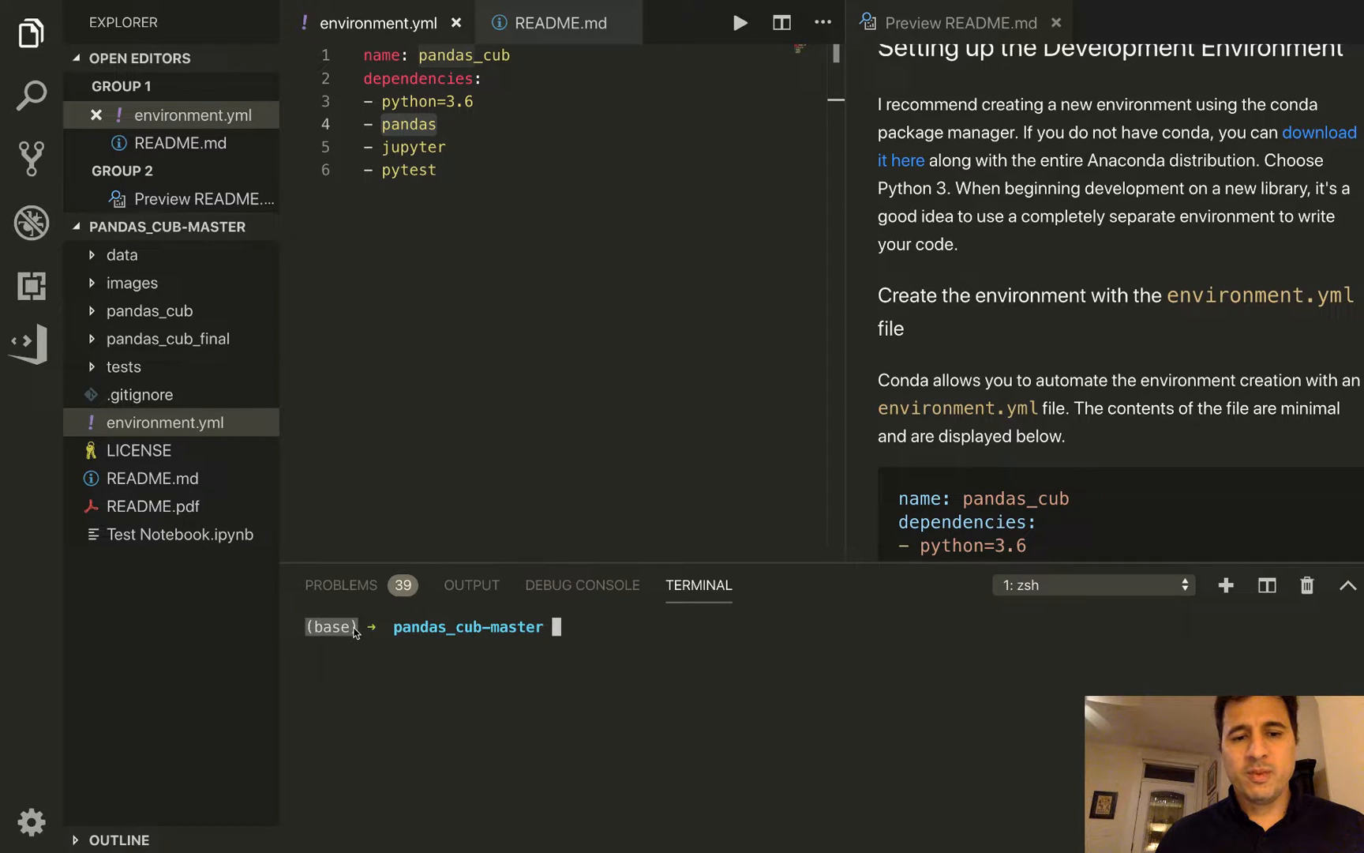
pyautogui.moveTo(396, 634)
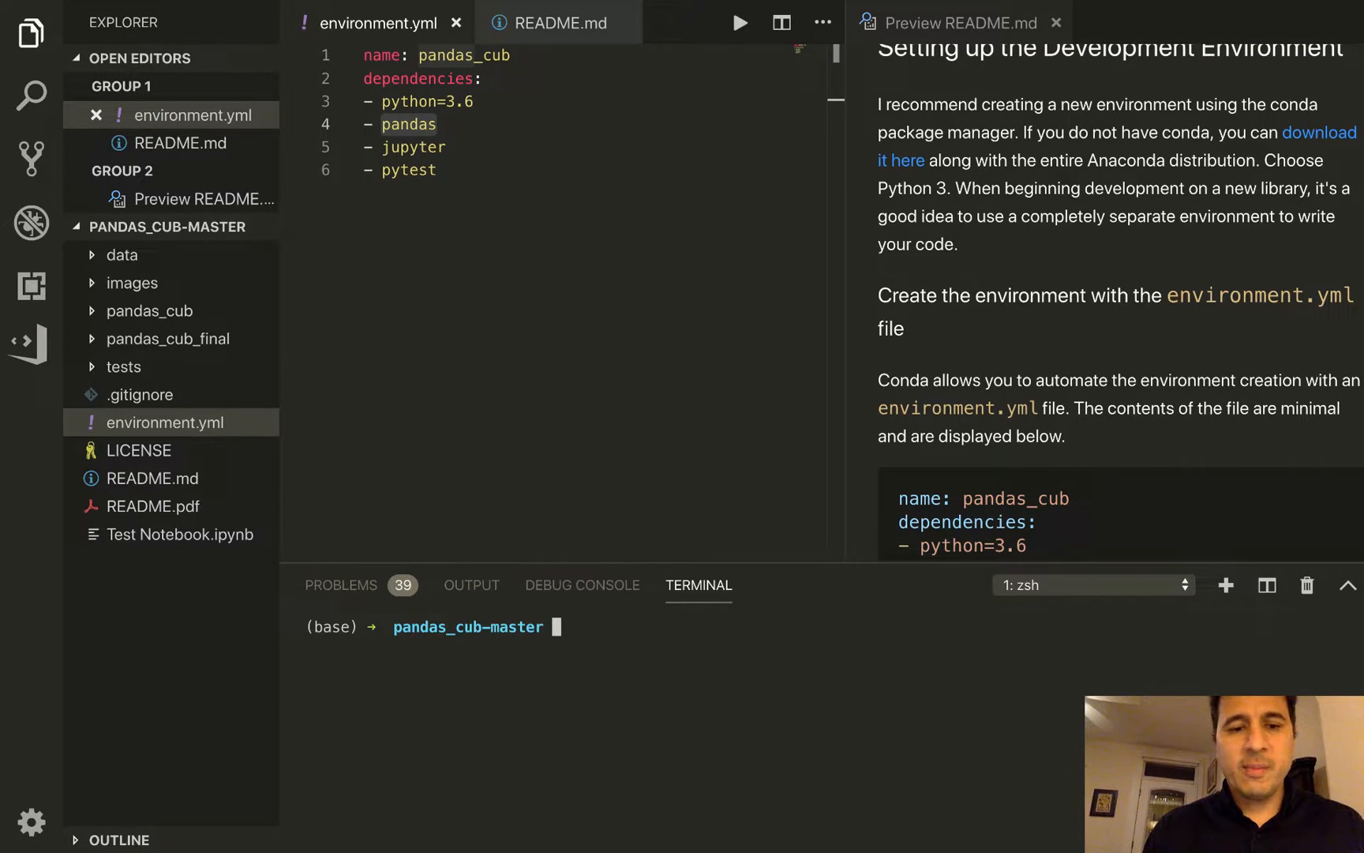
# Step: Enter 'conda env create -f environment.yml' in the integrated terminal without running it
pyautogui.write('conda env create -f environment.yml')
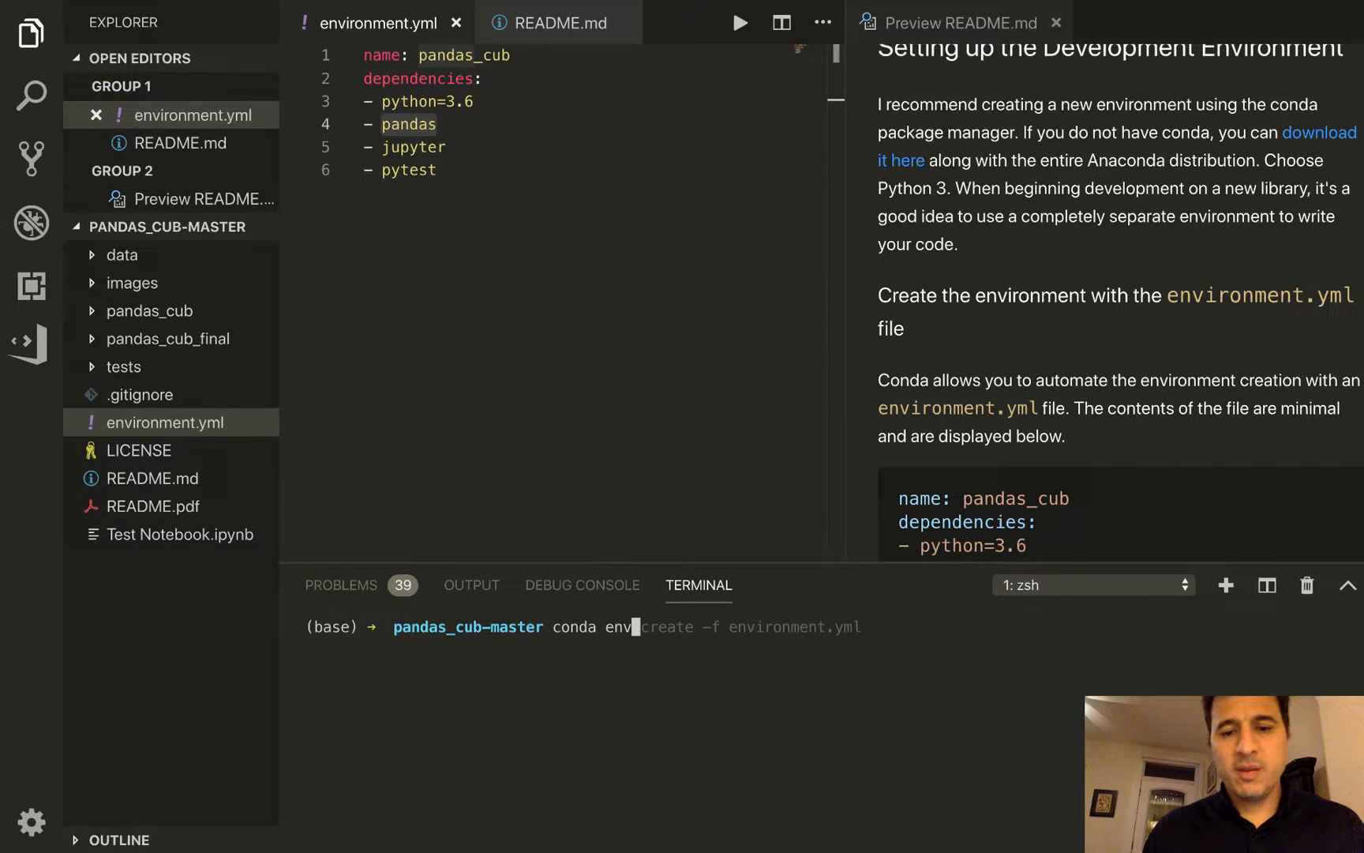
pyautogui.moveTo(713, 626)
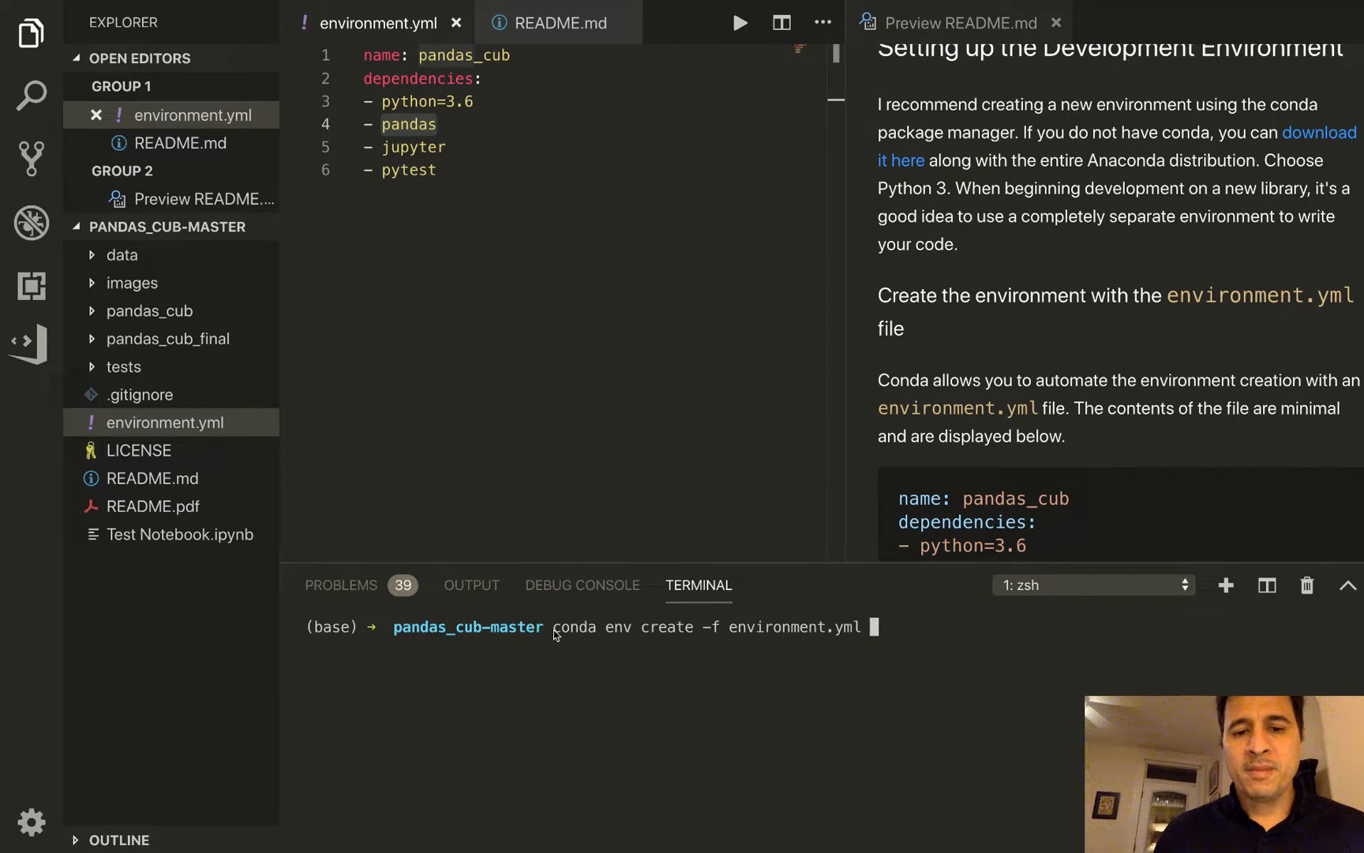
pyautogui.moveTo(592, 632)
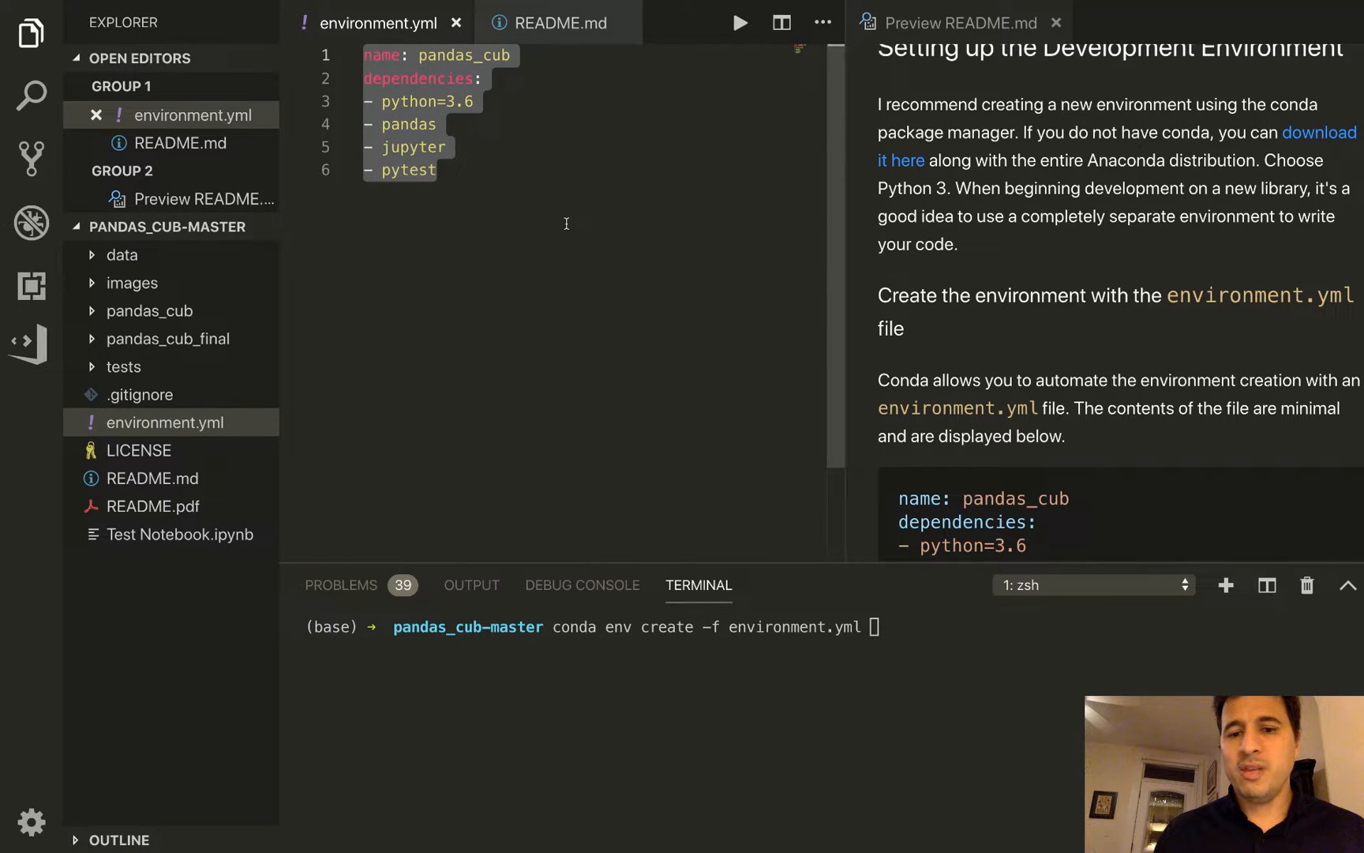
pyautogui.moveTo(899, 641)
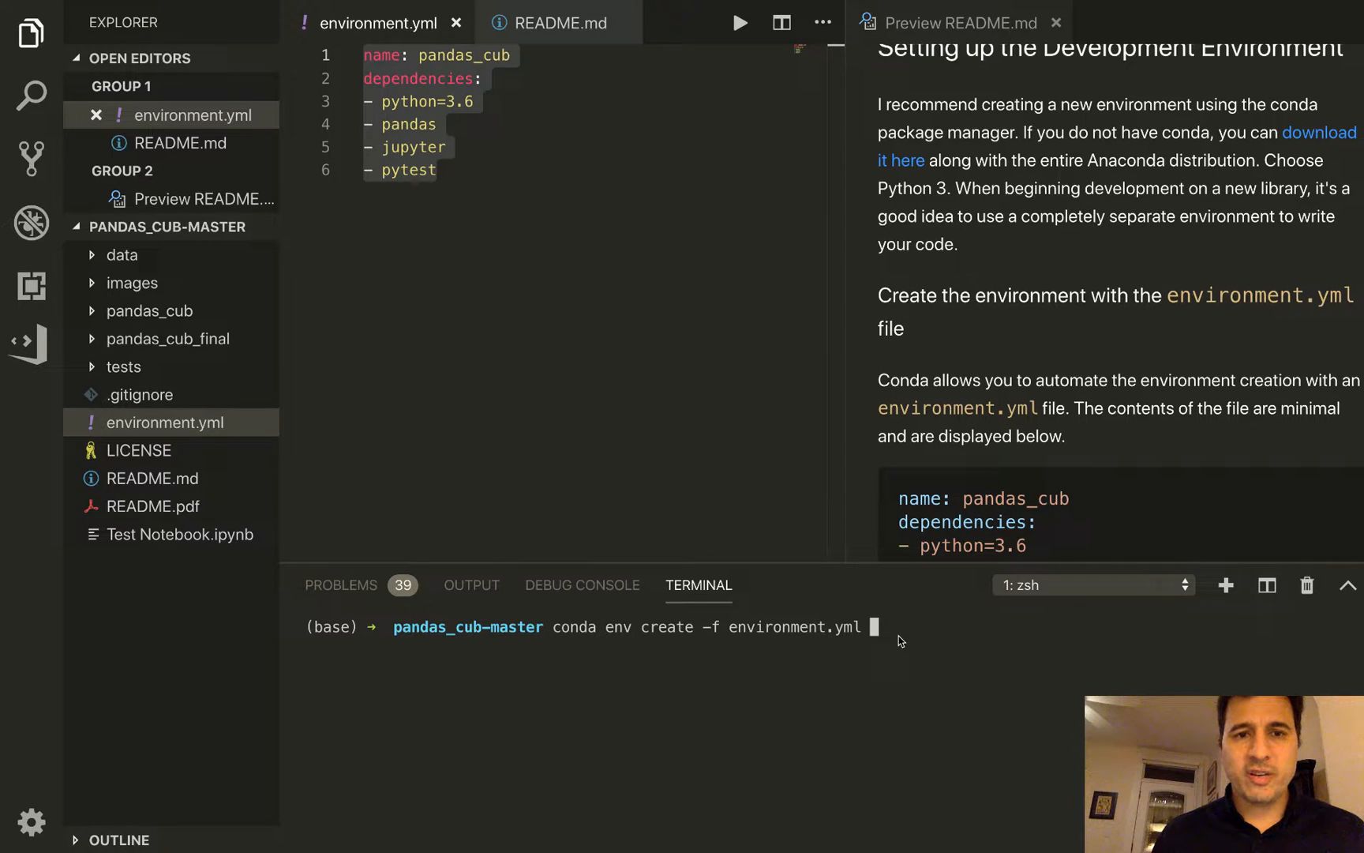
# Step: Run the environment creation, which reports pandas_cub already exists, and mark 'base' in the output
pyautogui.press('Return')
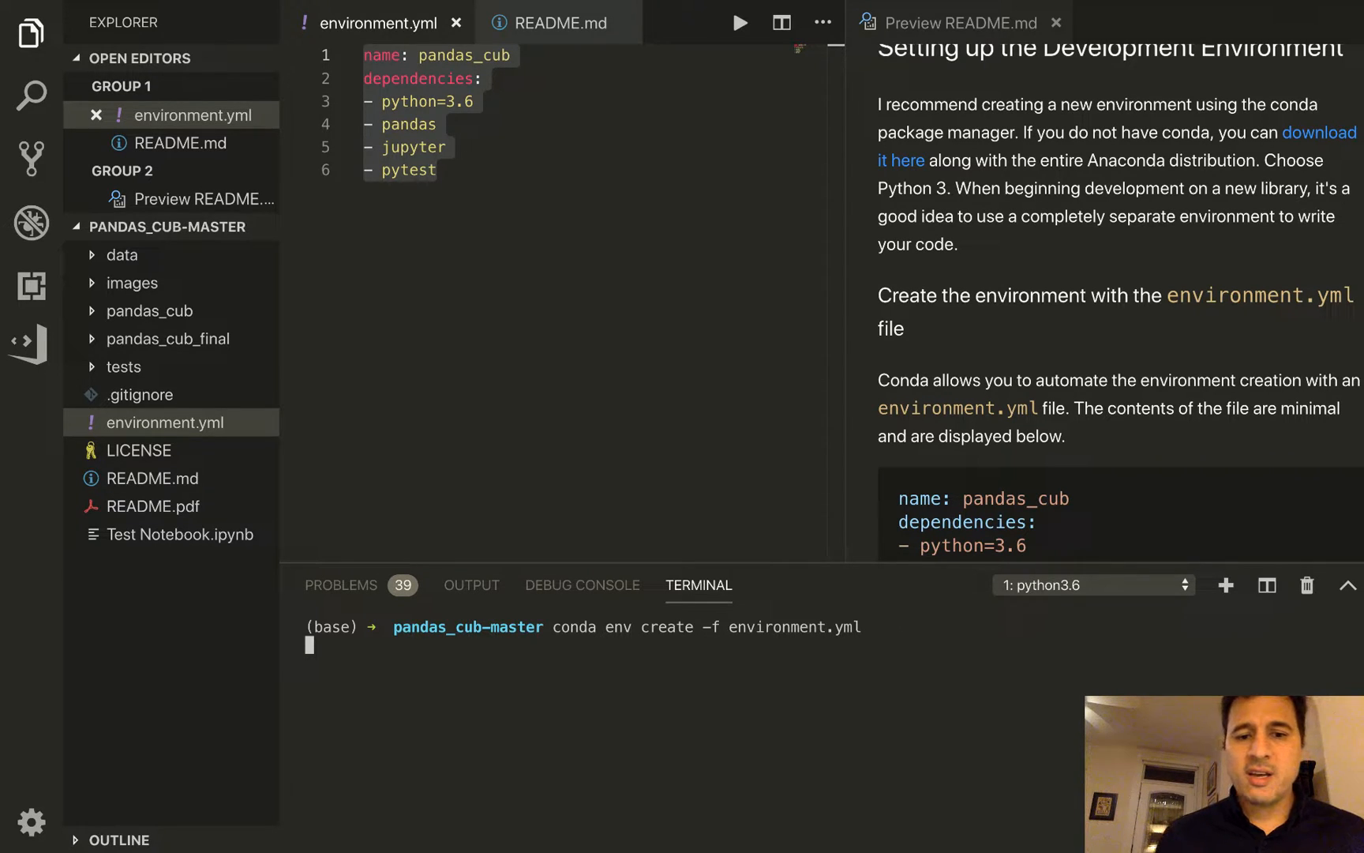
pyautogui.press('Return')
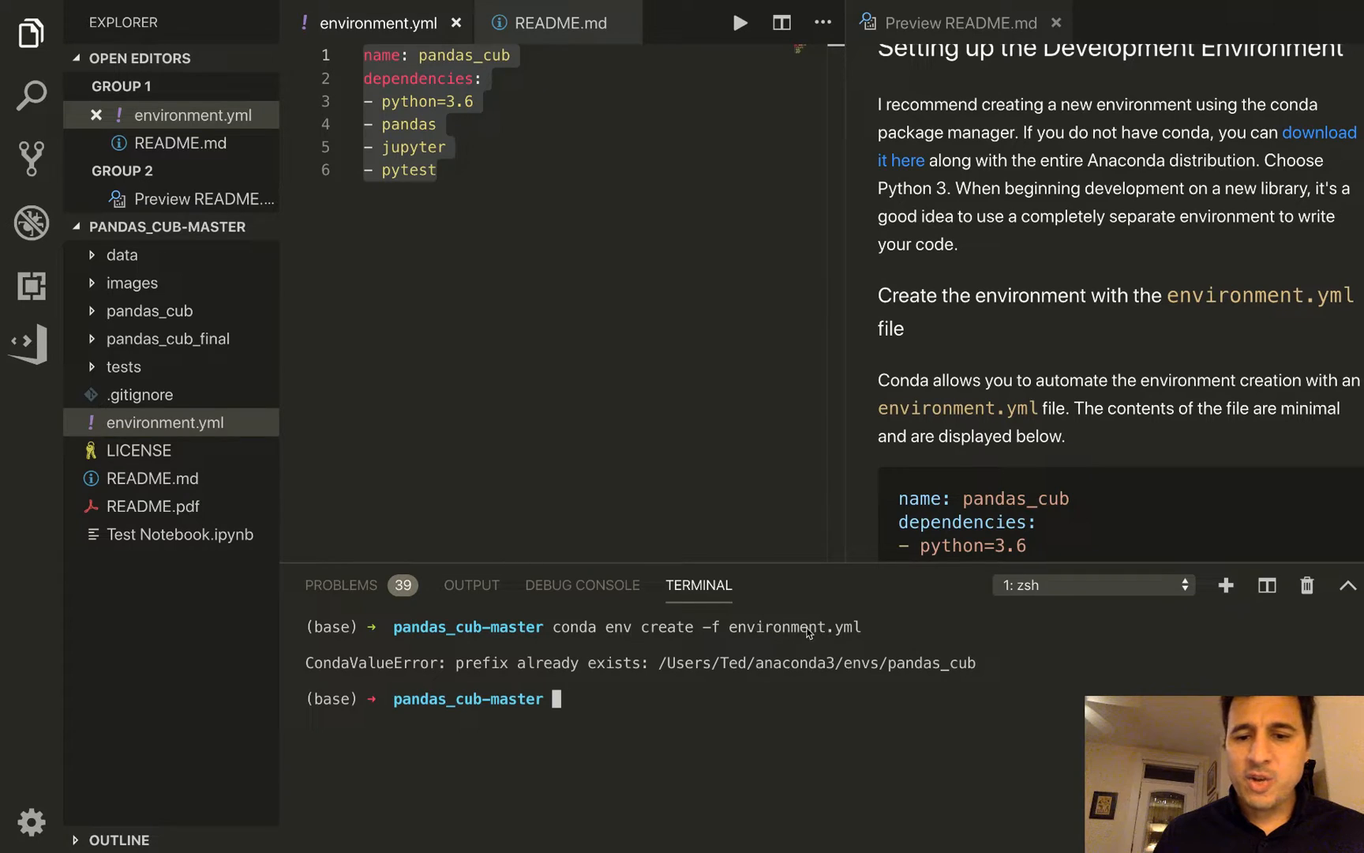
pyautogui.moveTo(740, 636)
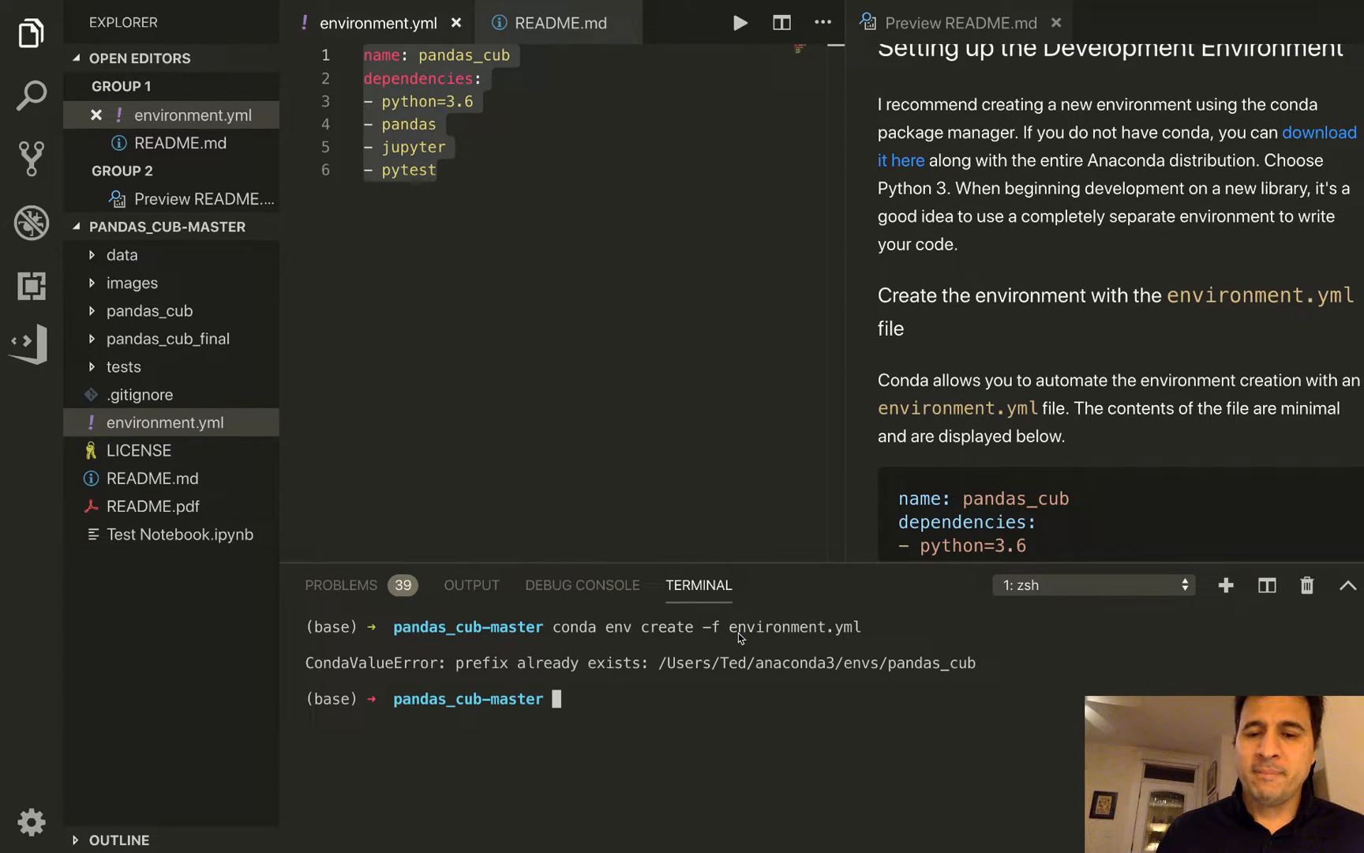
pyautogui.moveTo(663, 670)
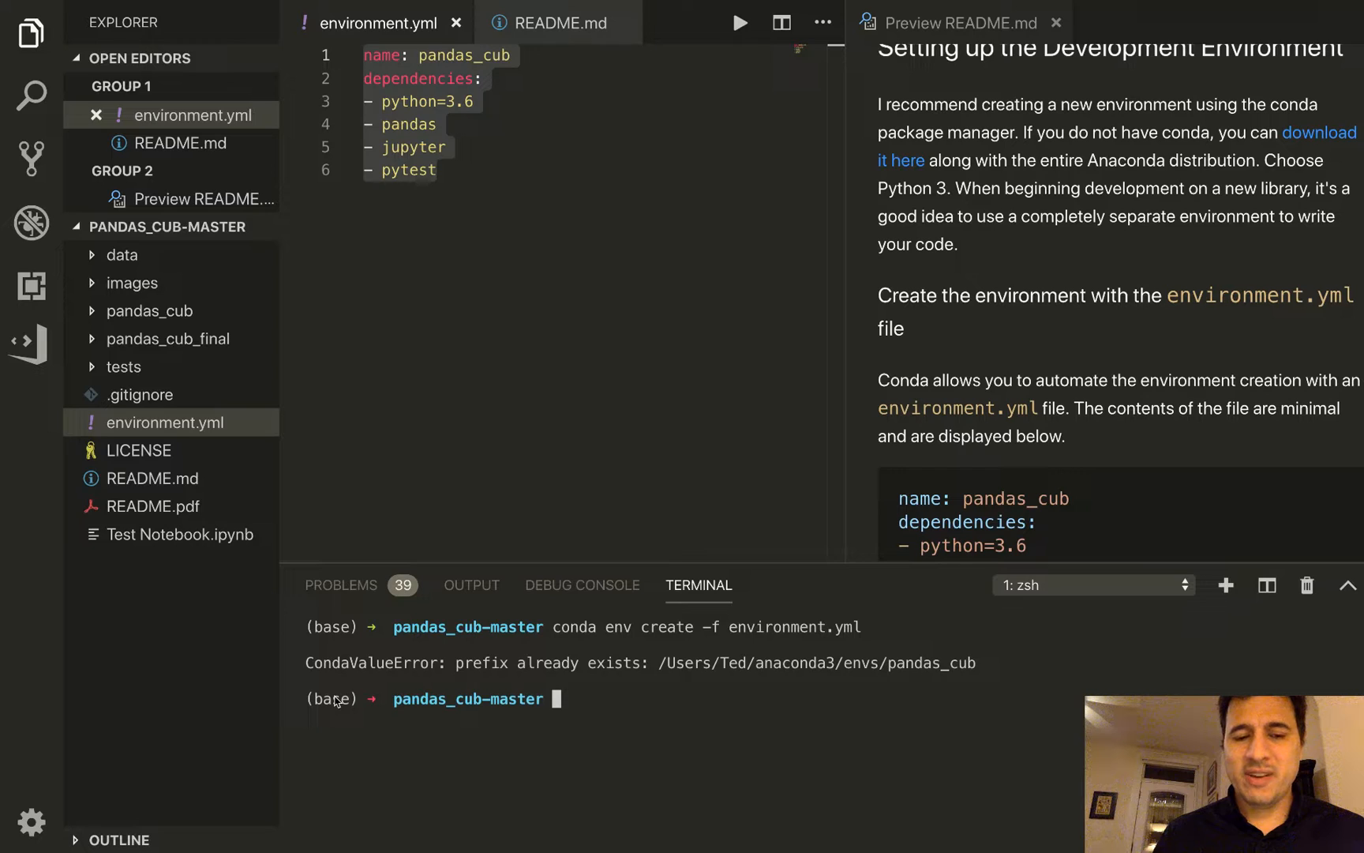
pyautogui.doubleClick(330, 699)
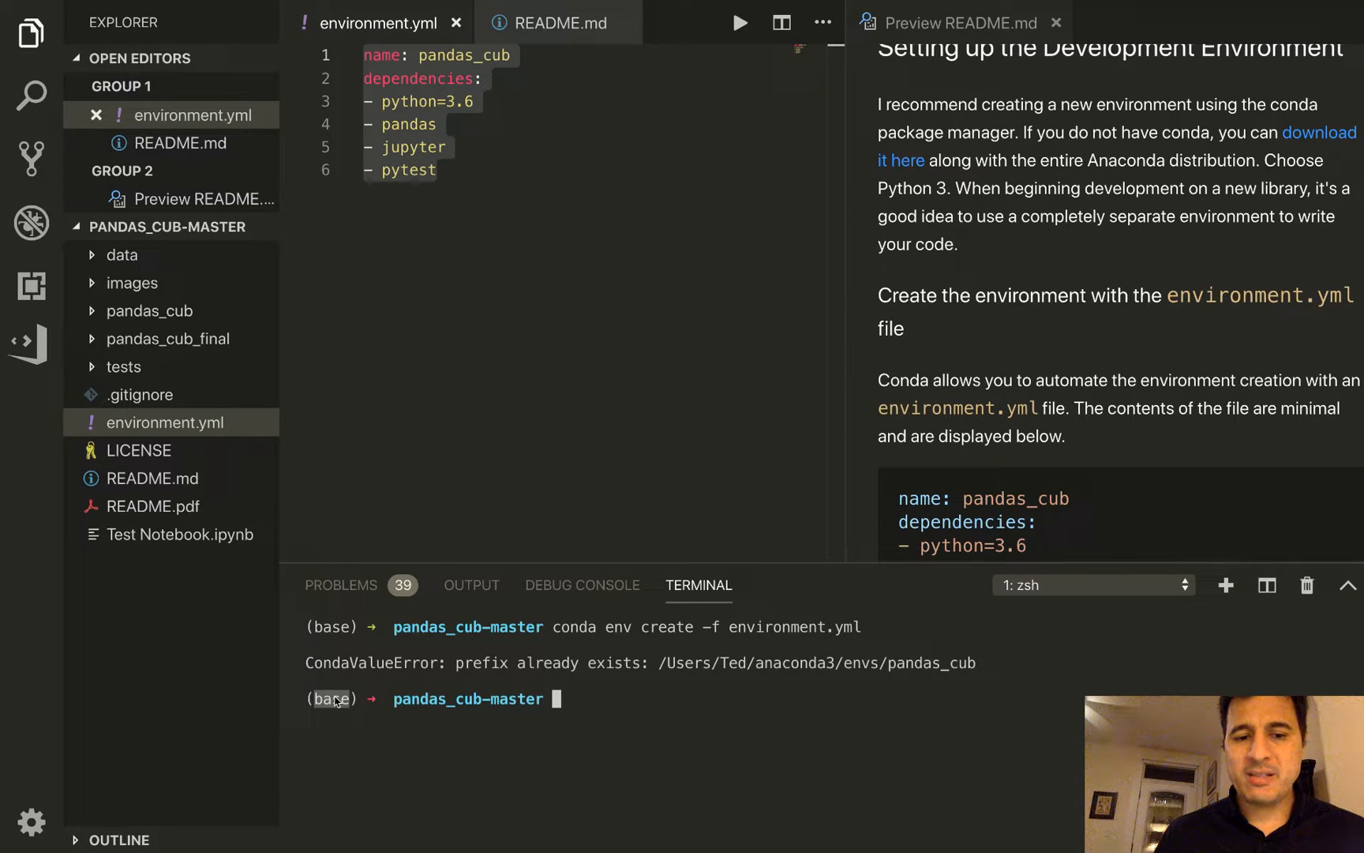
pyautogui.moveTo(572, 726)
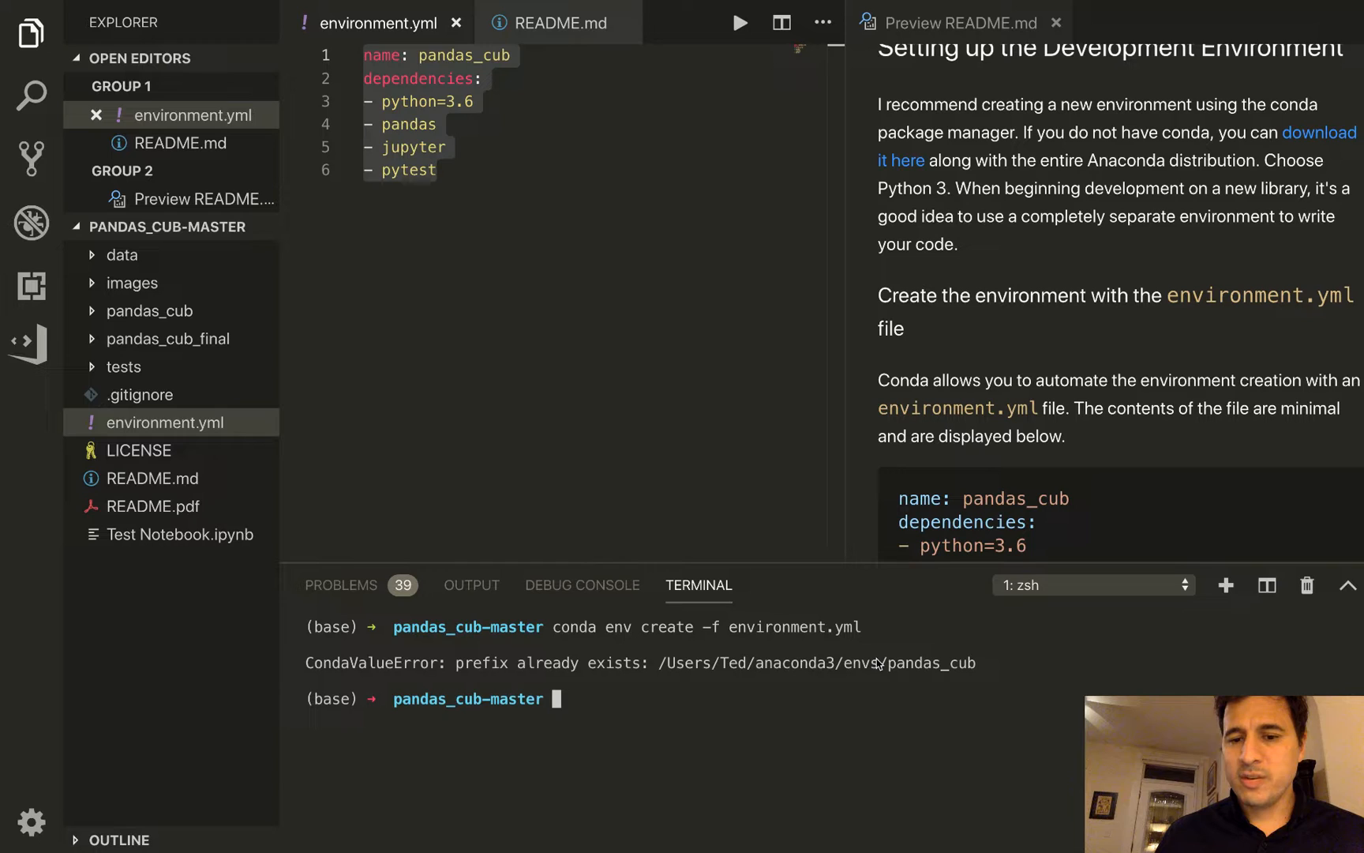
pyautogui.moveTo(853, 668)
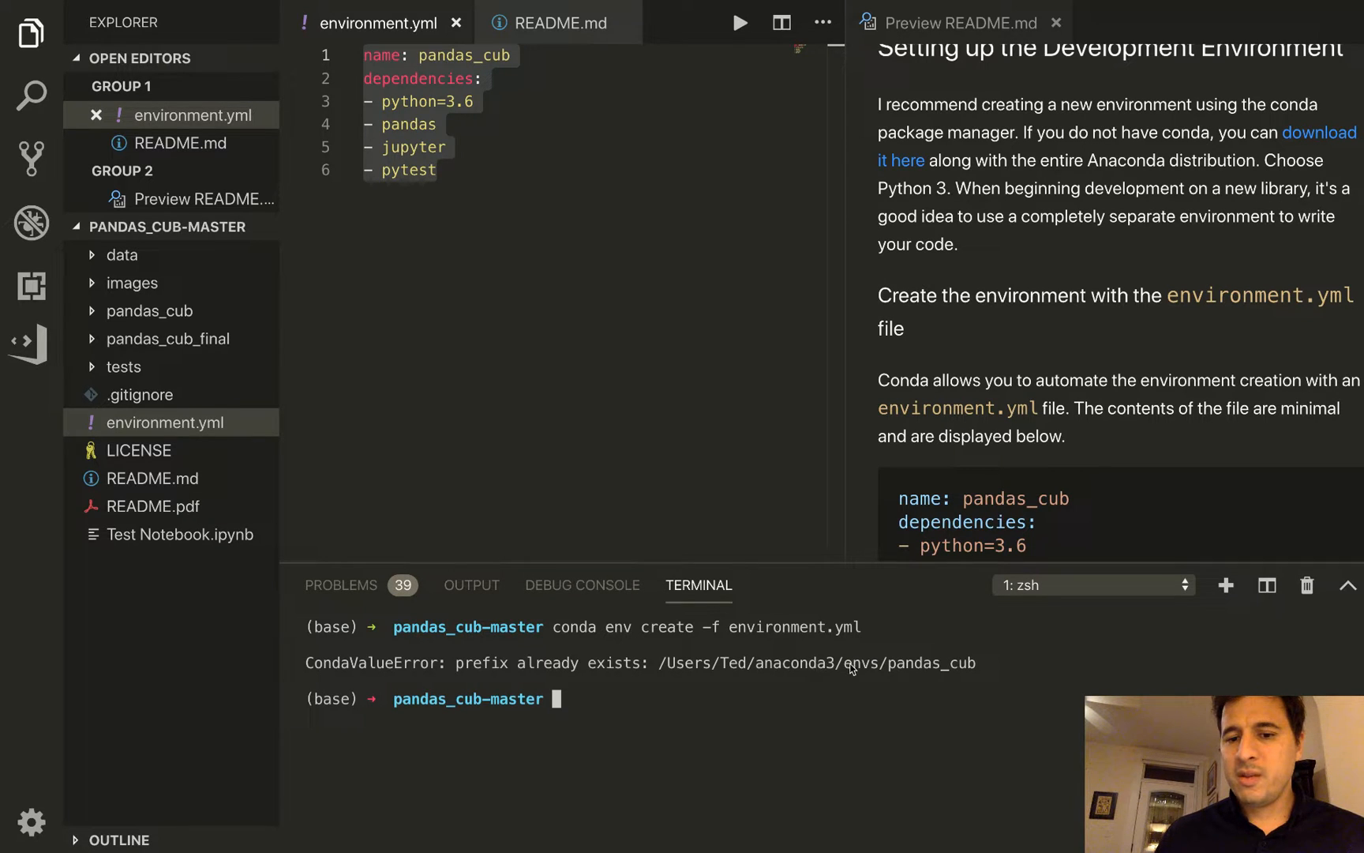
pyautogui.moveTo(898, 668)
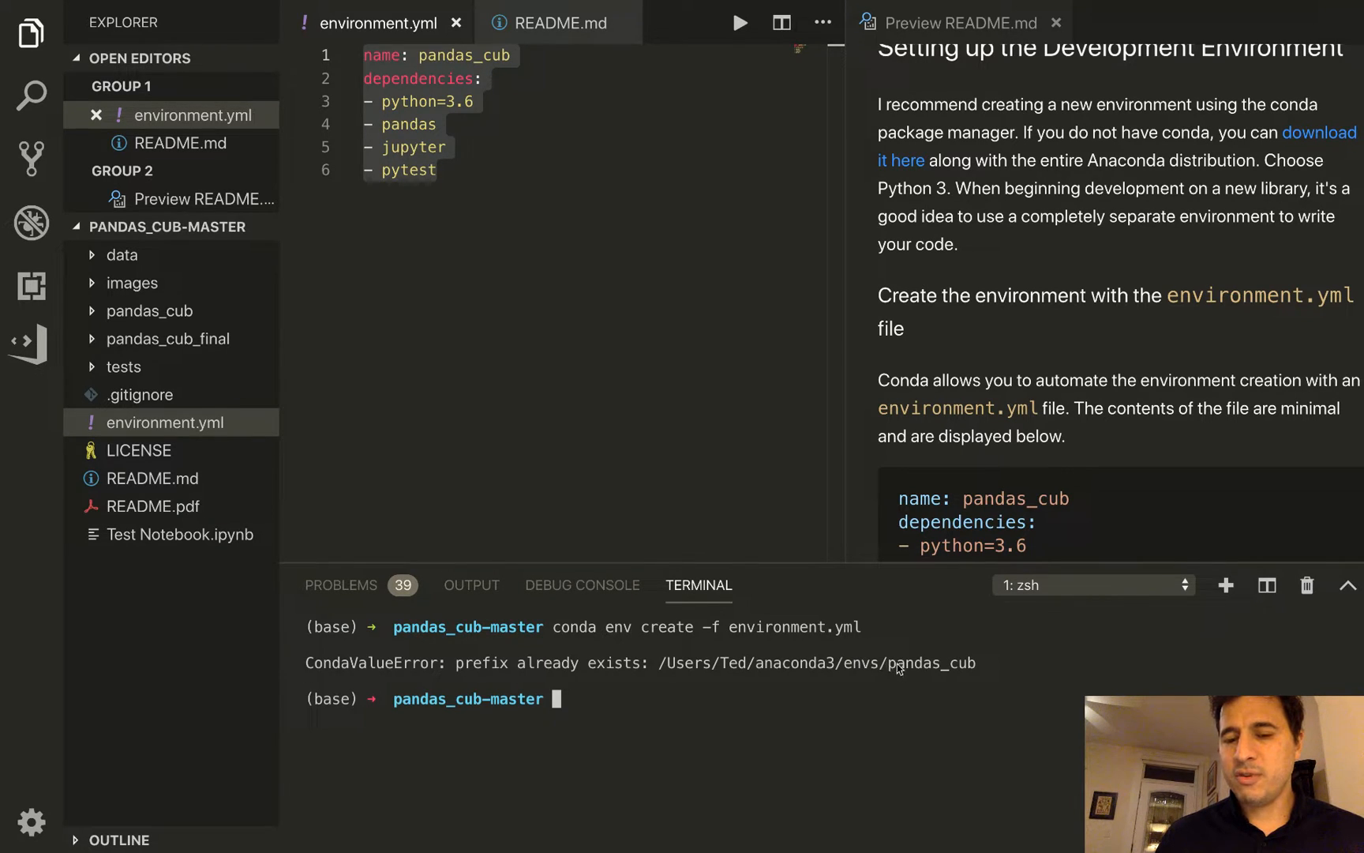
pyautogui.moveTo(969, 670)
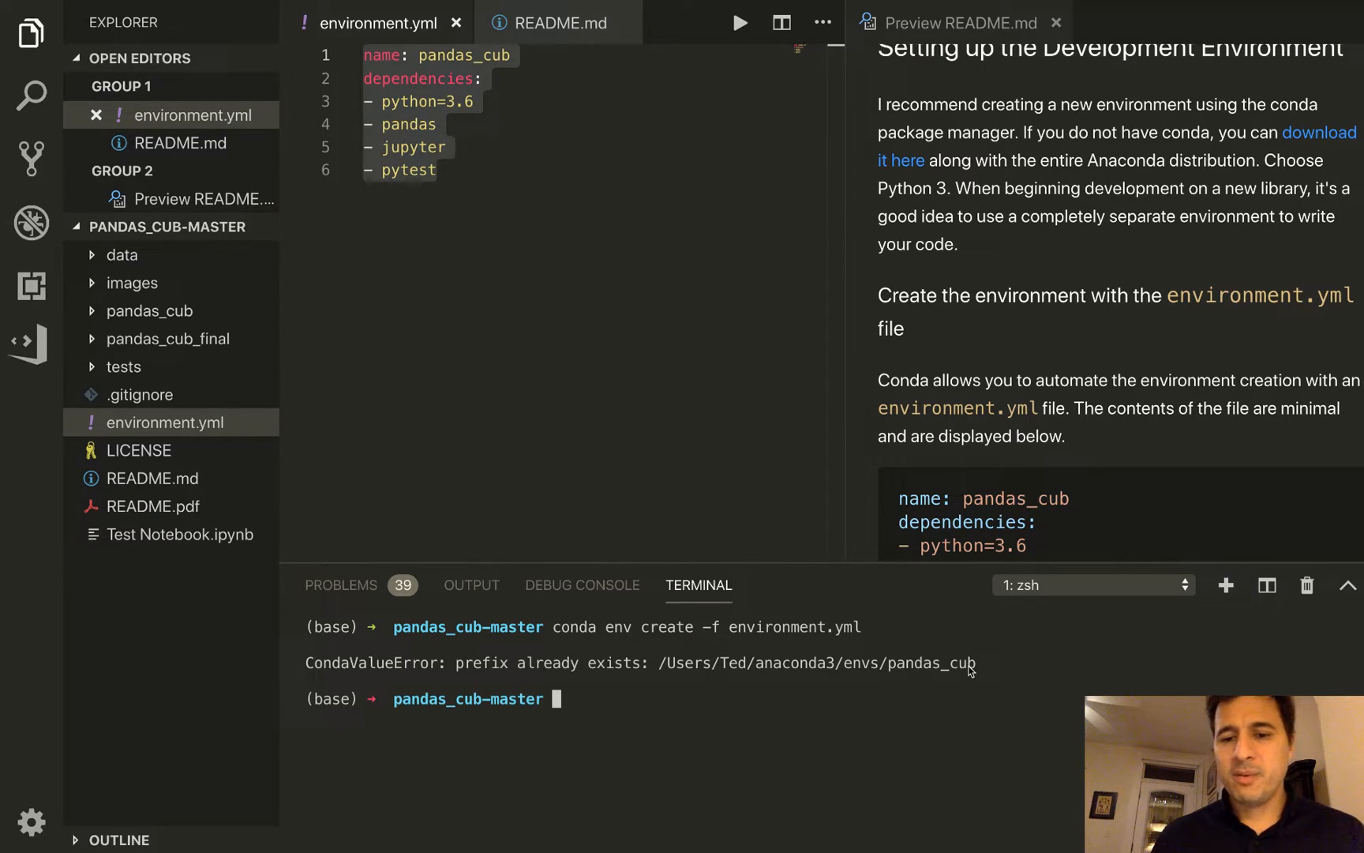
pyautogui.moveTo(935, 665)
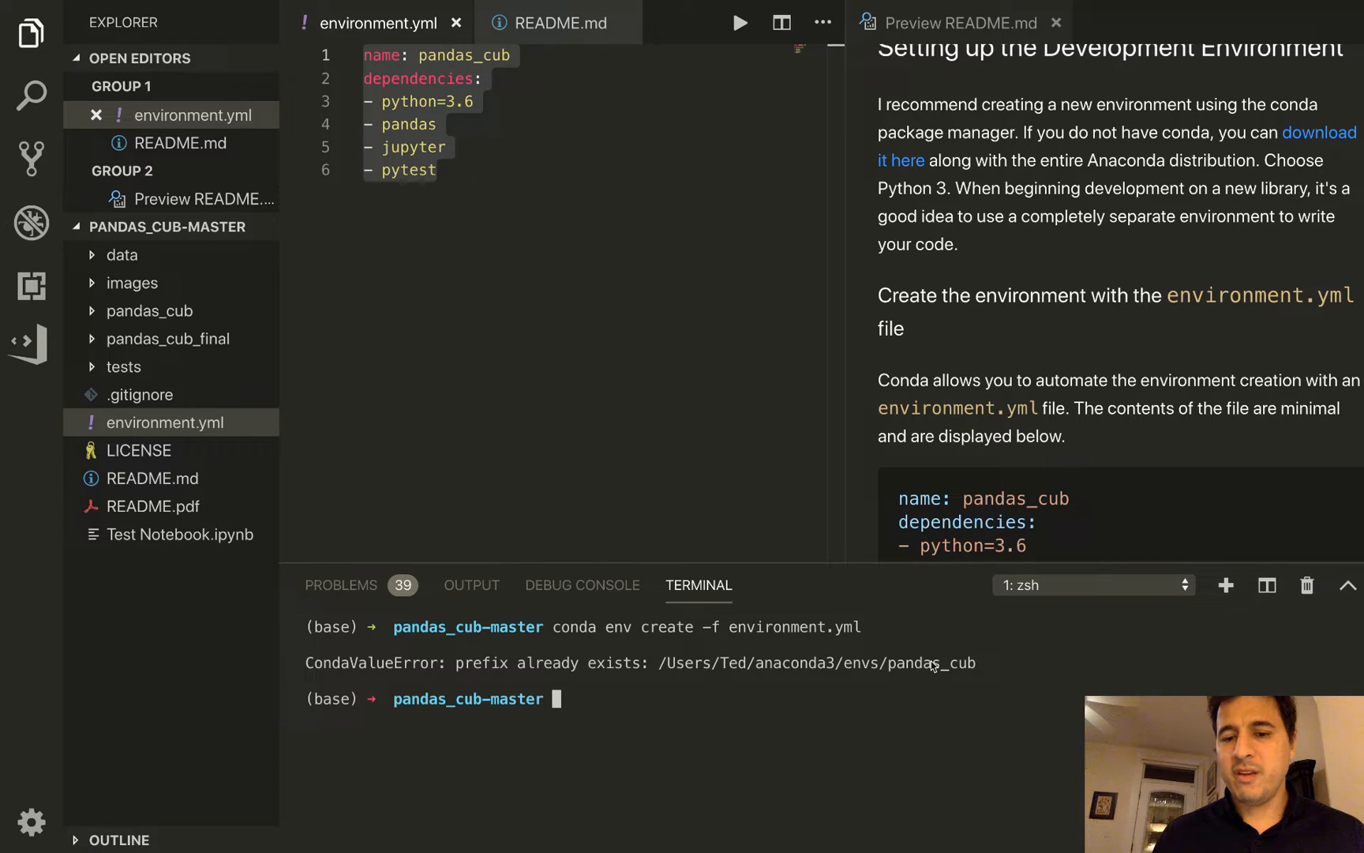
pyautogui.moveTo(614, 700)
pyautogui.write('conda env list')
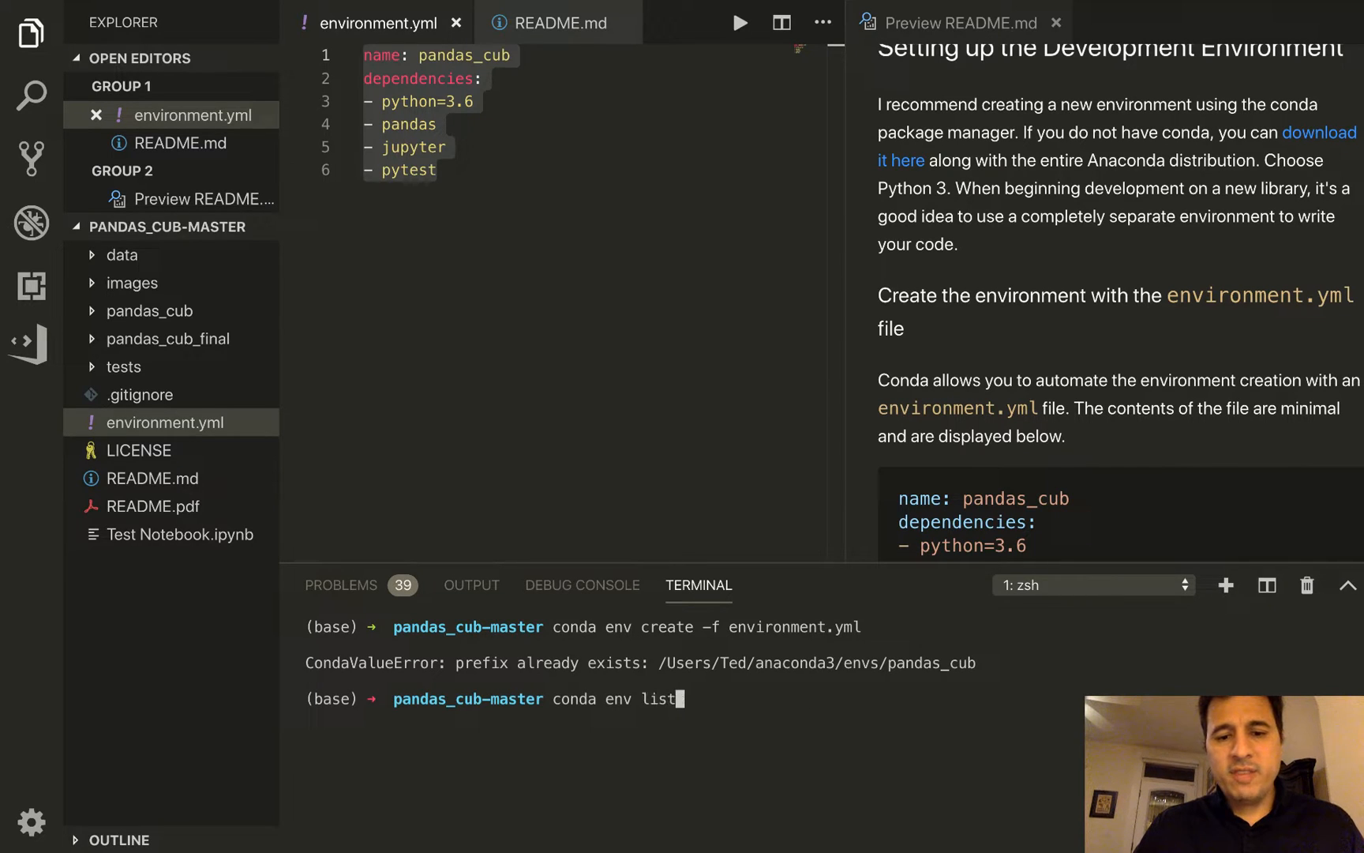
pyautogui.press('Return')
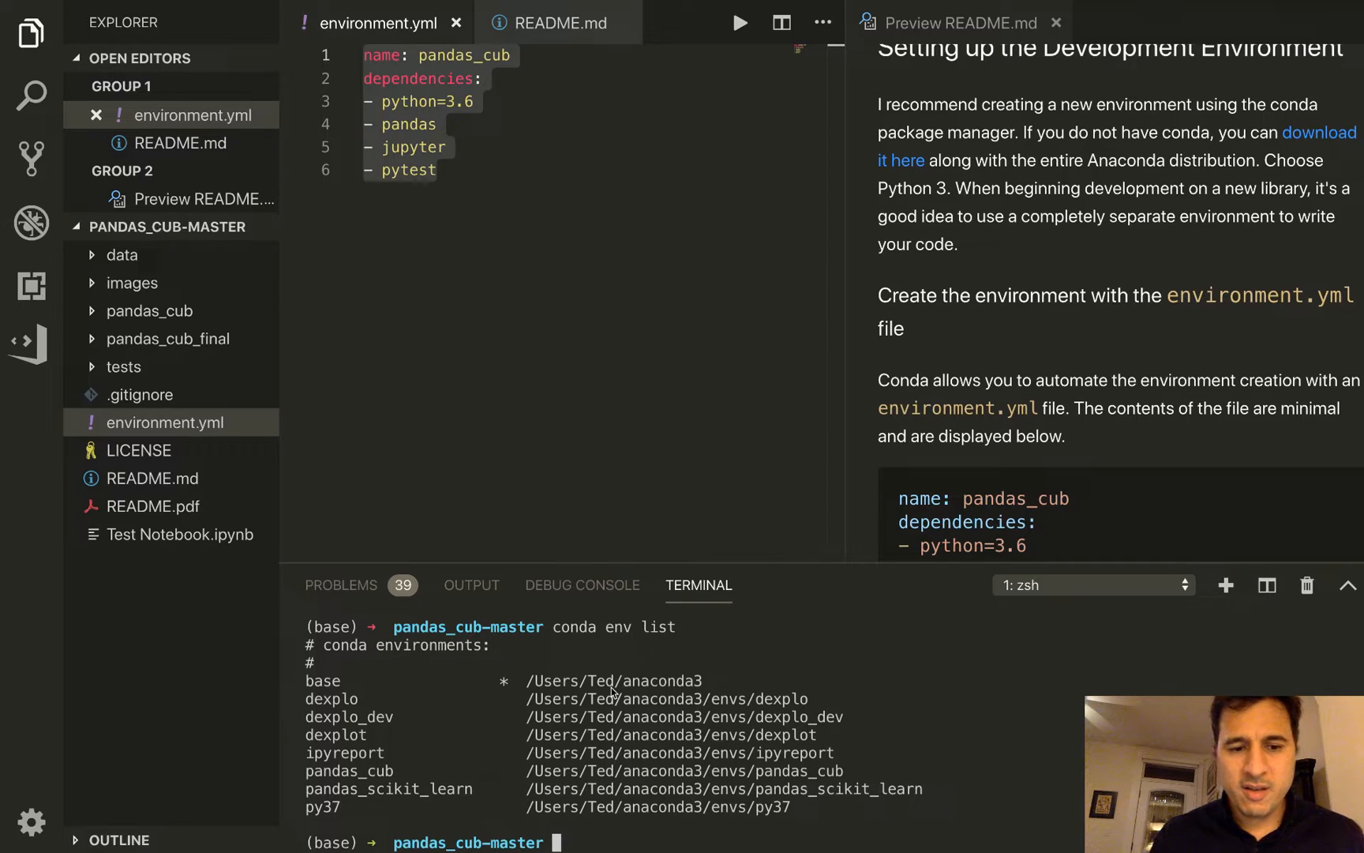
pyautogui.moveTo(440, 700)
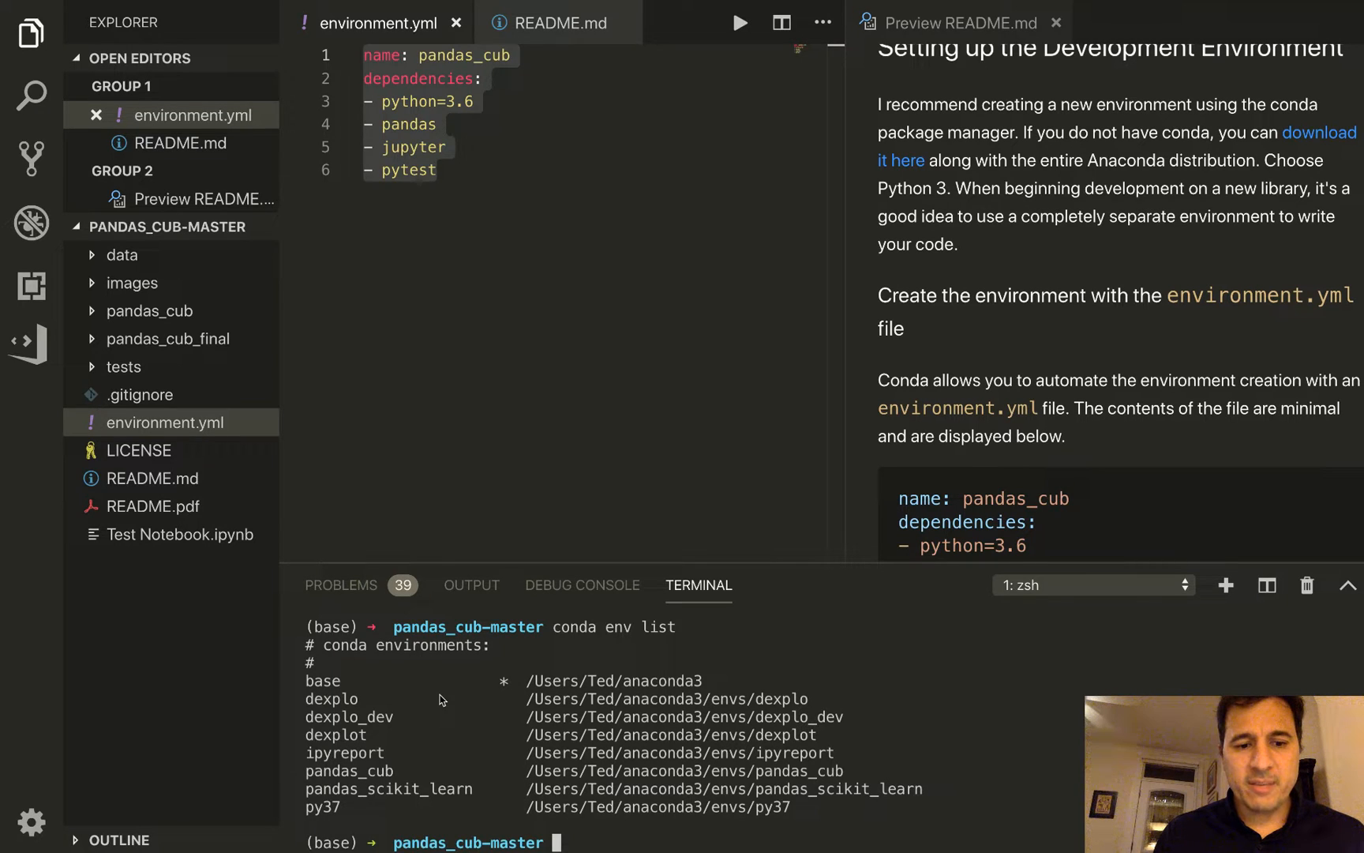
pyautogui.moveTo(463, 692)
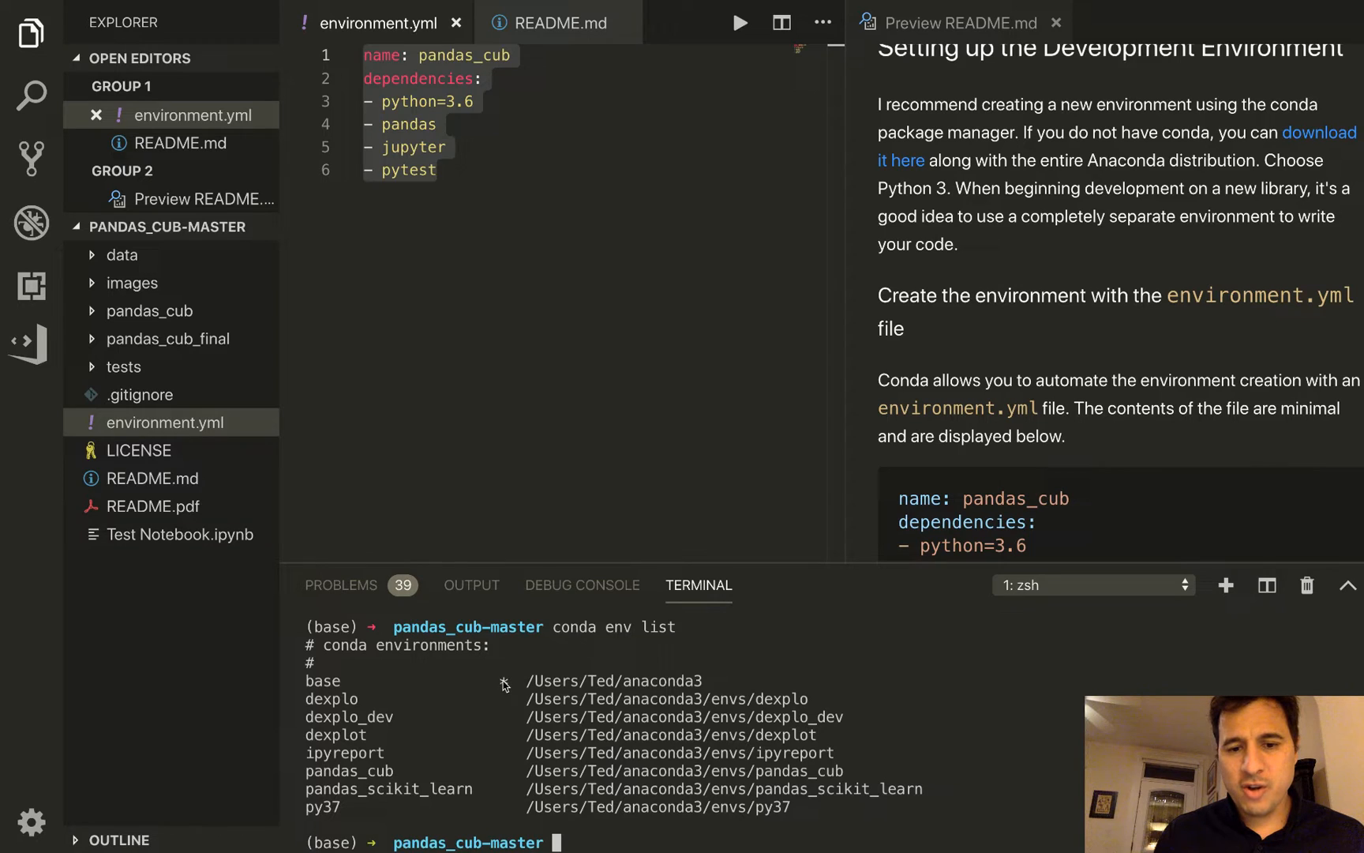
pyautogui.moveTo(658, 684)
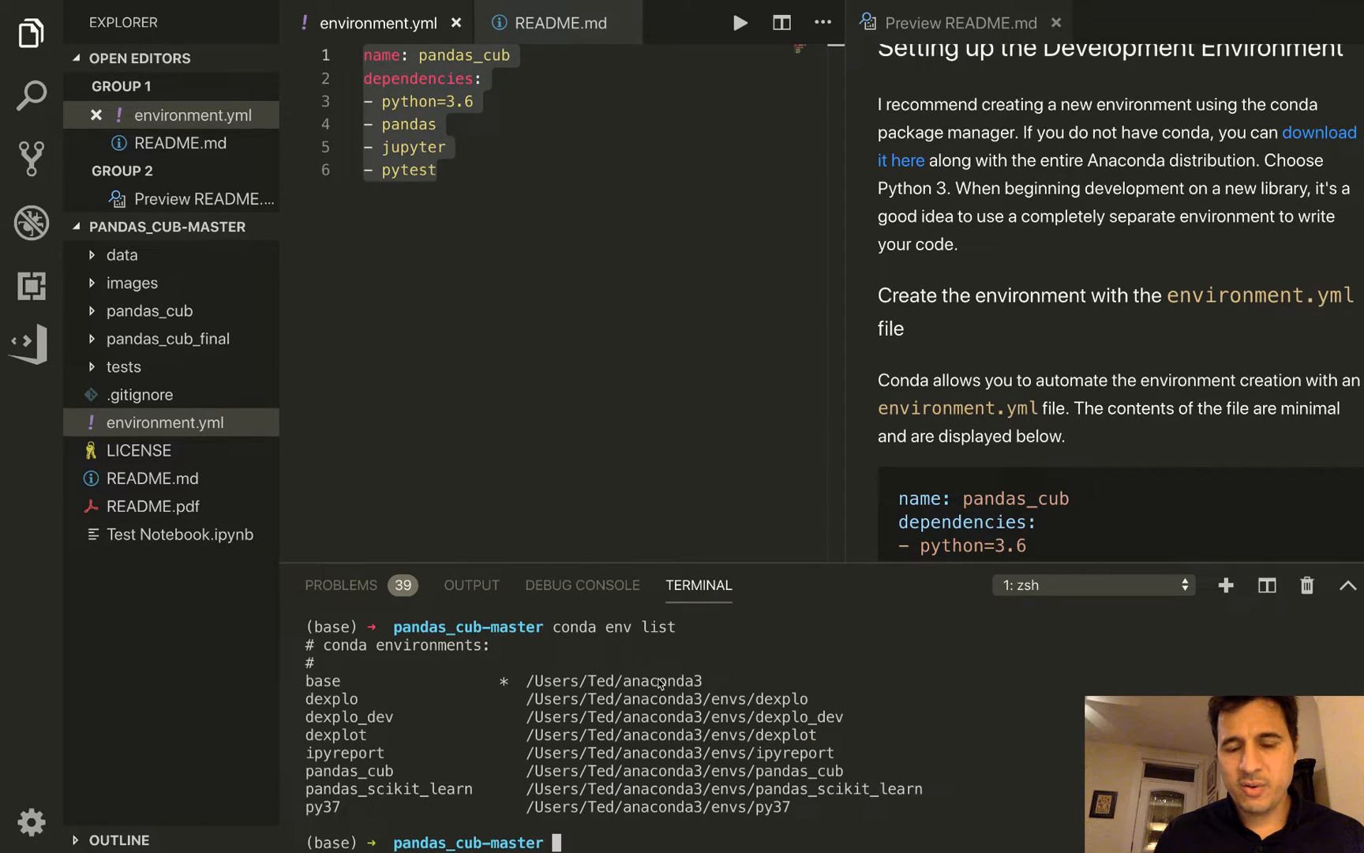
pyautogui.moveTo(691, 679)
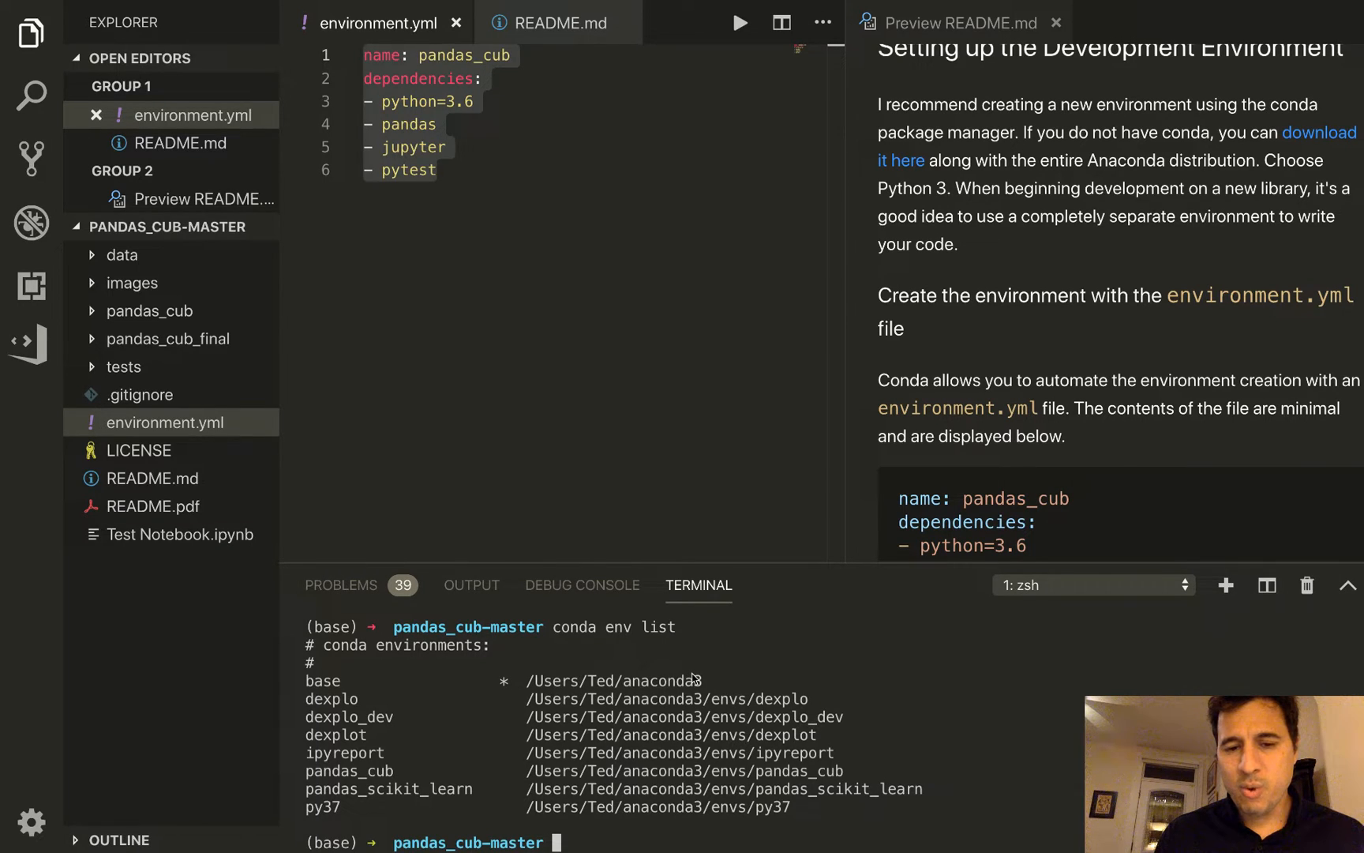
pyautogui.moveTo(503, 681)
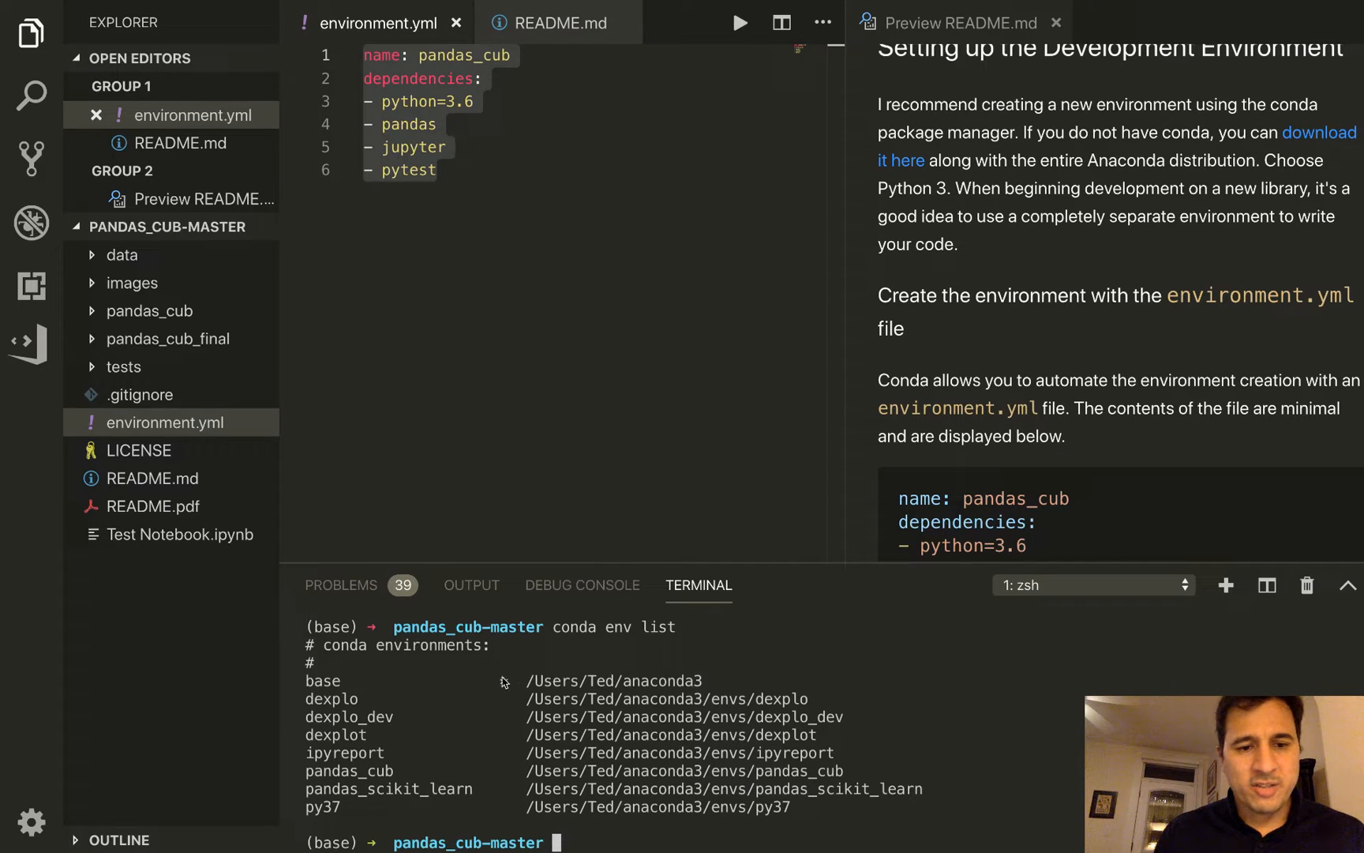
pyautogui.moveTo(507, 682)
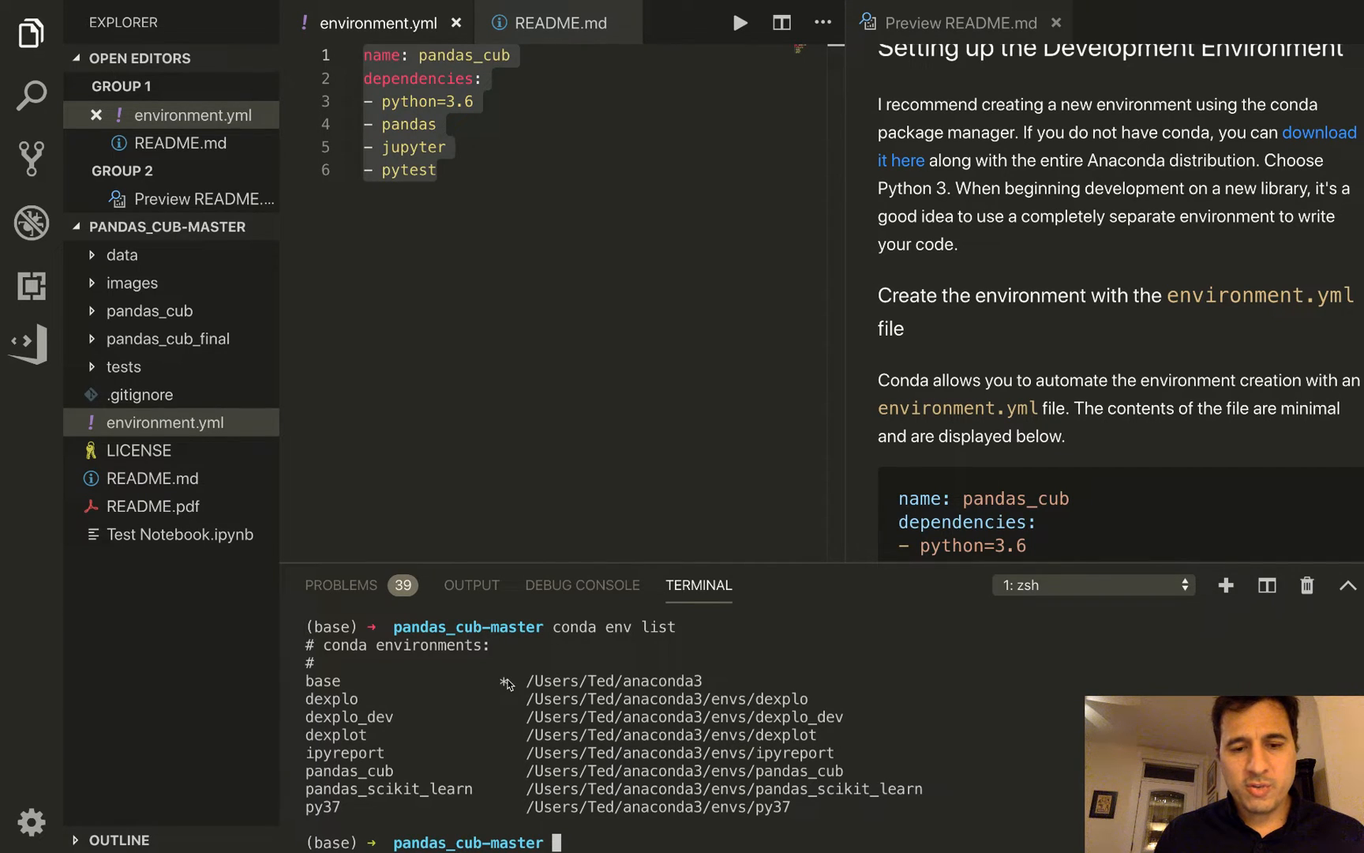
pyautogui.moveTo(391, 778)
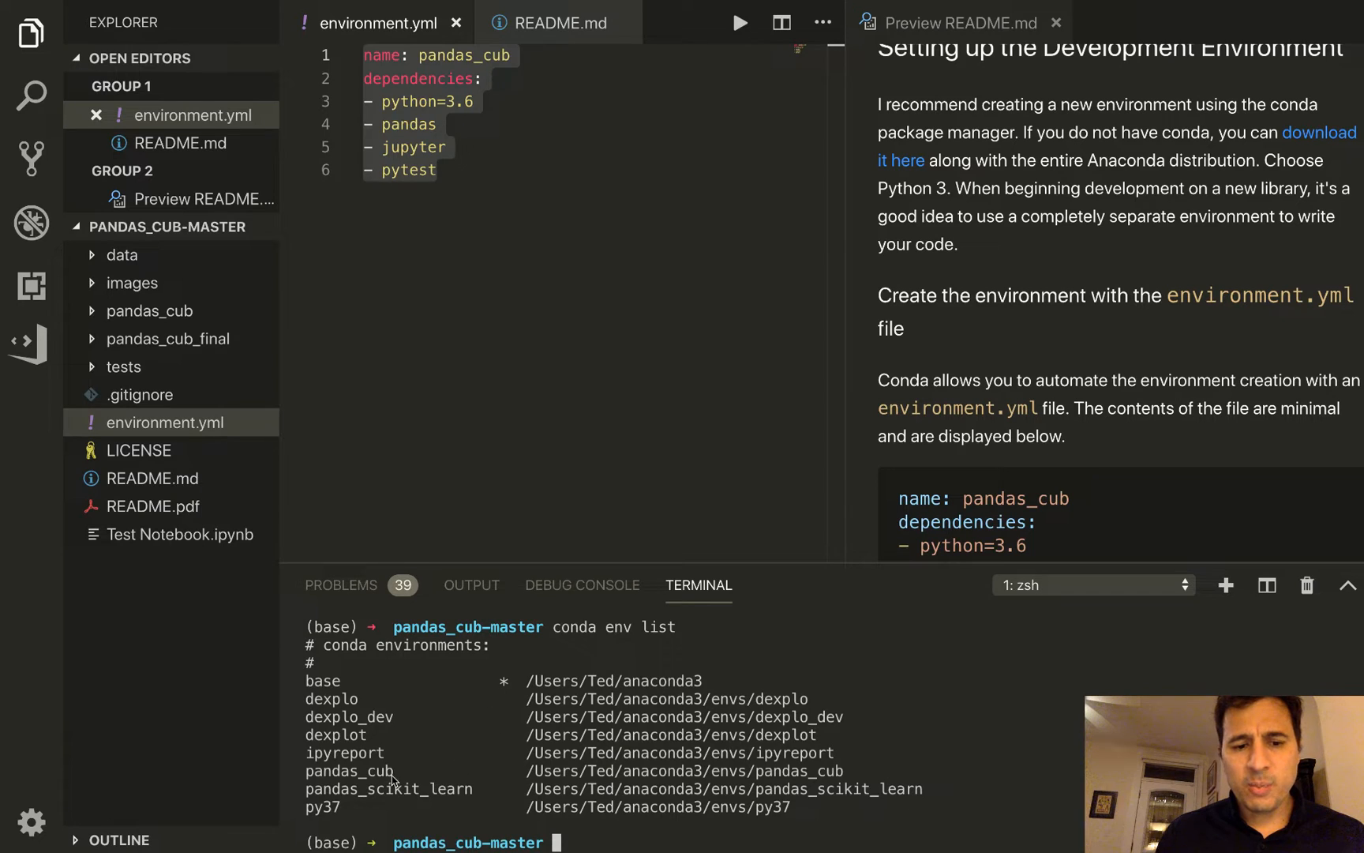
pyautogui.moveTo(549, 811)
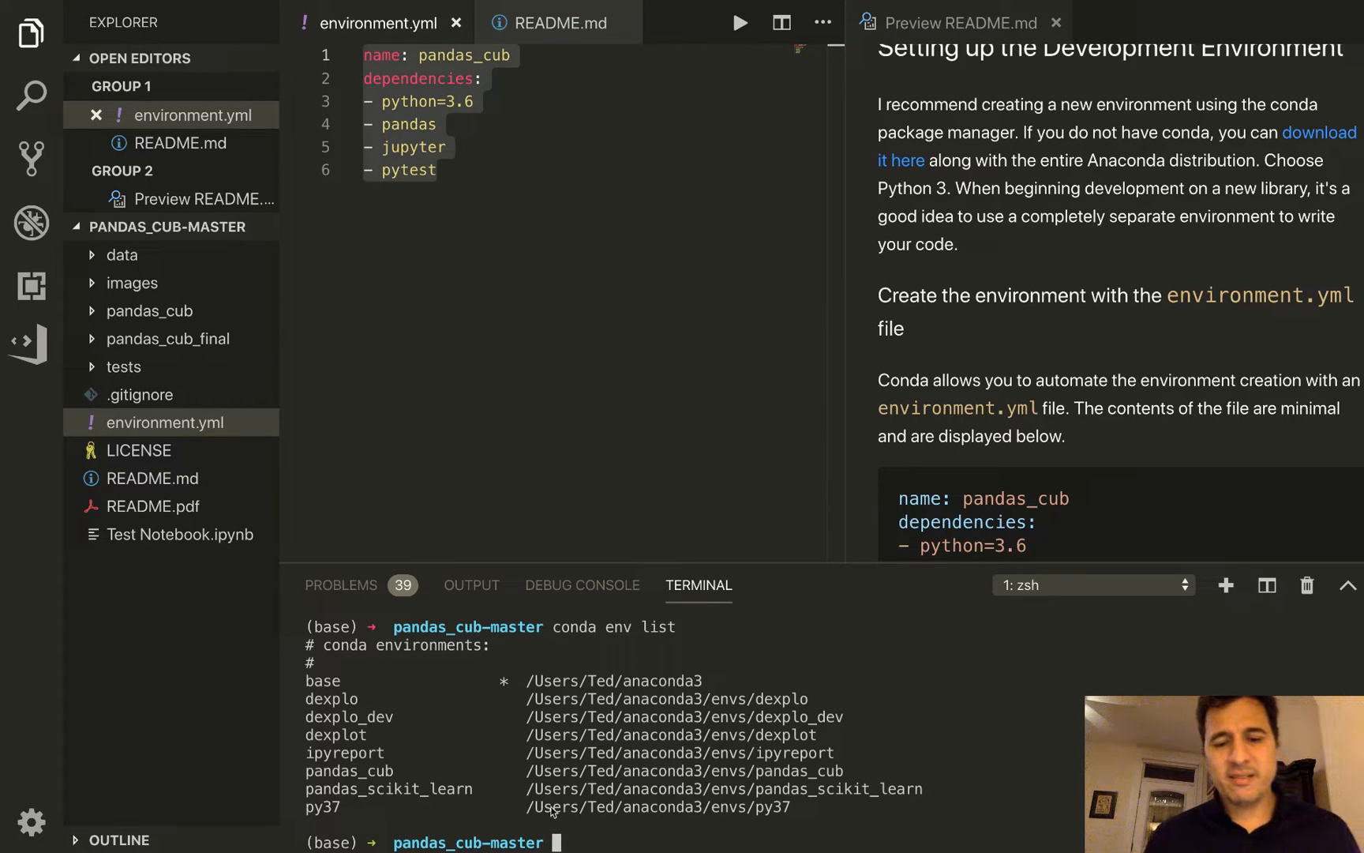
pyautogui.moveTo(572, 829)
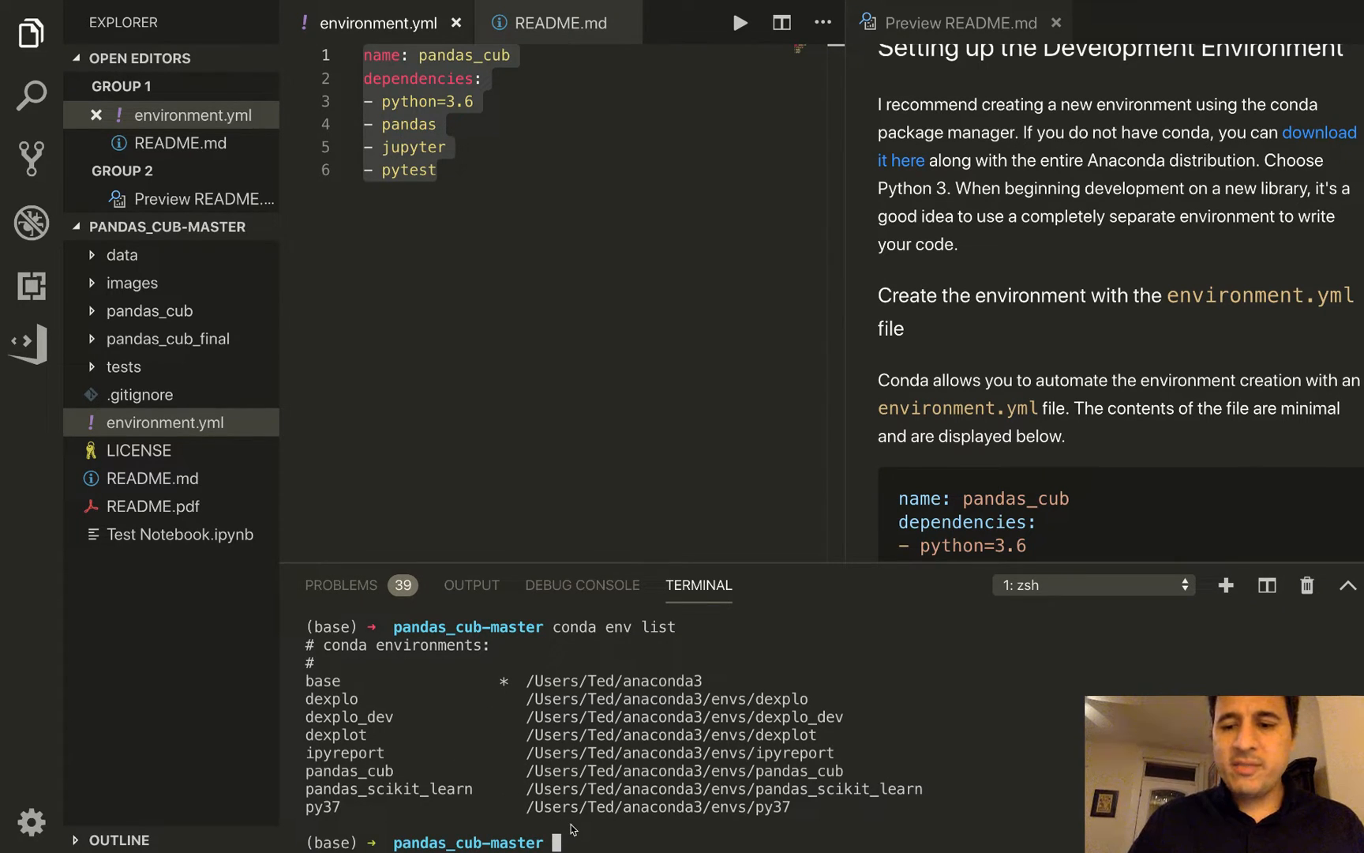
# Step: Run 'conda activate pandas_cub' so the prompt shows pandas_cub instead of base
pyautogui.write('pandas')
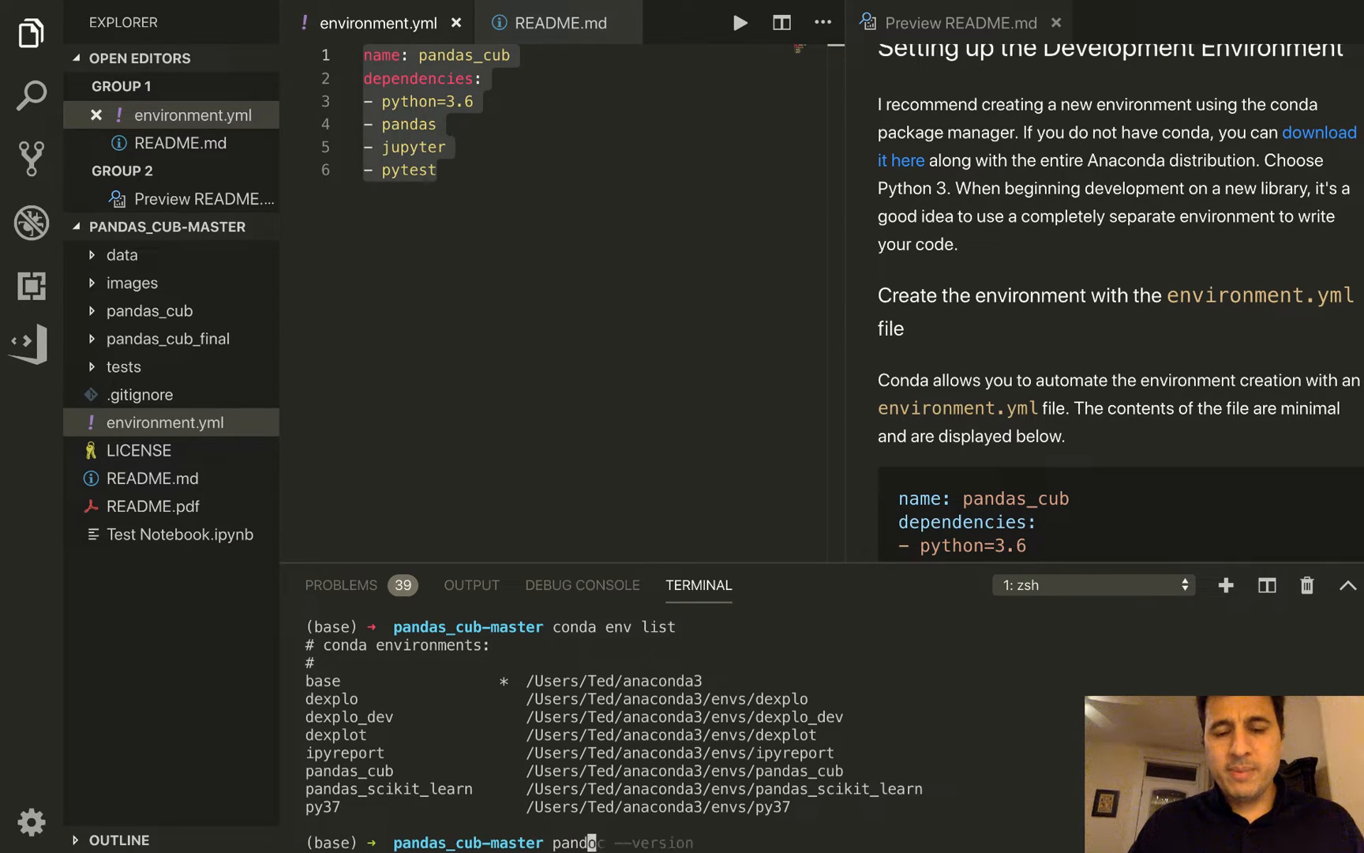
pyautogui.write('conda activate pandas_scikit_learn')
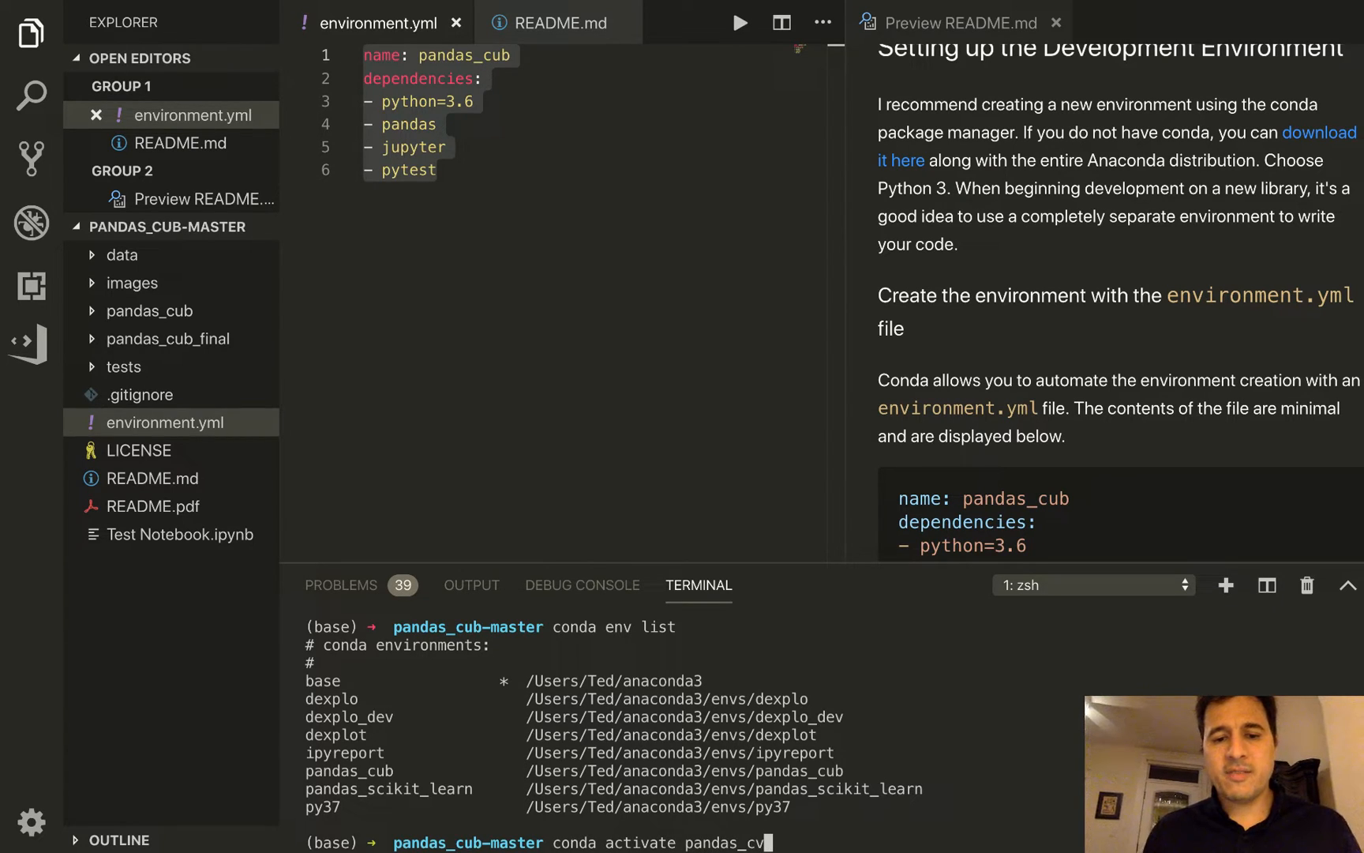
pyautogui.write('b')
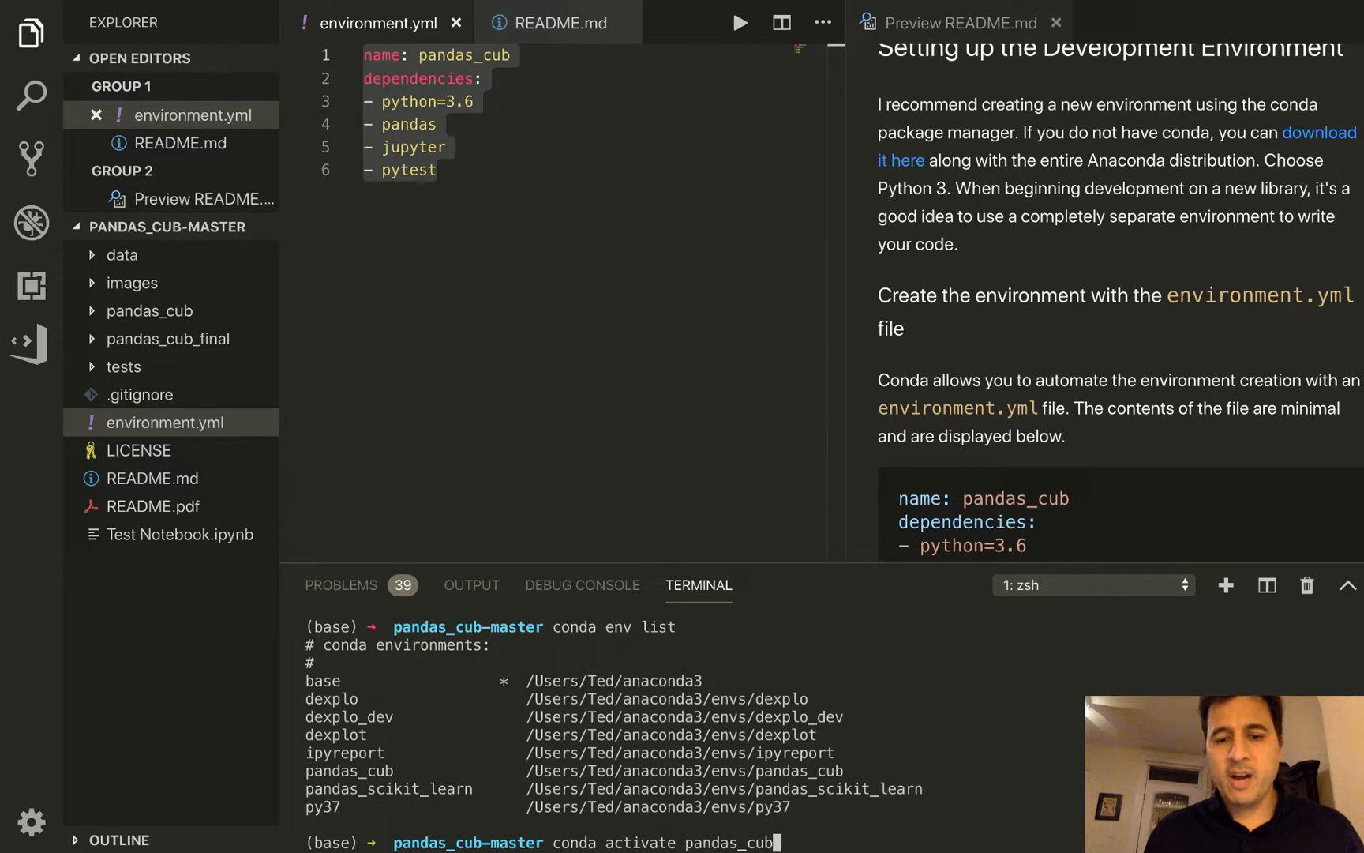
pyautogui.press('Return')
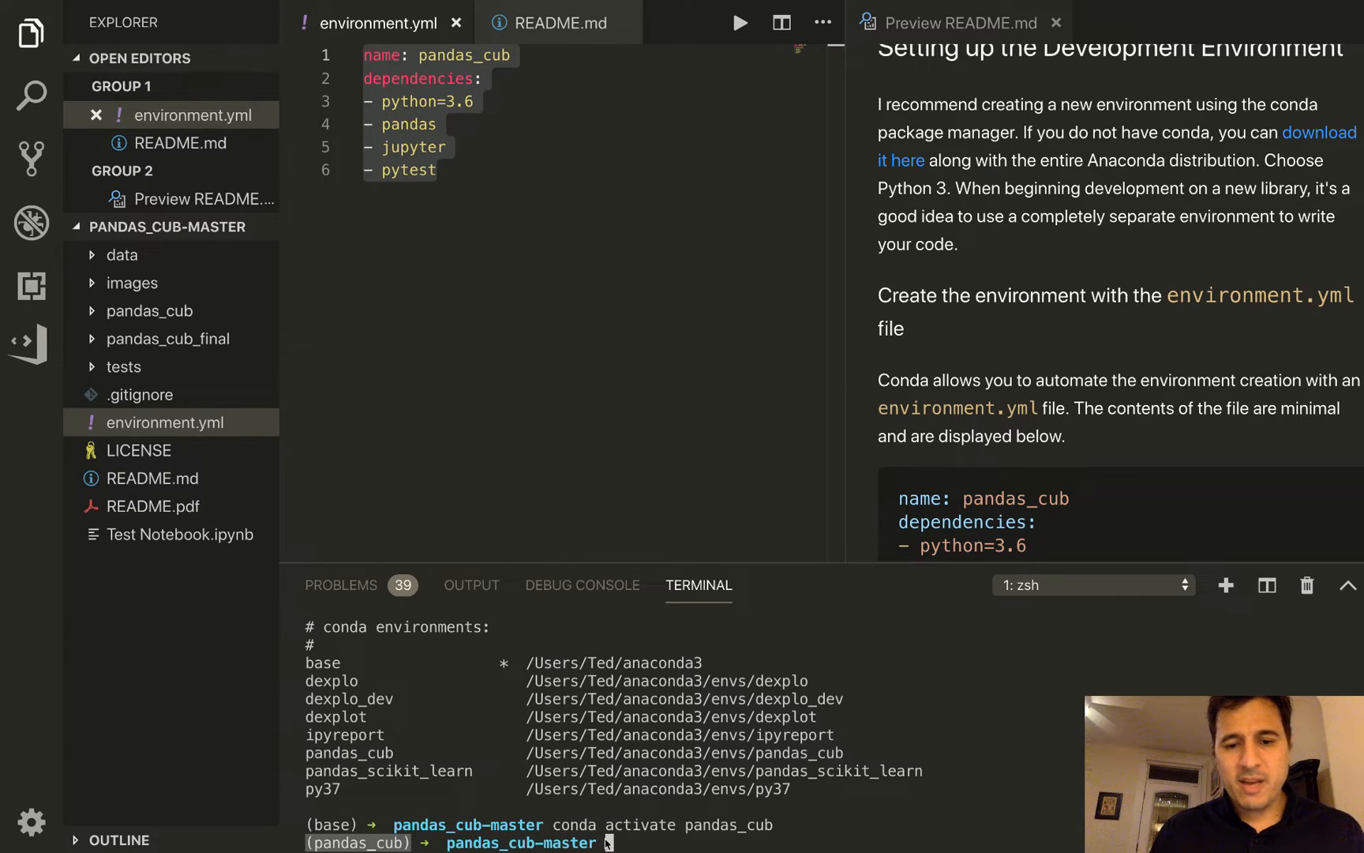
# Step: List conda environments to confirm the asterisk marks pandas_cub as active
pyautogui.write('conda activate pandas_cub')
pyautogui.write('conda env list')
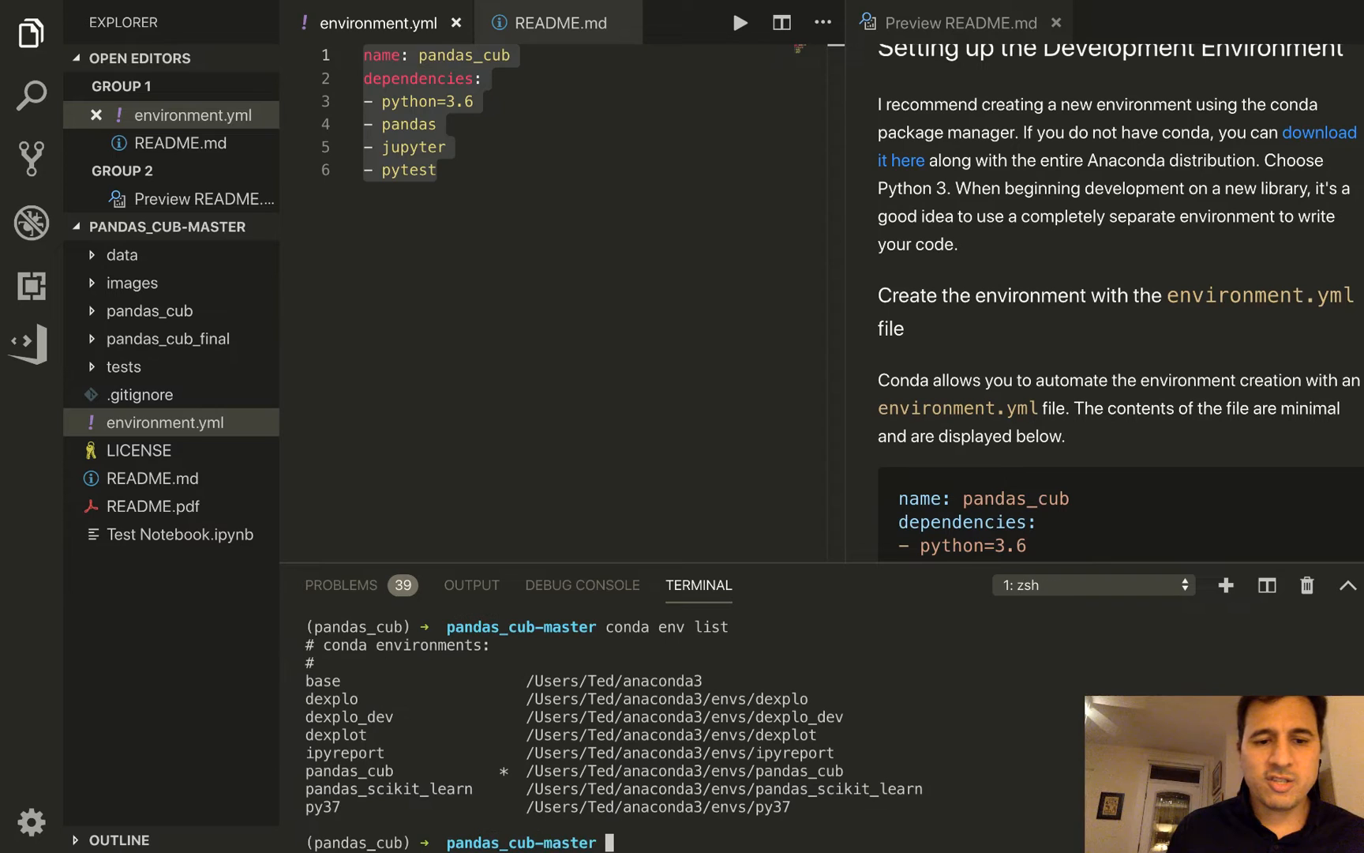
pyautogui.moveTo(427, 784)
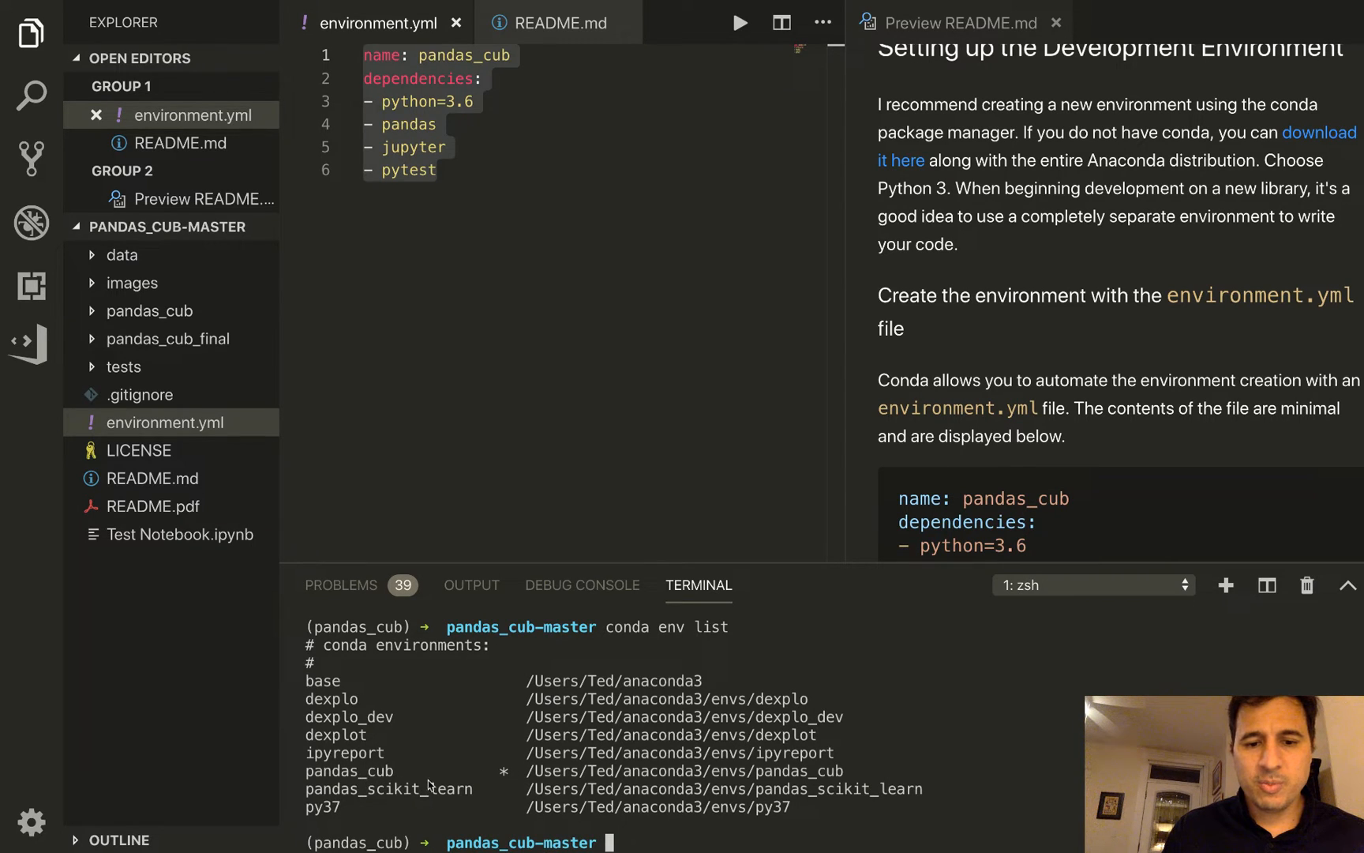
pyautogui.moveTo(836, 781)
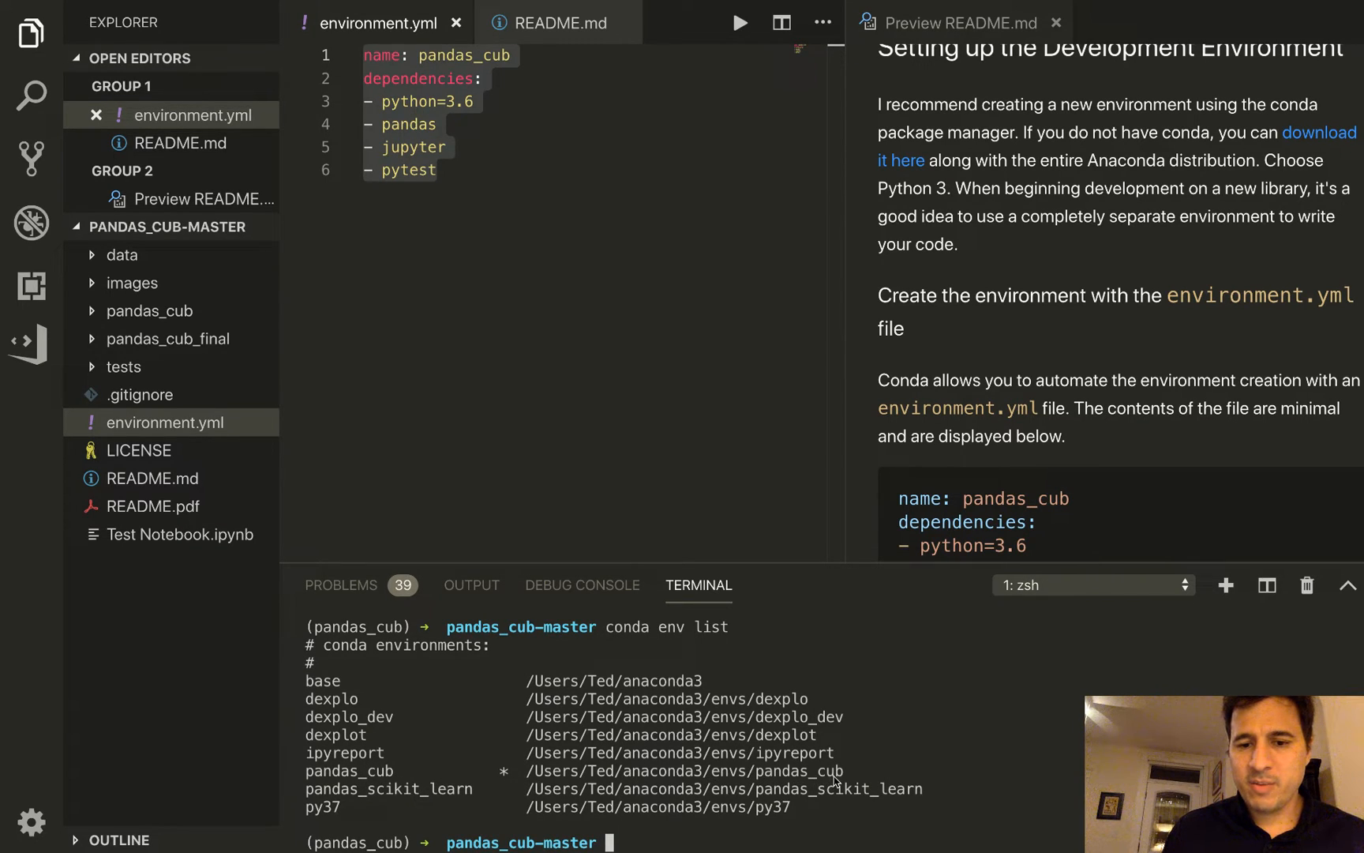
pyautogui.moveTo(687, 835)
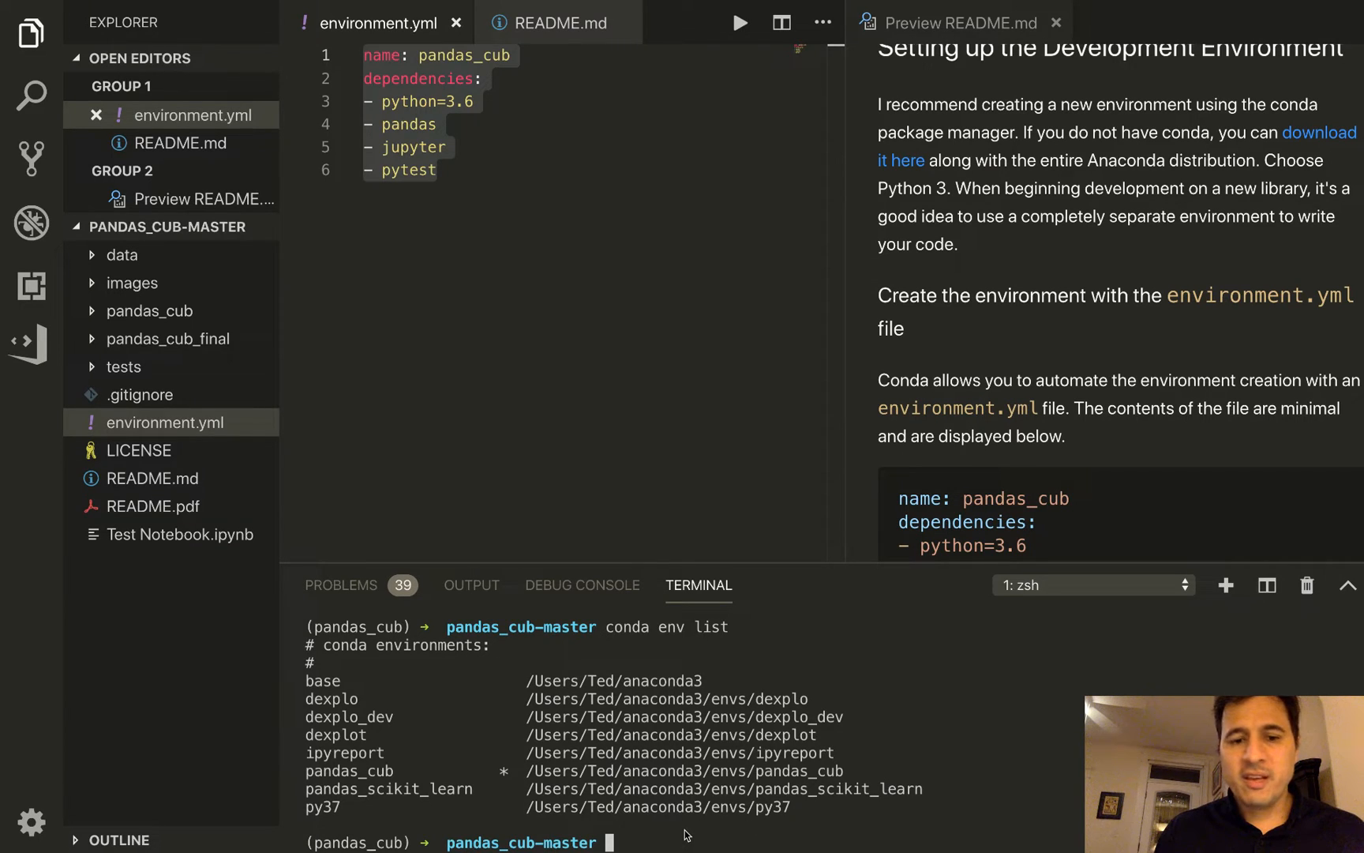
pyautogui.moveTo(1005, 525)
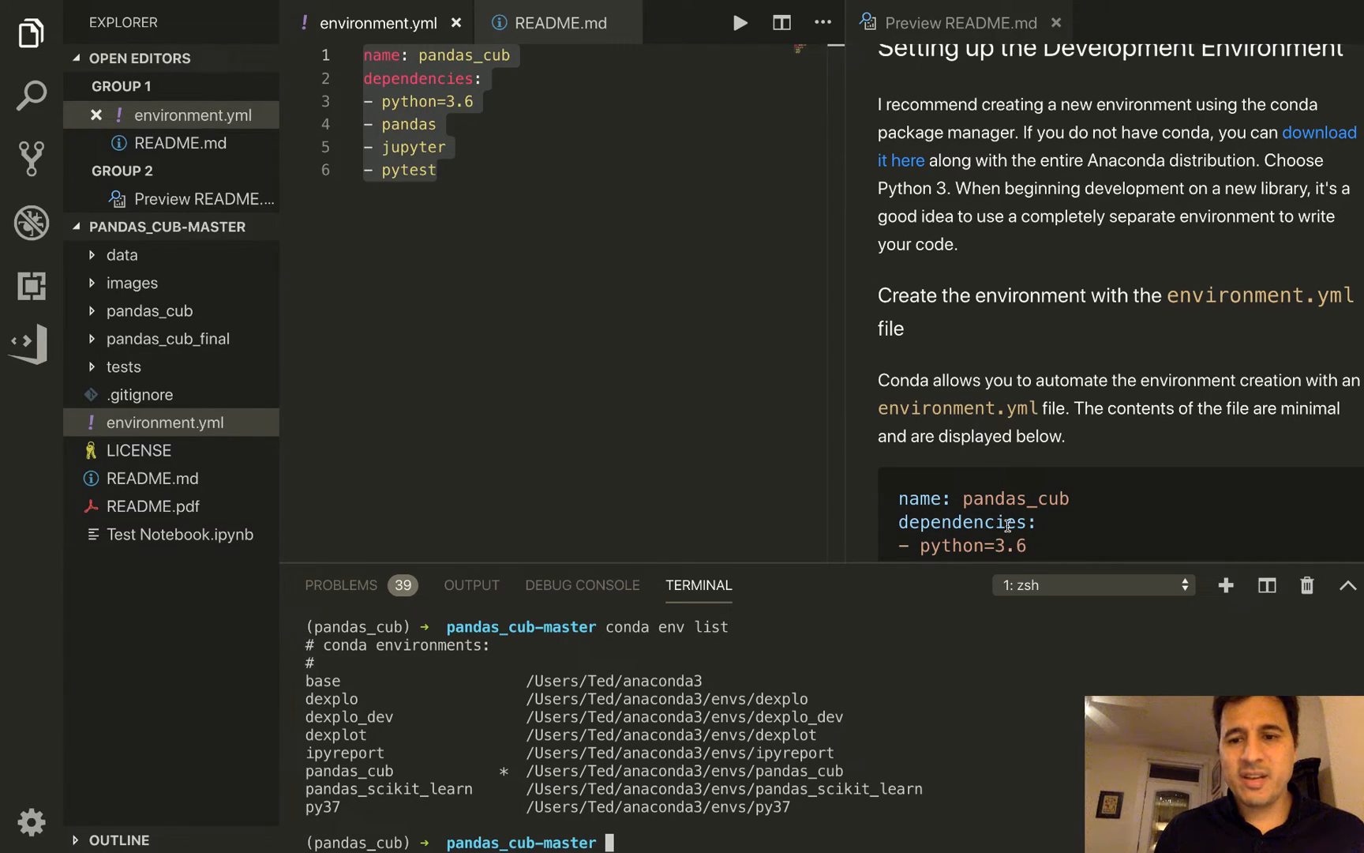
# Step: Scroll the README preview, then run the terminal command that leaves pandas_cub for base
pyautogui.scroll(-3)
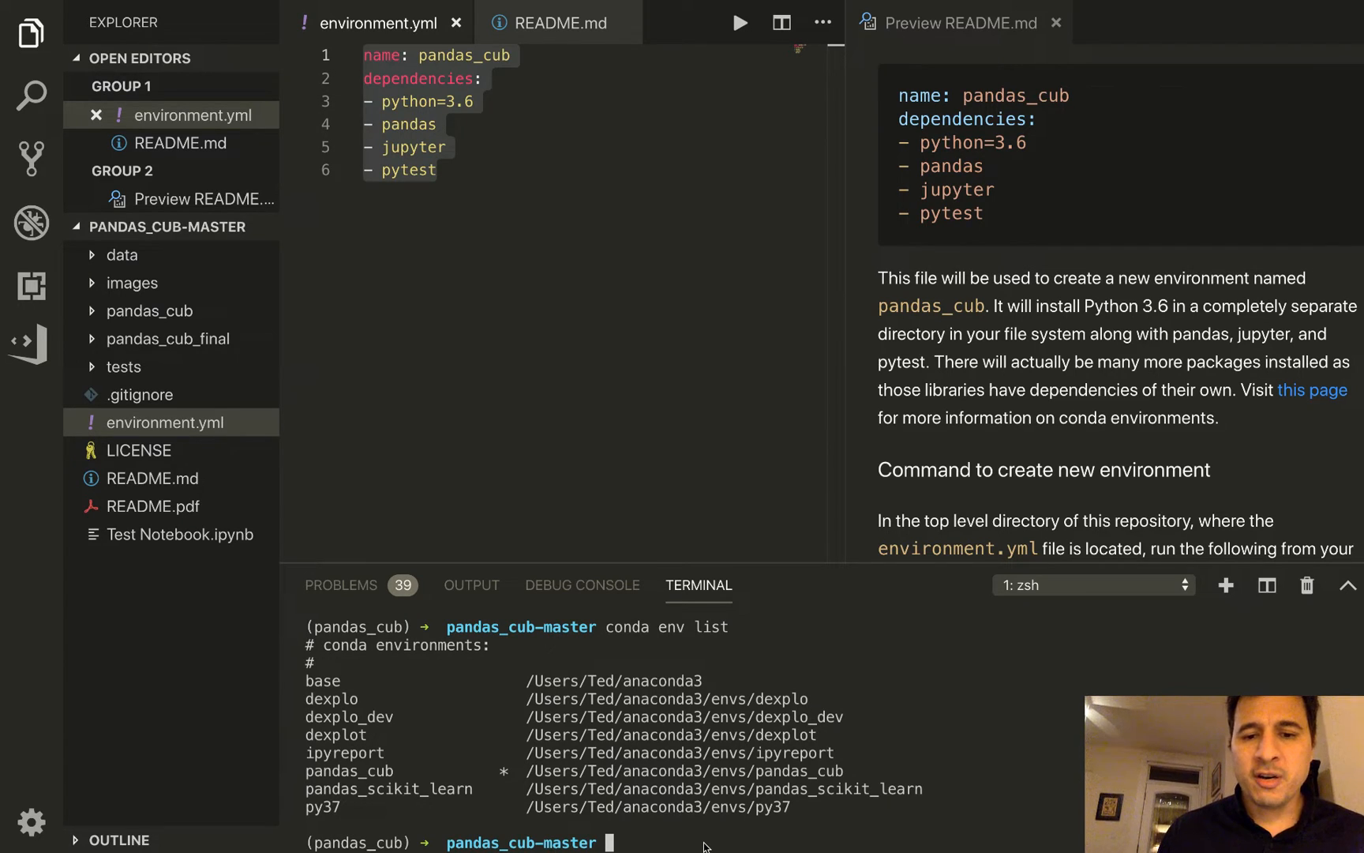
pyautogui.moveTo(683, 838)
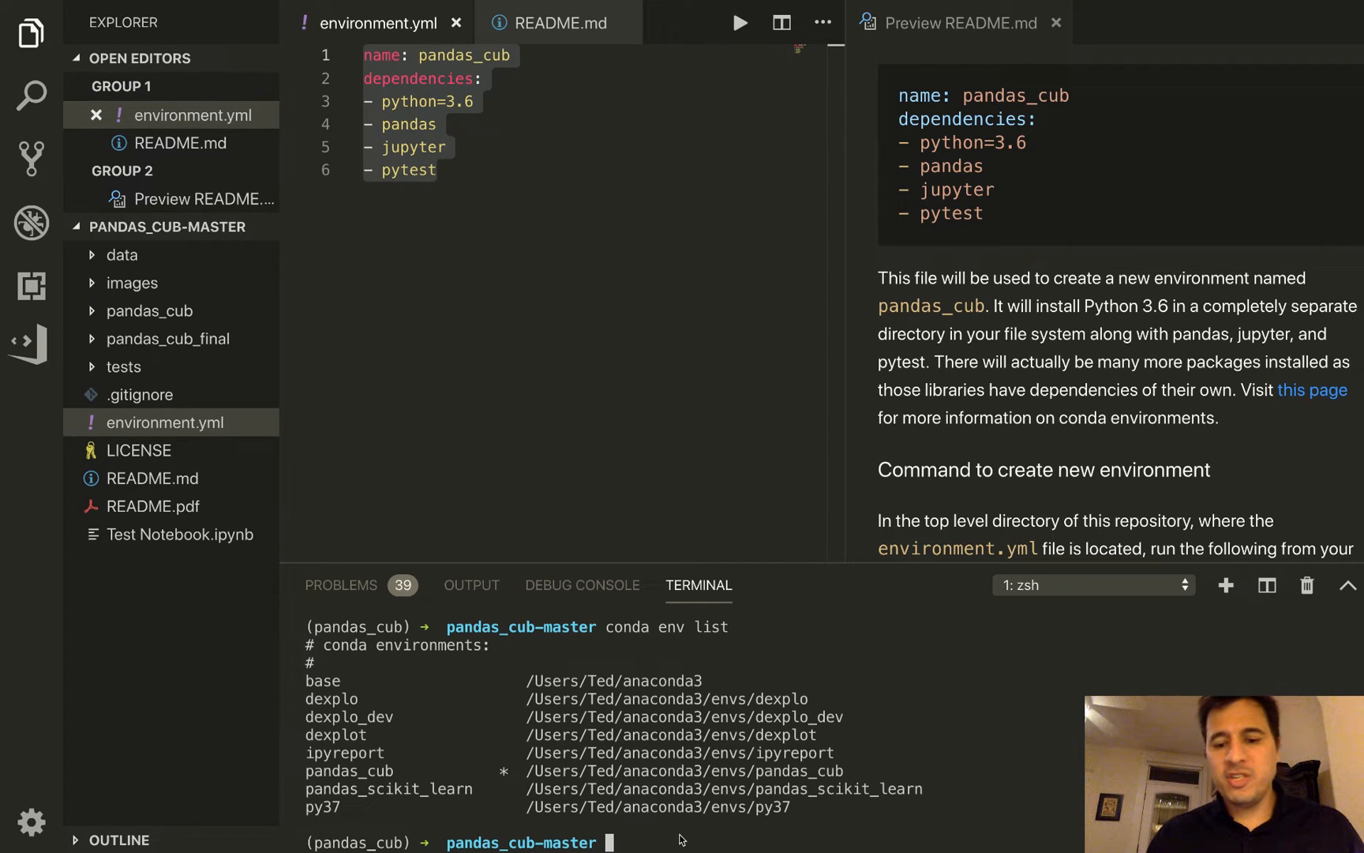
pyautogui.write('conda env list')
pyautogui.write('conda deactivate')
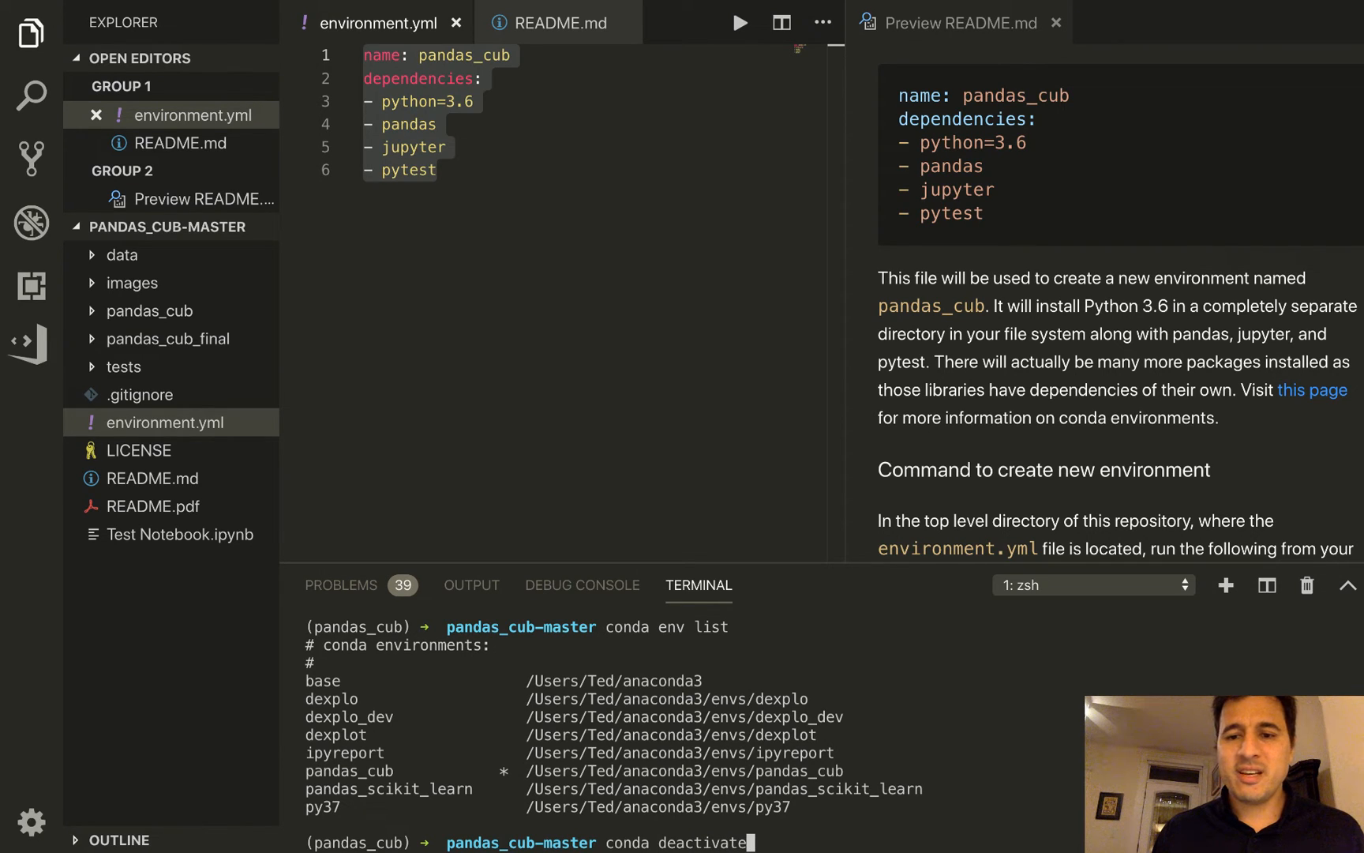
pyautogui.press('Return')
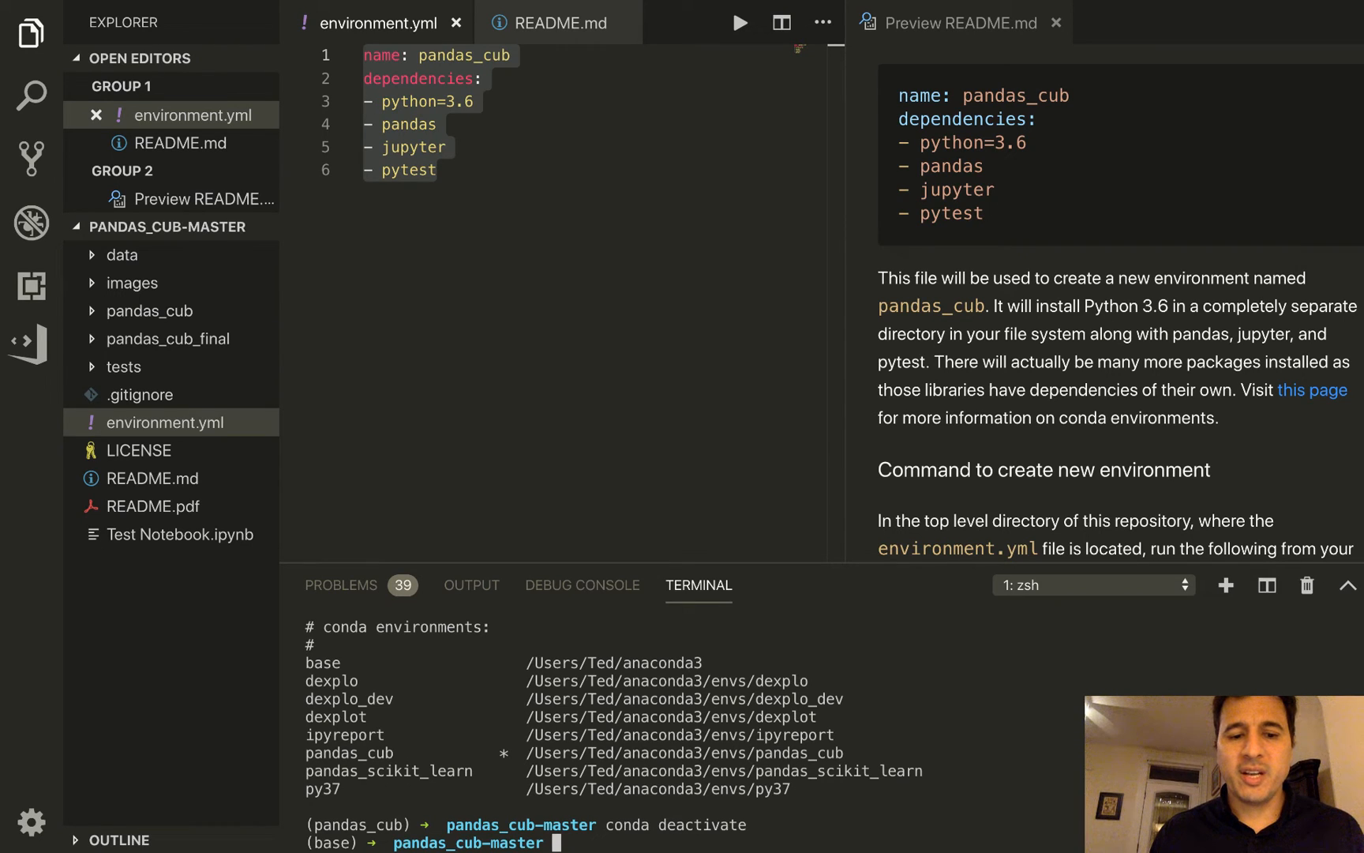
# Step: Scroll the README preview down to the Deactivate environment heading
pyautogui.scroll(-3)
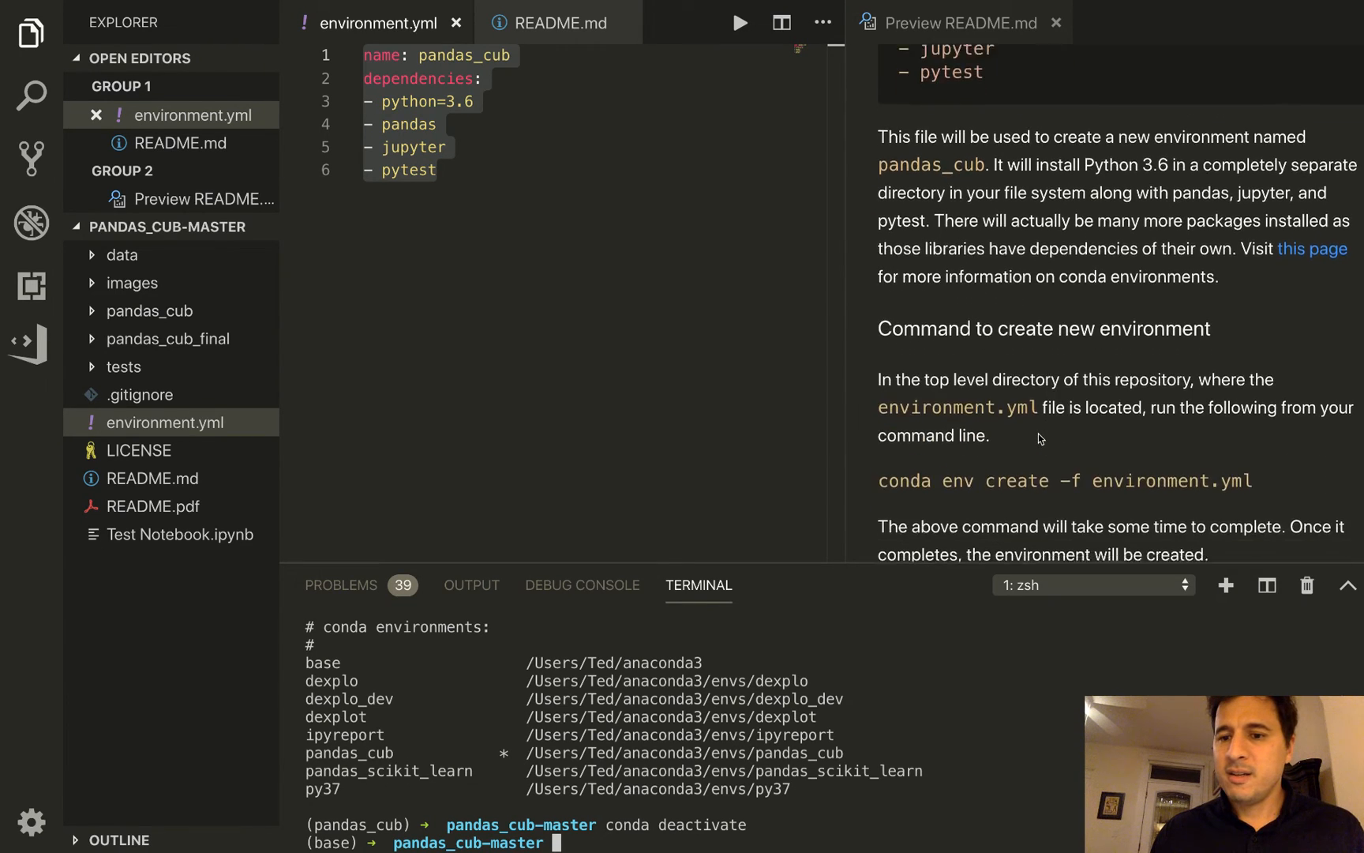
pyautogui.scroll(-3)
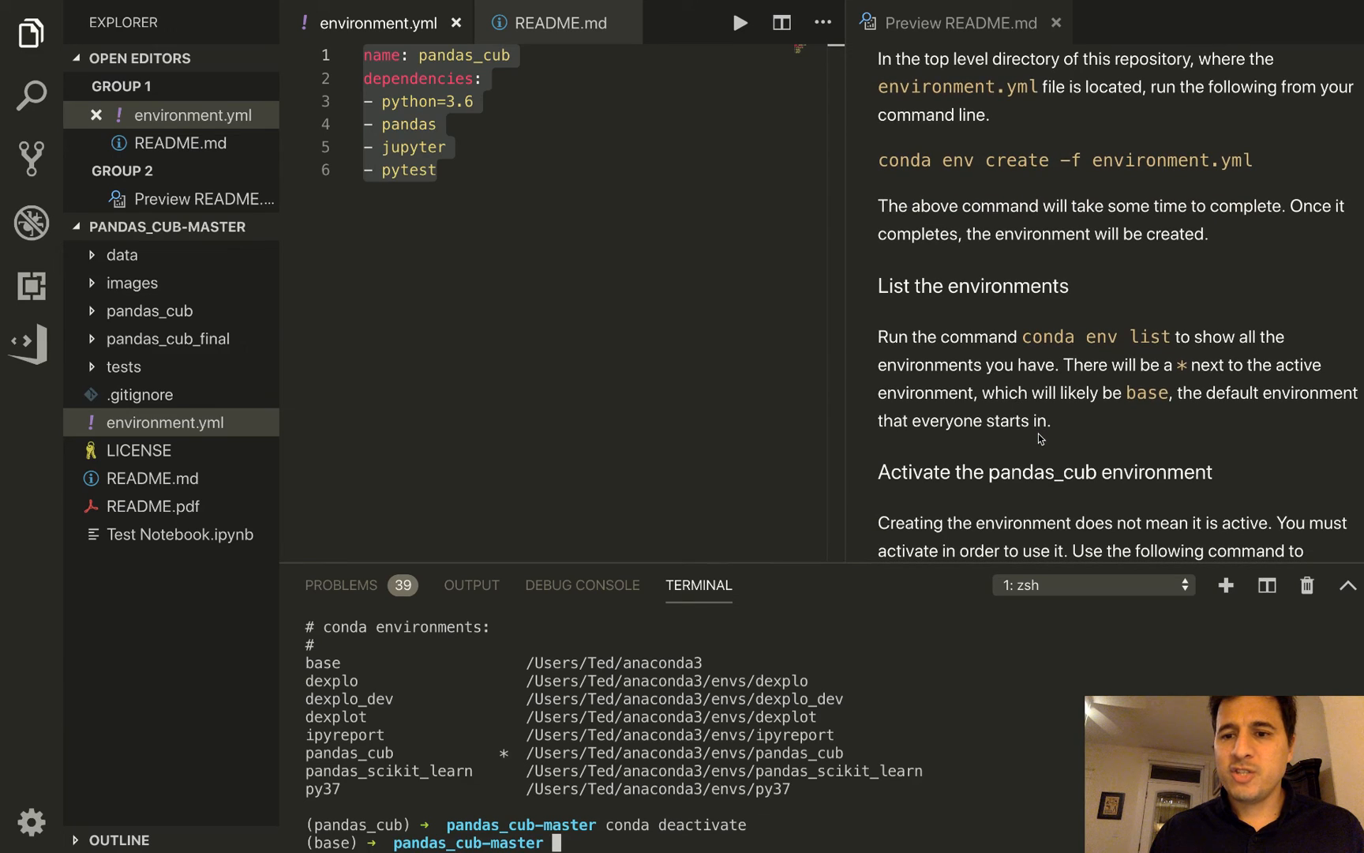
pyautogui.scroll(-3)
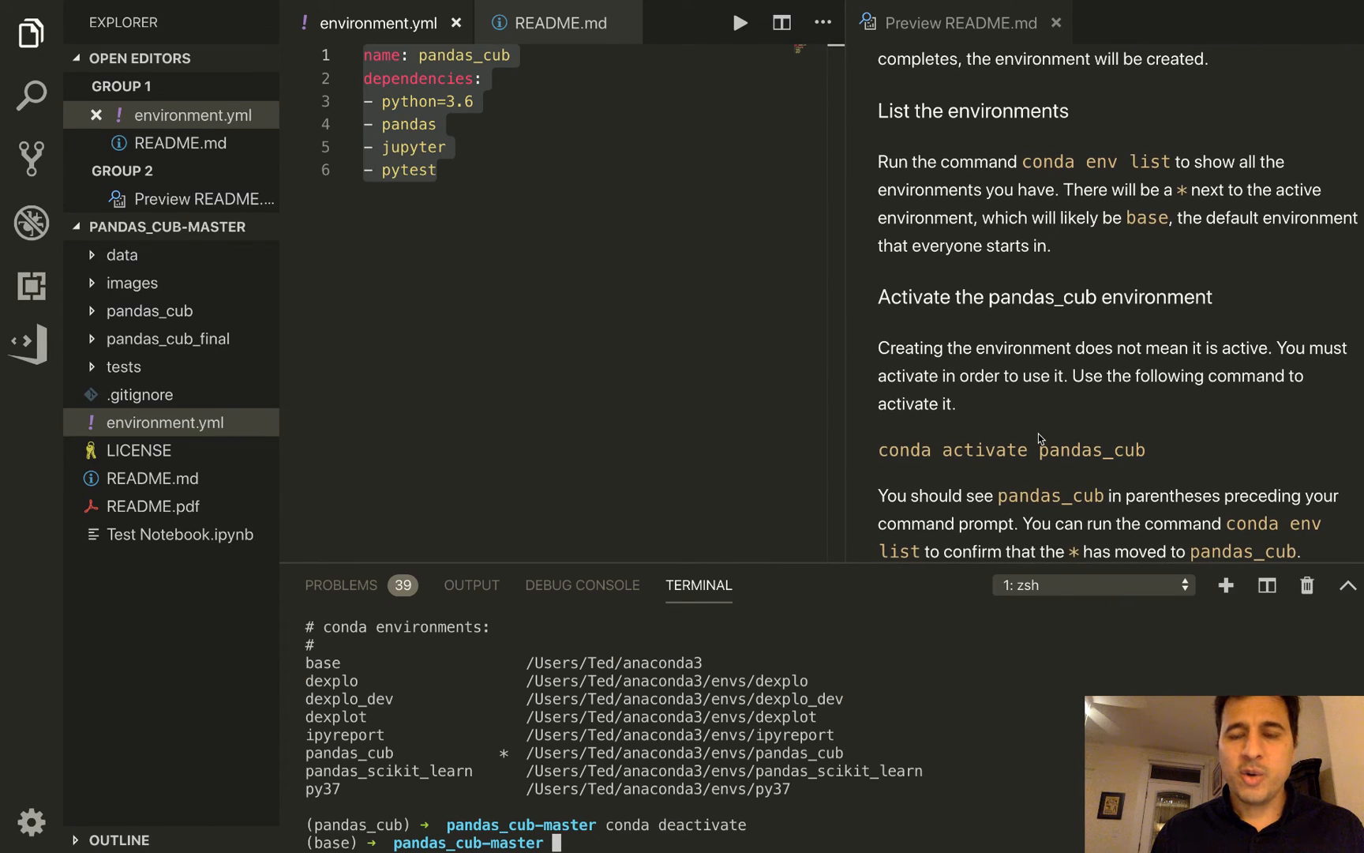
pyautogui.scroll(-3)
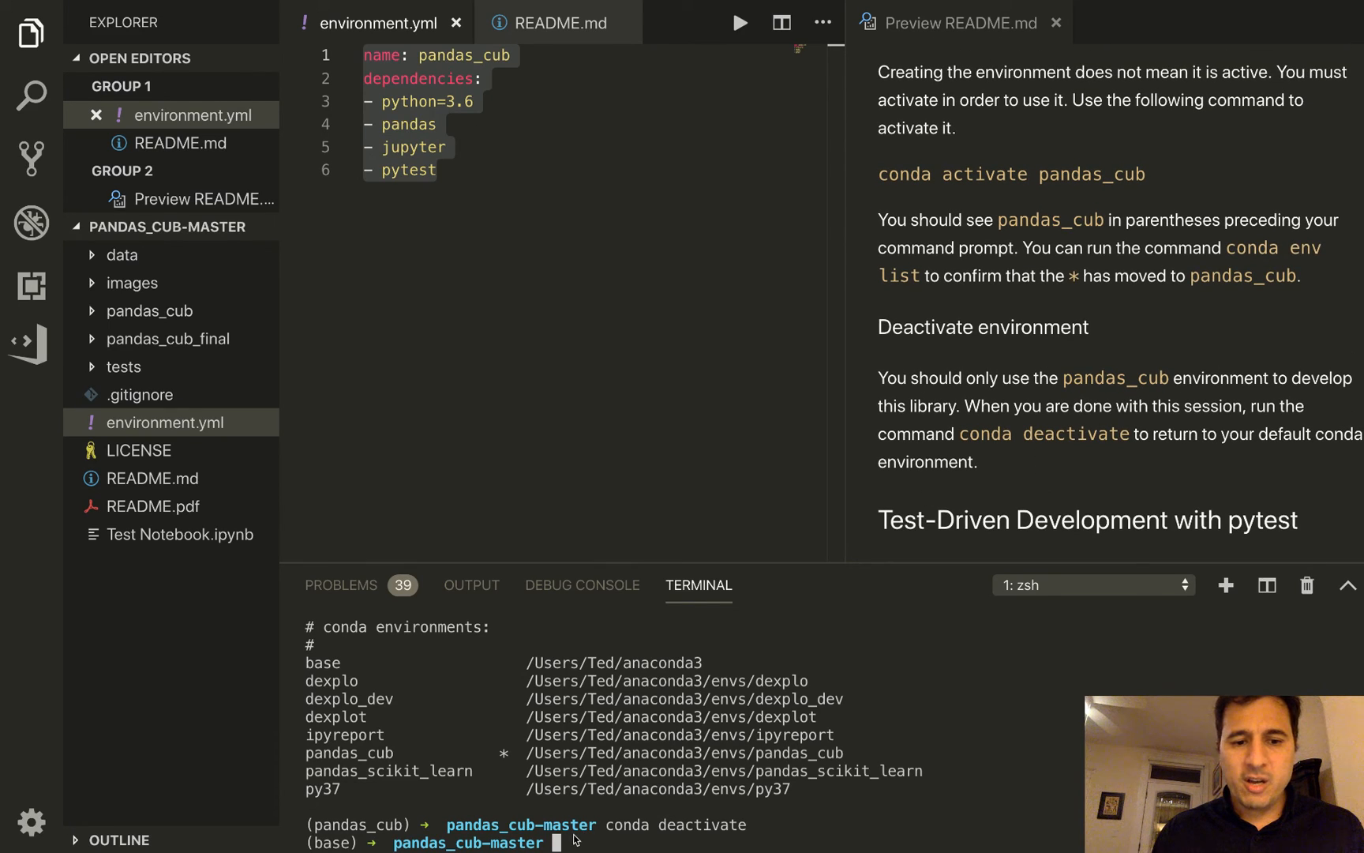
pyautogui.moveTo(387, 828)
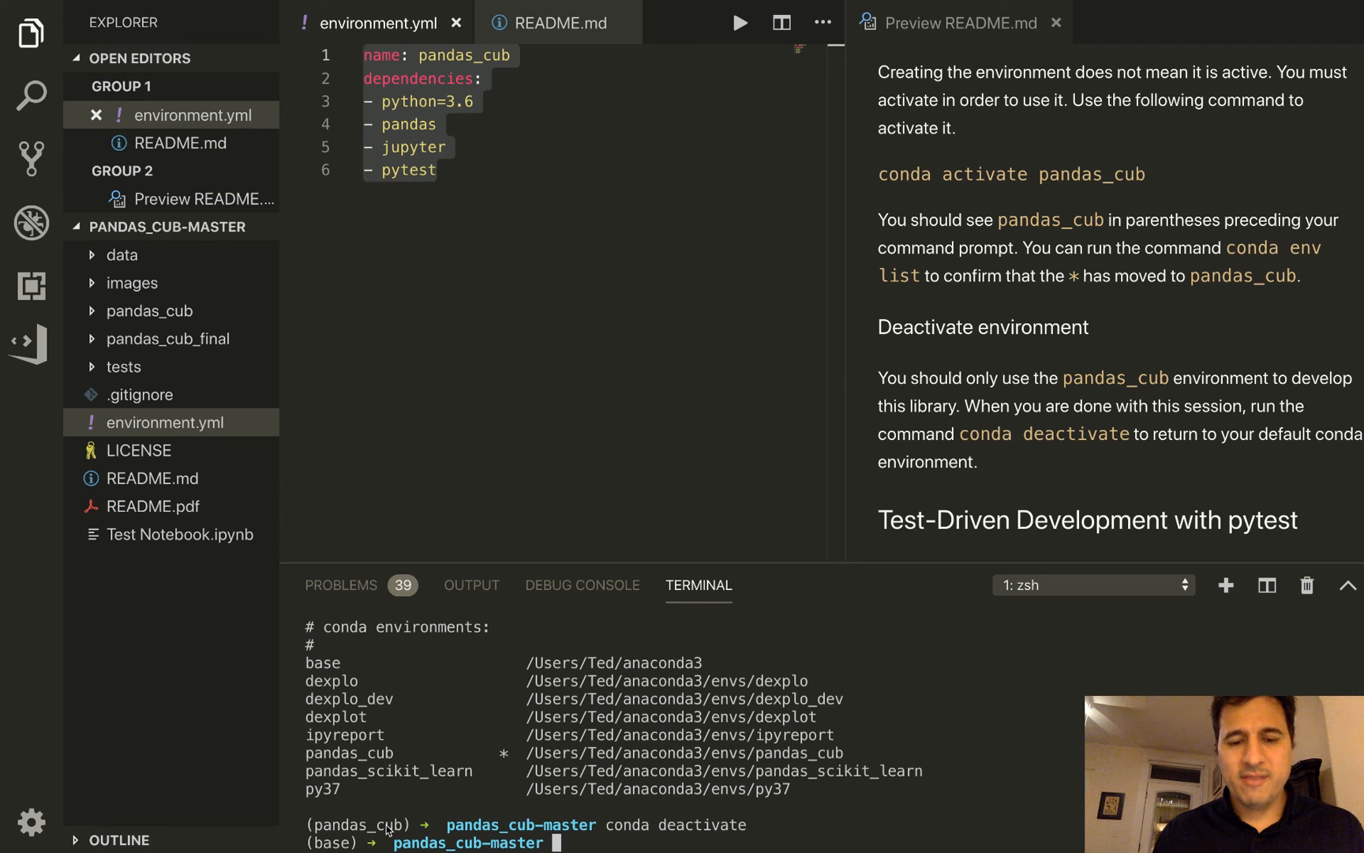
pyautogui.moveTo(737, 490)
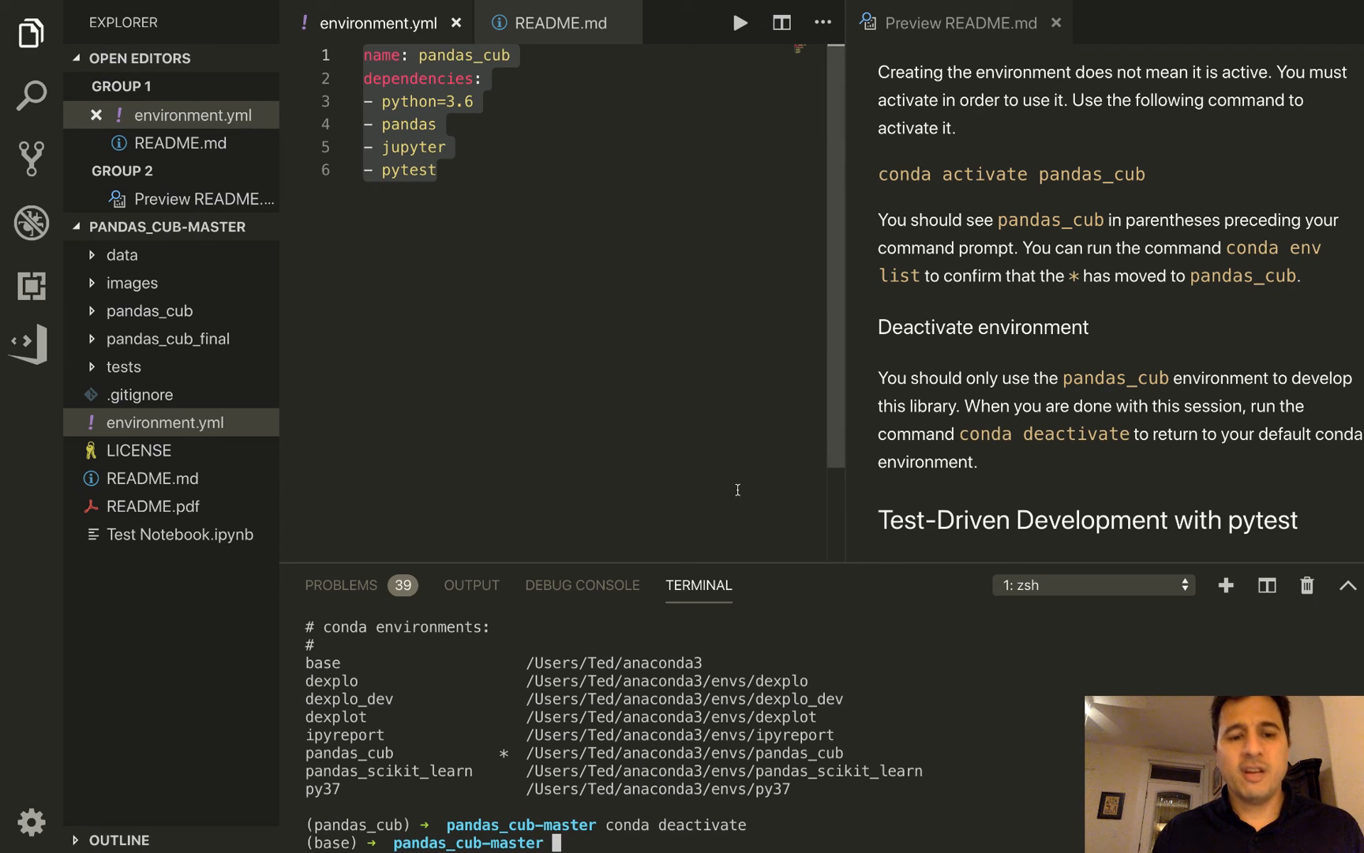